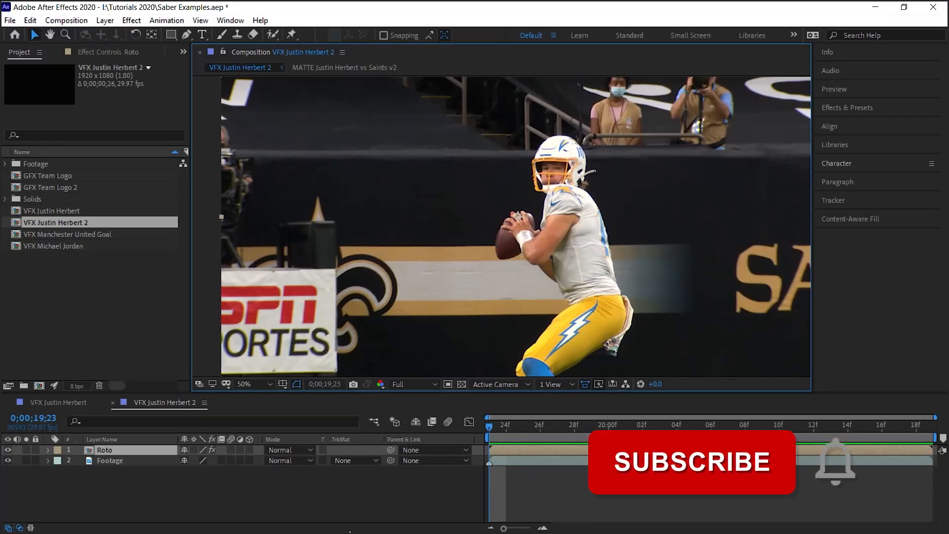
- Hide the Footage layer to check the quarterback cut-out, then show it again
left_click(690, 461)
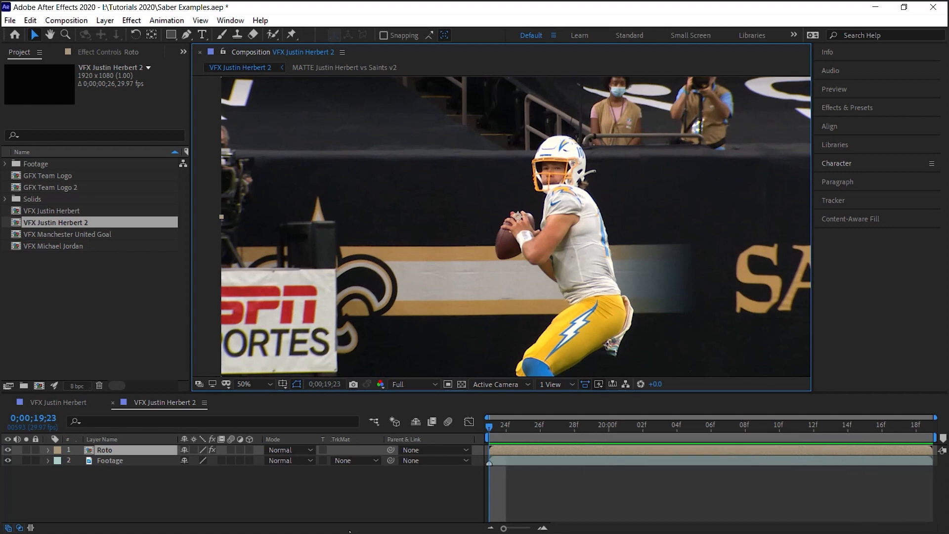
left_click(27, 450)
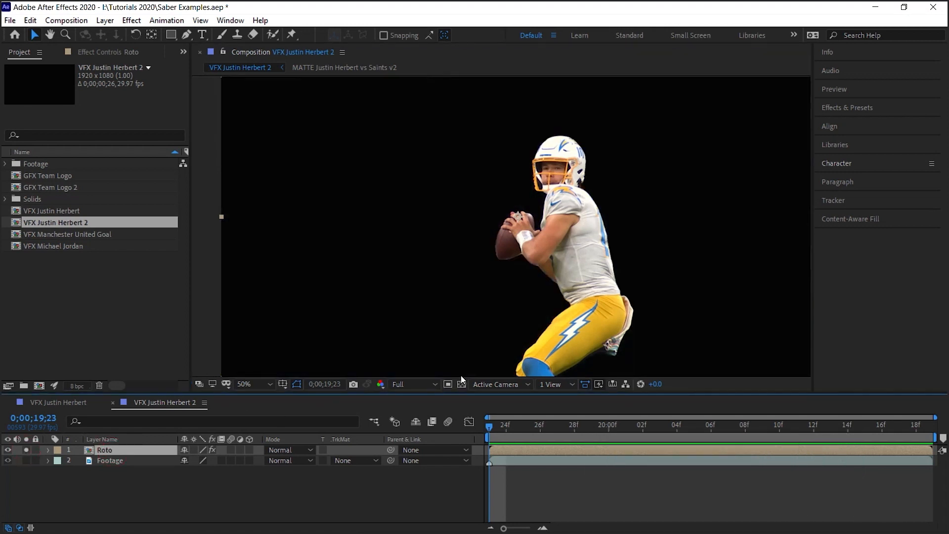
left_click(448, 384)
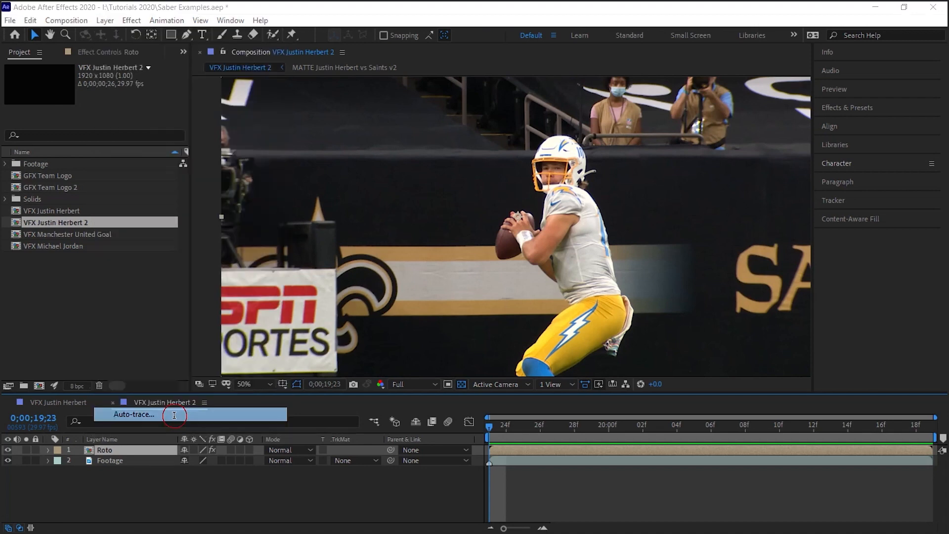
- Auto-trace the Roto layer's alpha channel onto a new layer and check the masks on a later frame
left_click(133, 414)
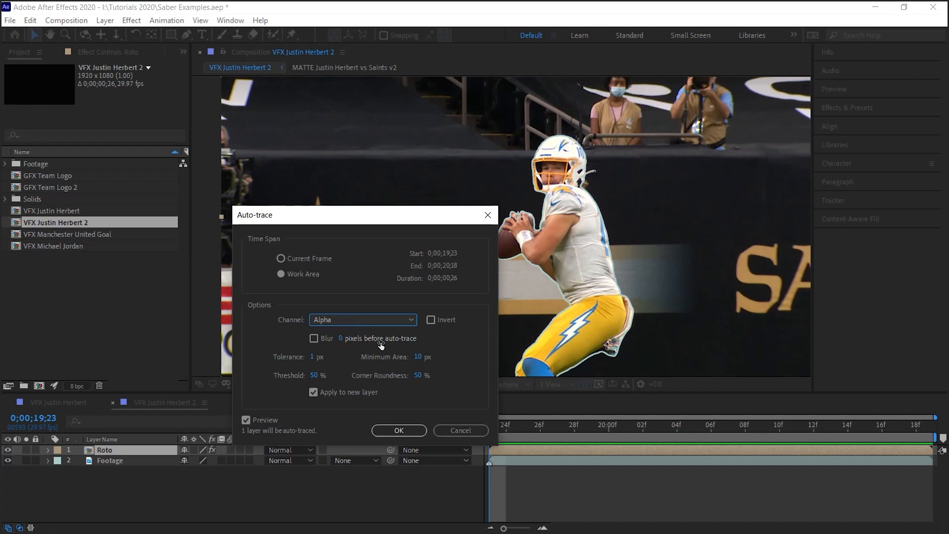
mouse_move(442, 356)
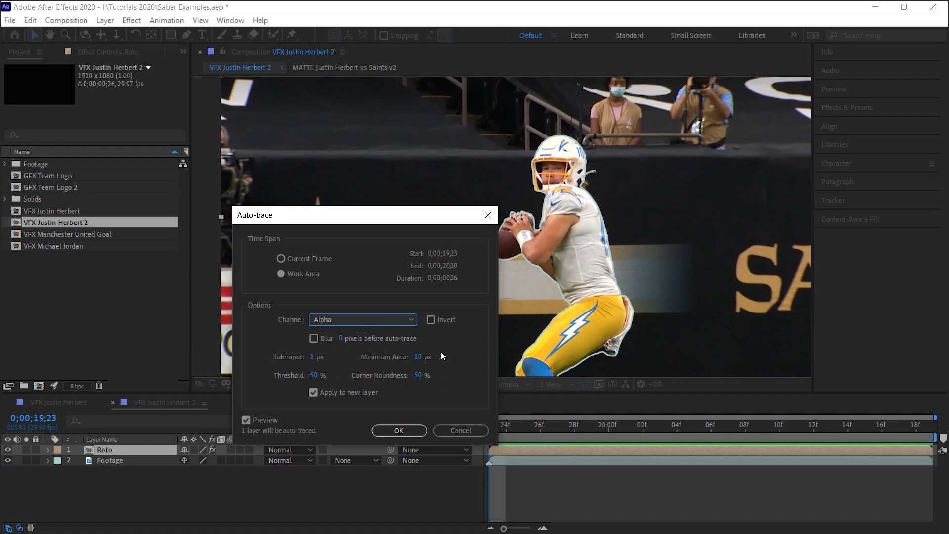
left_click(313, 393)
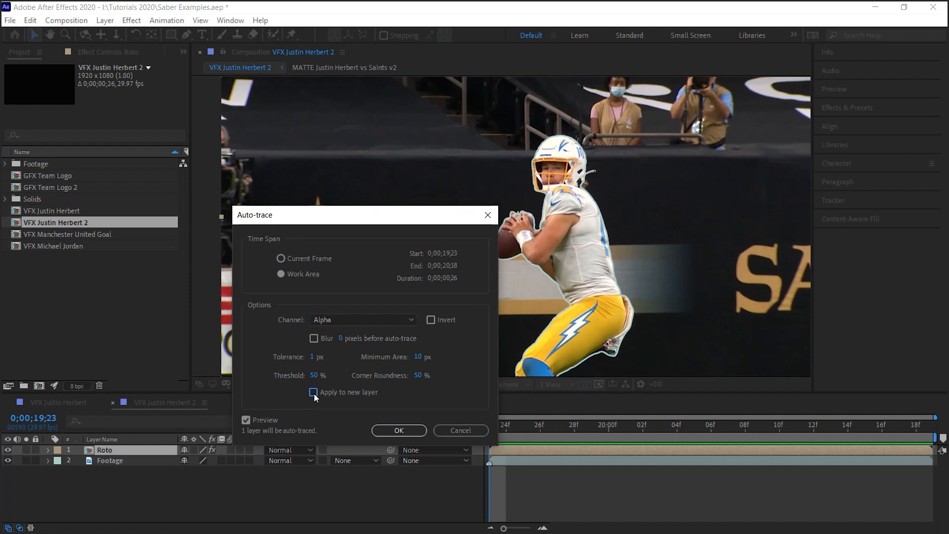
left_click(398, 431)
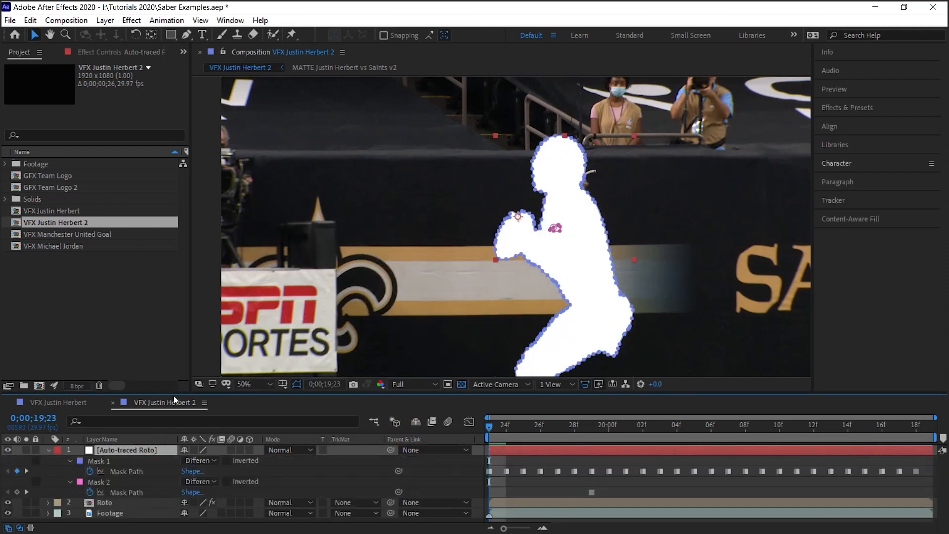
left_click(557, 424)
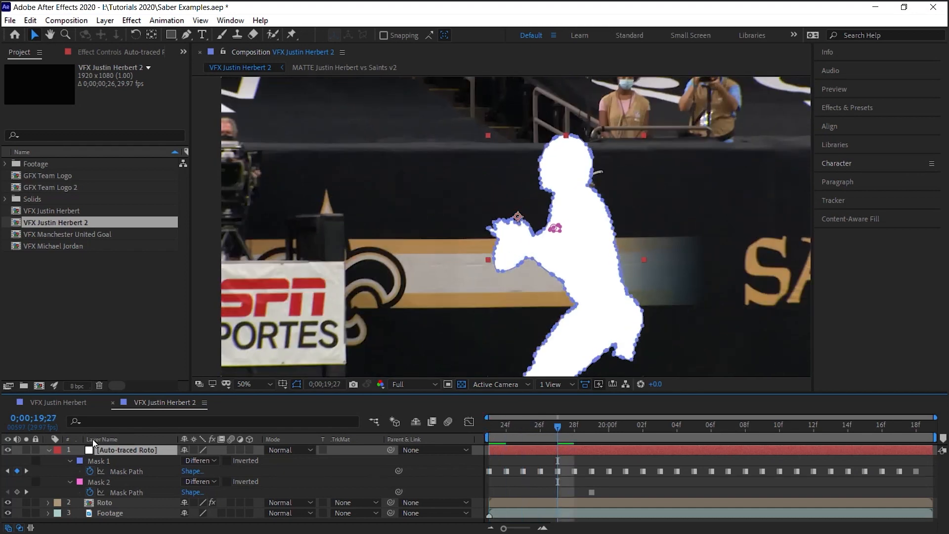
left_click(462, 383)
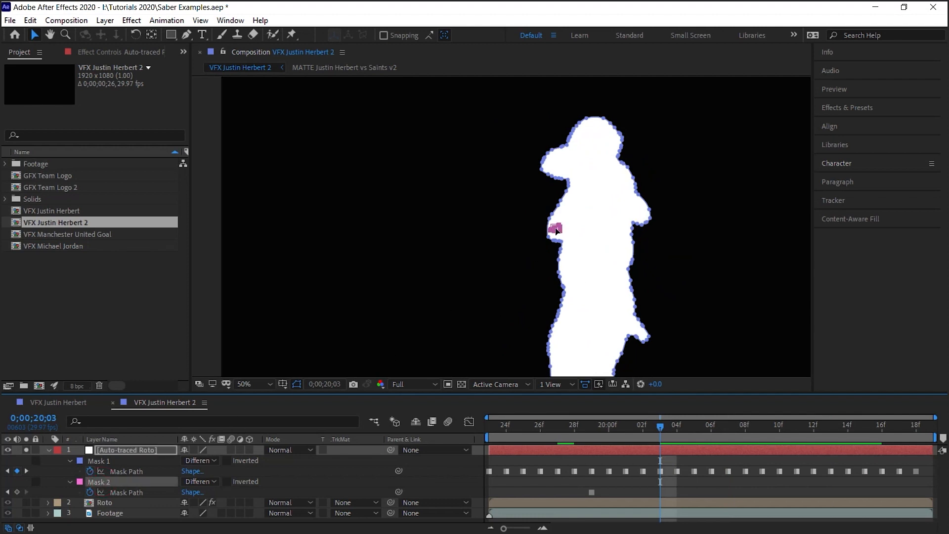
mouse_move(422, 252)
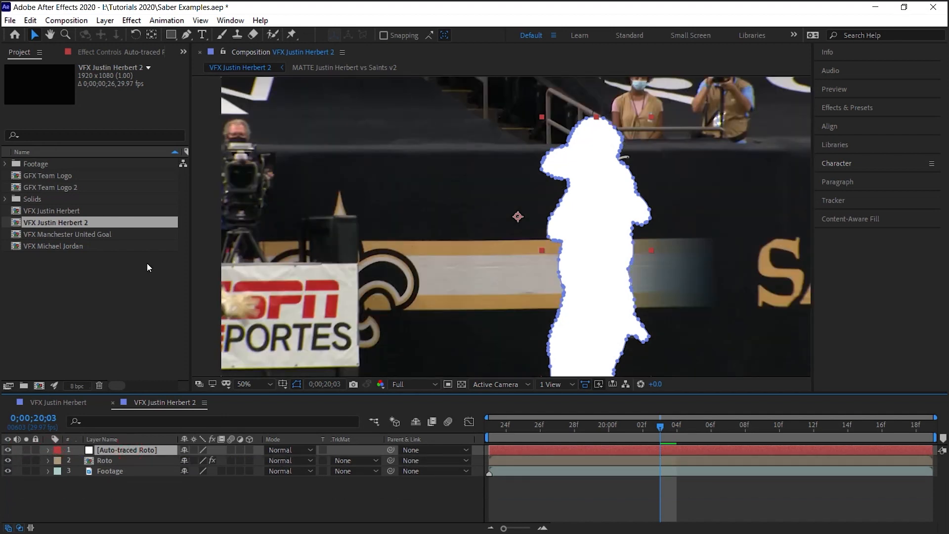
- Add Saber to Auto-traced Roto with Core Type Layer Masks and Transparent compositing
left_click(131, 19)
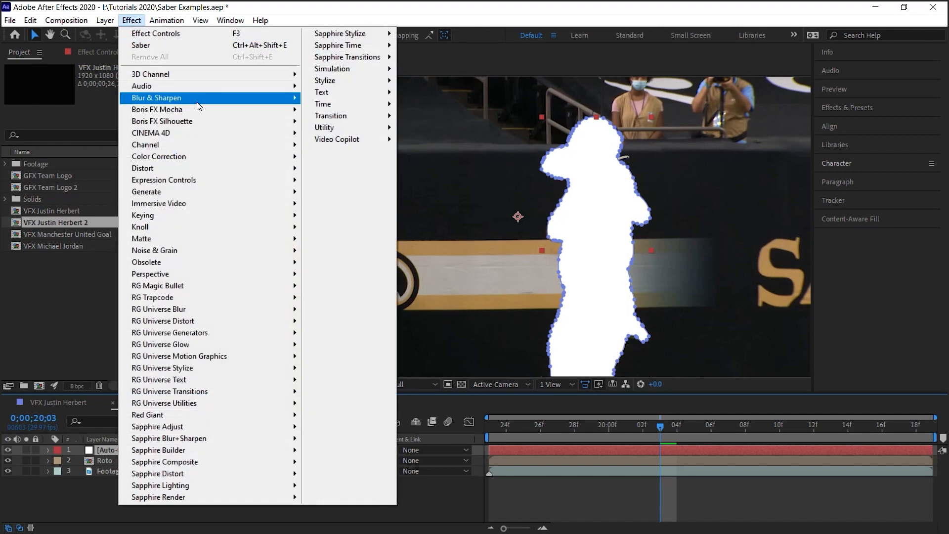
left_click(140, 45)
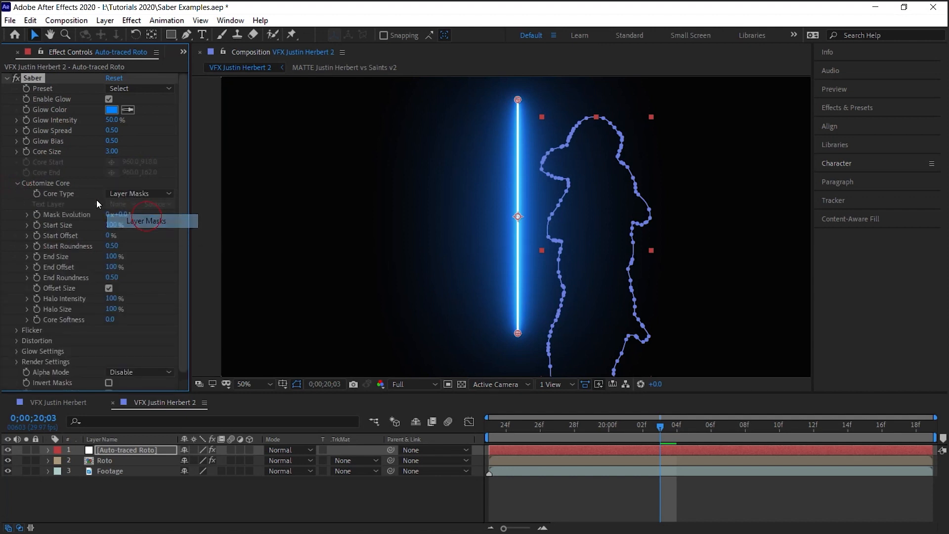
left_click(144, 220)
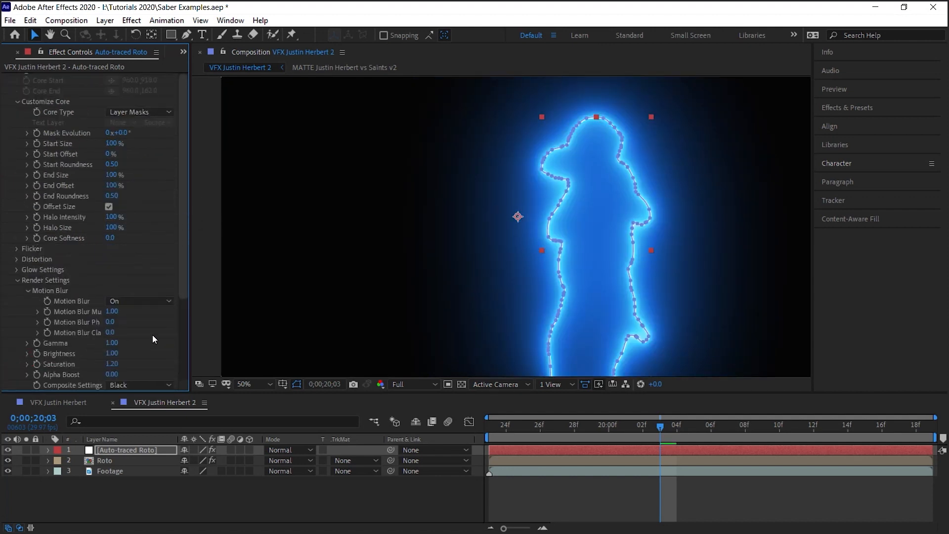
left_click(140, 385)
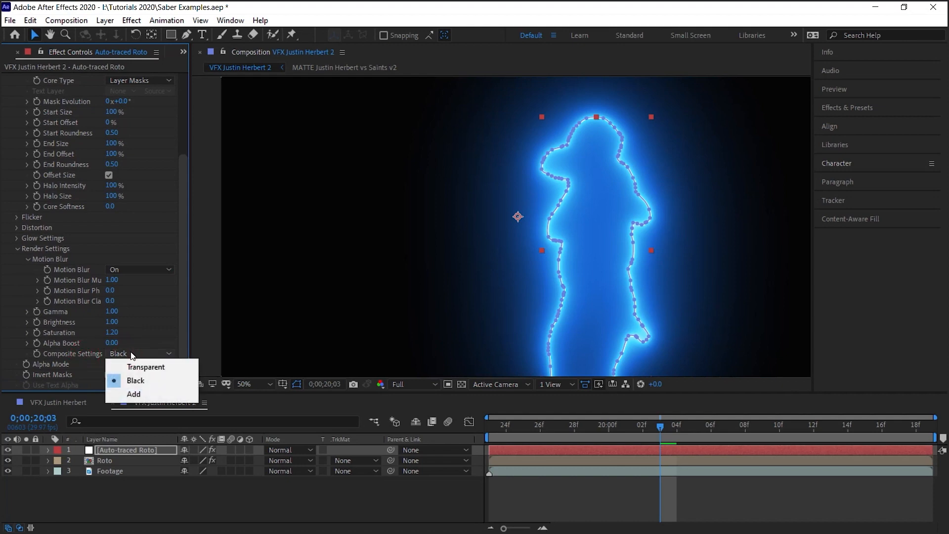
left_click(145, 366)
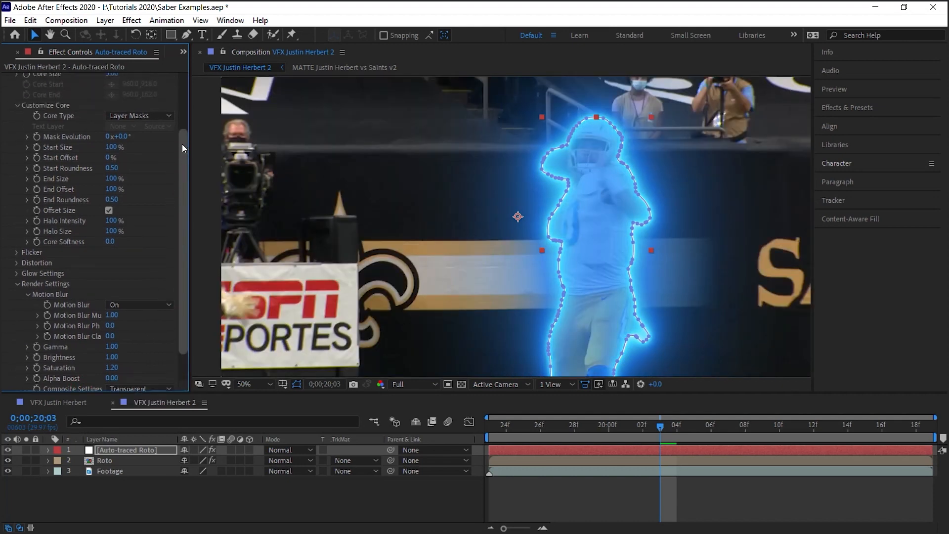
- Apply Saber's Electric preset for a blue electric outline around the quarterback
left_click(119, 89)
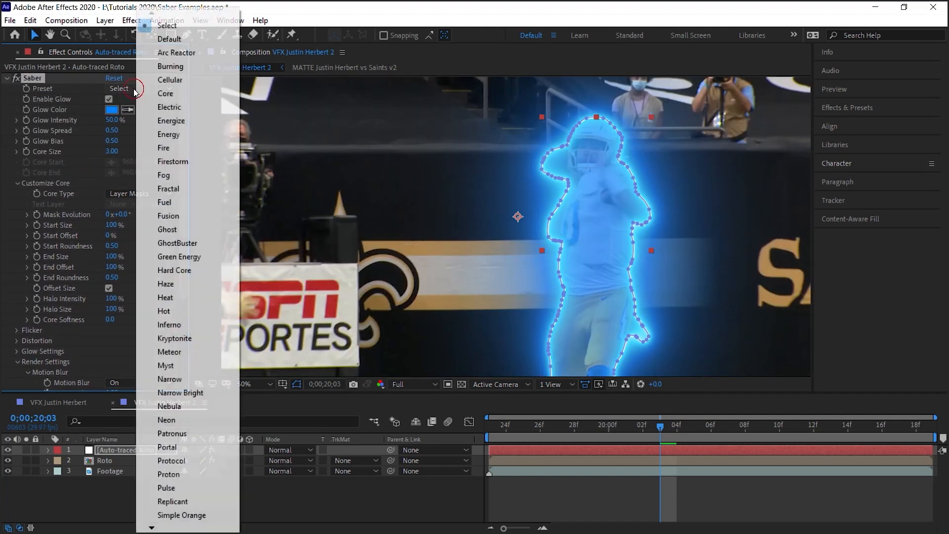
left_click(169, 107)
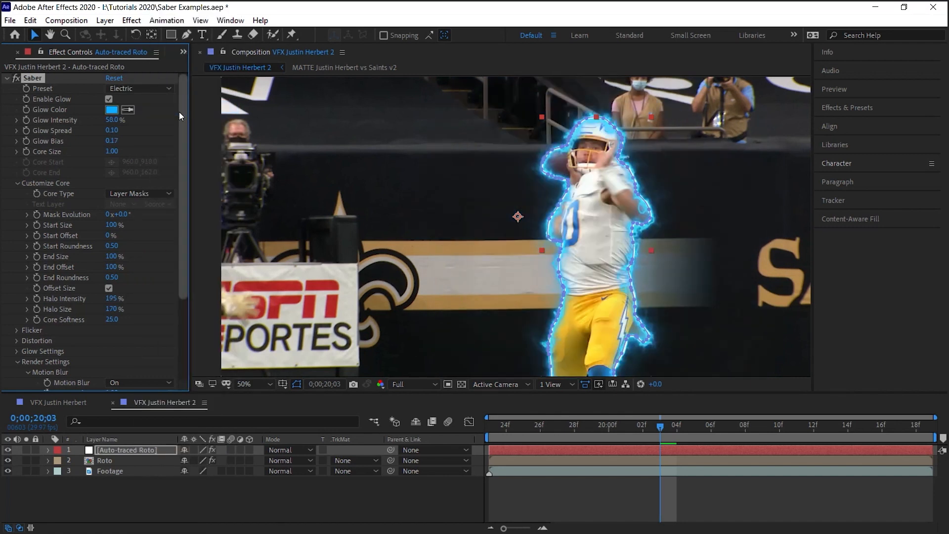
scroll("down", 3)
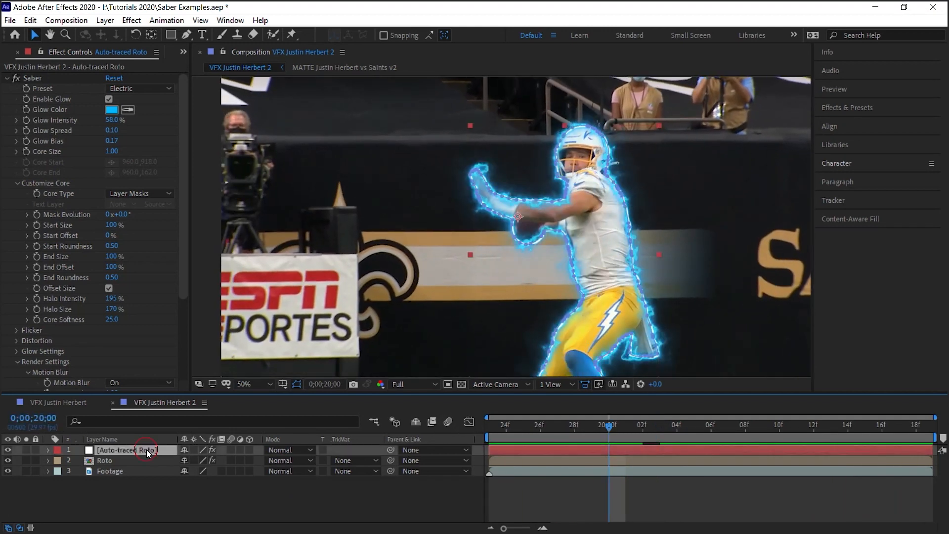
- Move the glow layer under the Roto cut-out and switch Saber to a fiery orange preset
left_click(290, 450)
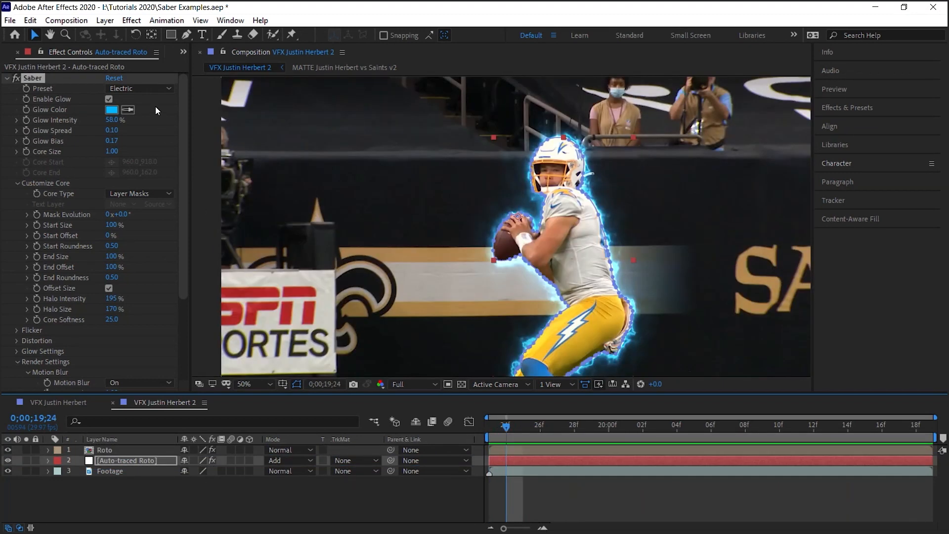
left_click(139, 88)
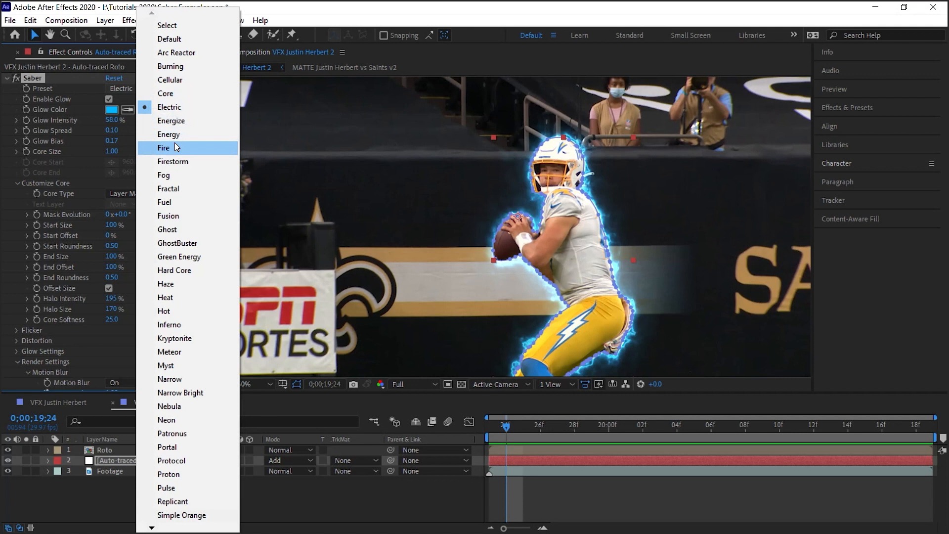
left_click(165, 94)
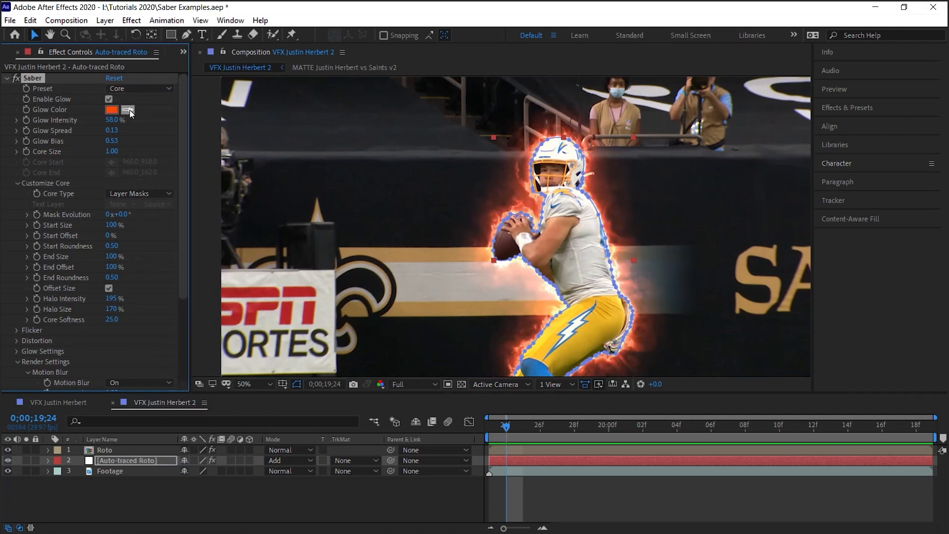
left_click(111, 110)
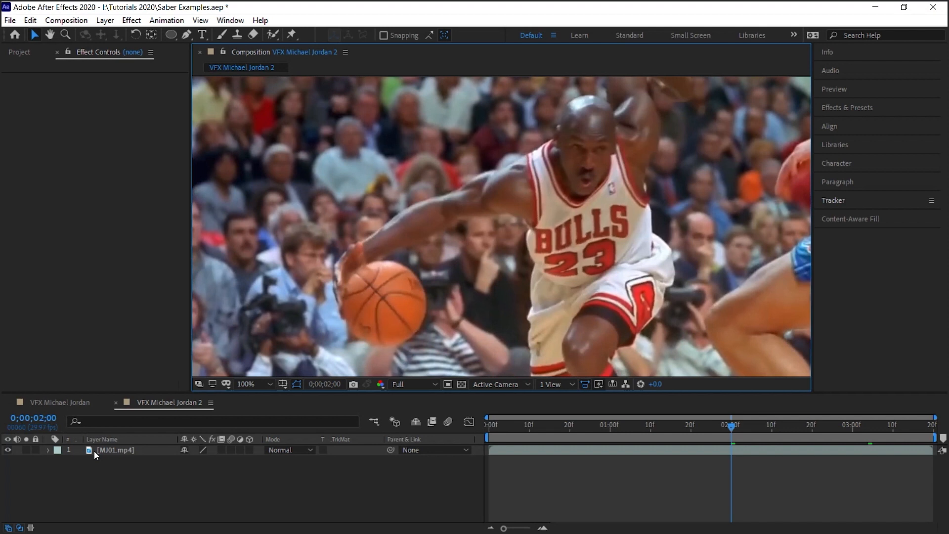
- Rename the top MJ01.mp4 copy to 'Ball' and pick the Ellipse tool for its mask
left_click(114, 450)
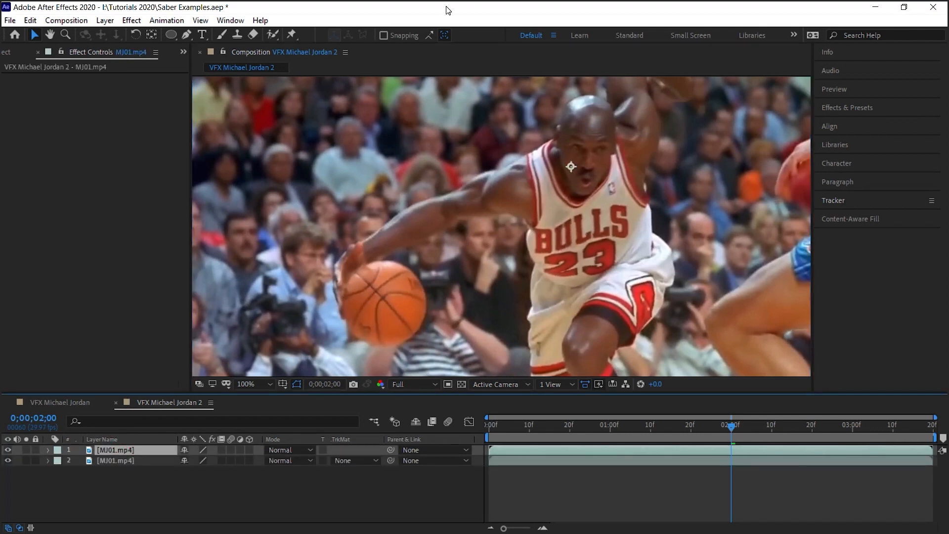
double_click(115, 449)
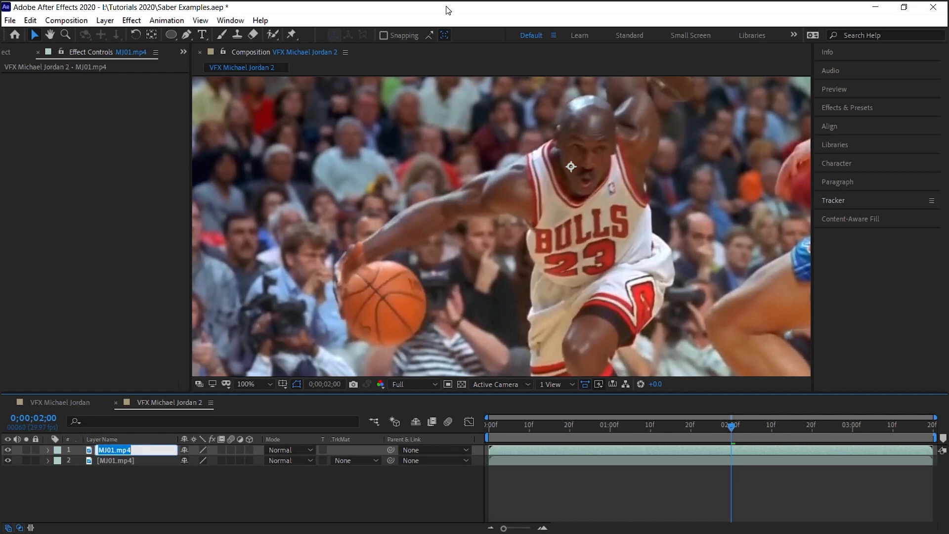
type("Ball")
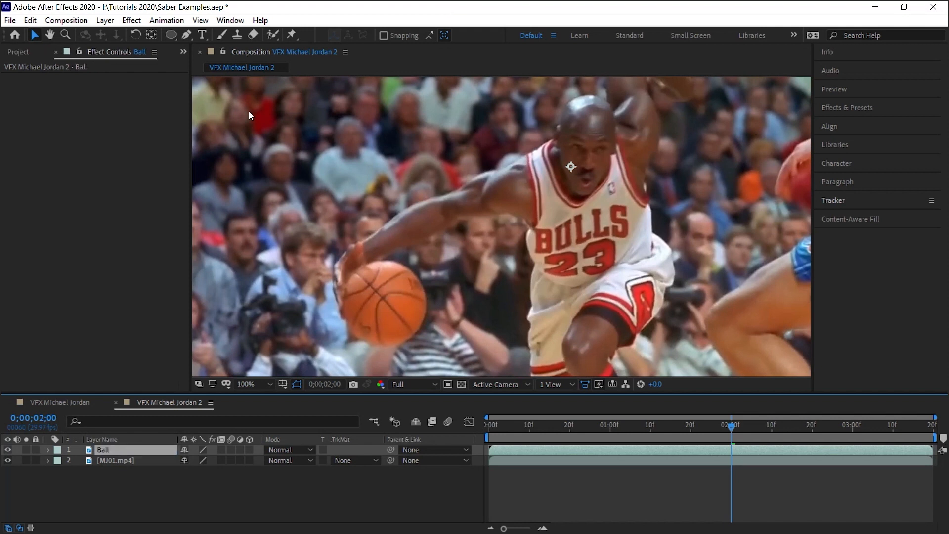
left_click(171, 35)
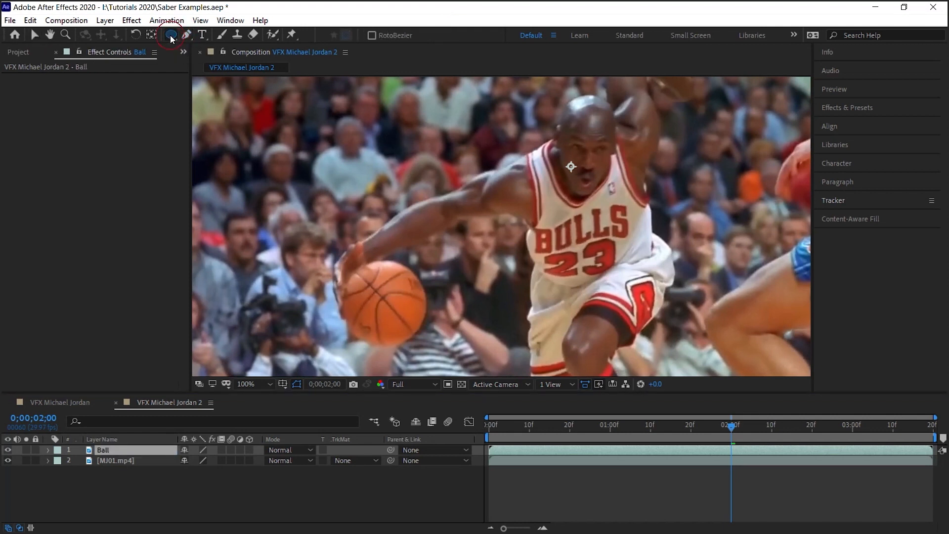
left_click(345, 265)
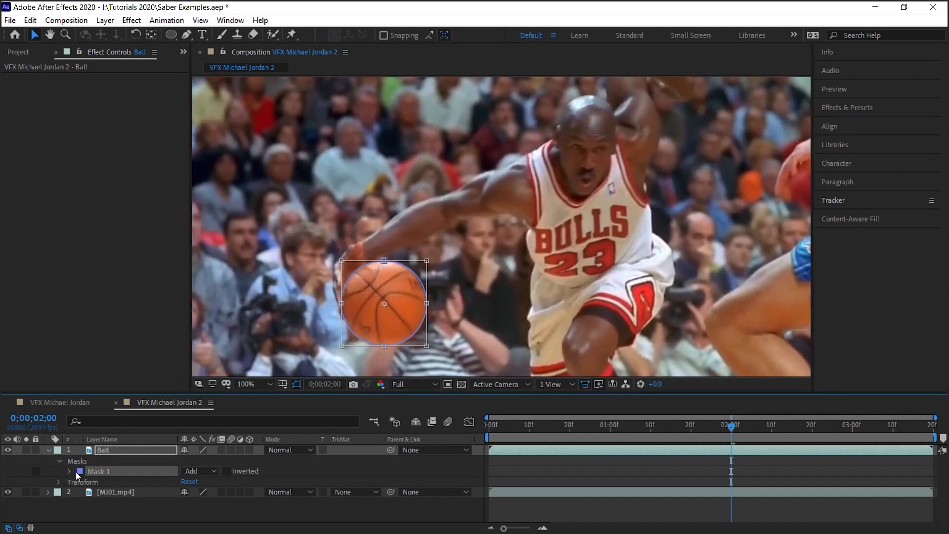
- Colour Mask 1 green, keyframe its Mask Path, and bring up the mask tracking controls
left_click(78, 471)
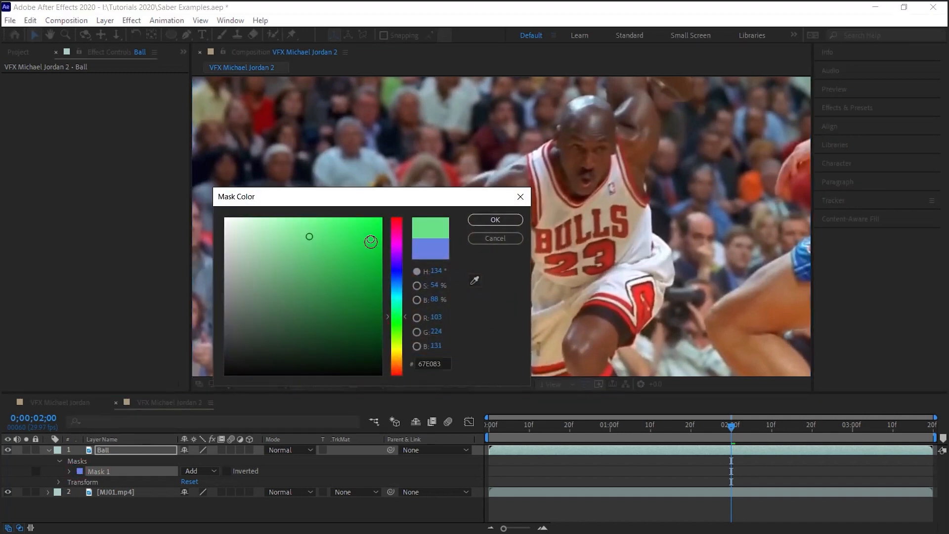
left_click(494, 219)
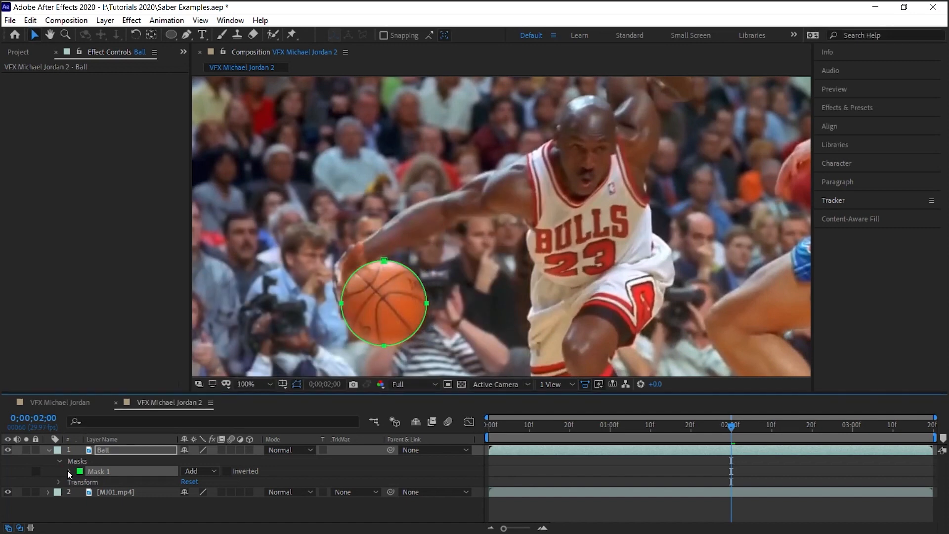
left_click(70, 471)
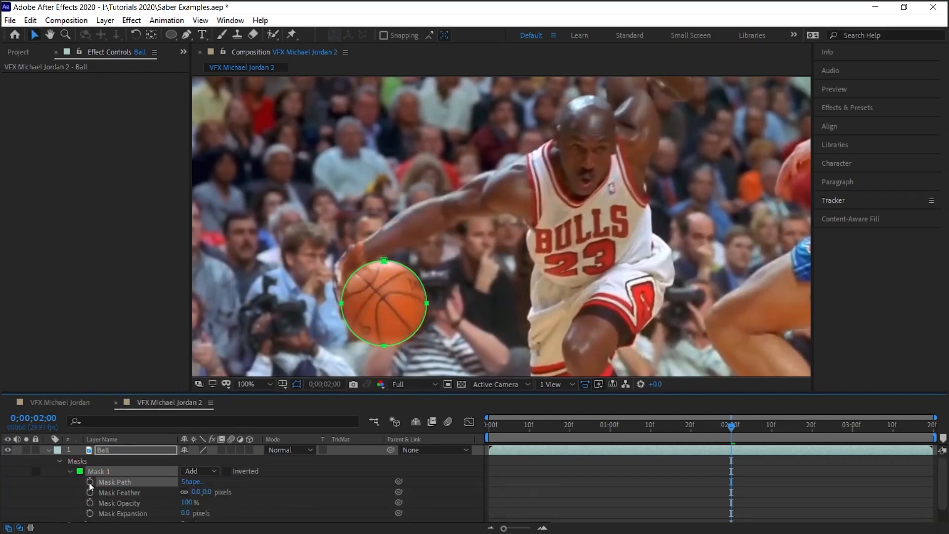
left_click(90, 481)
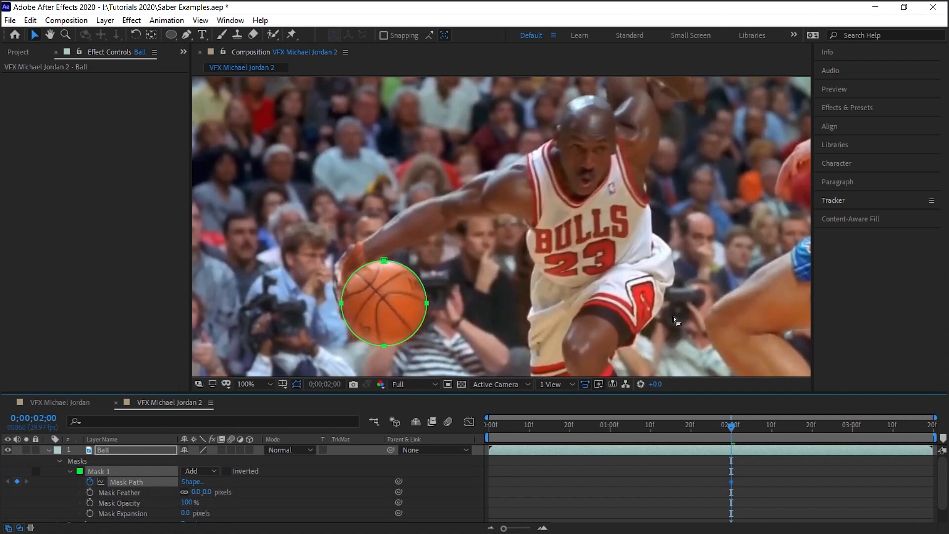
left_click(230, 19)
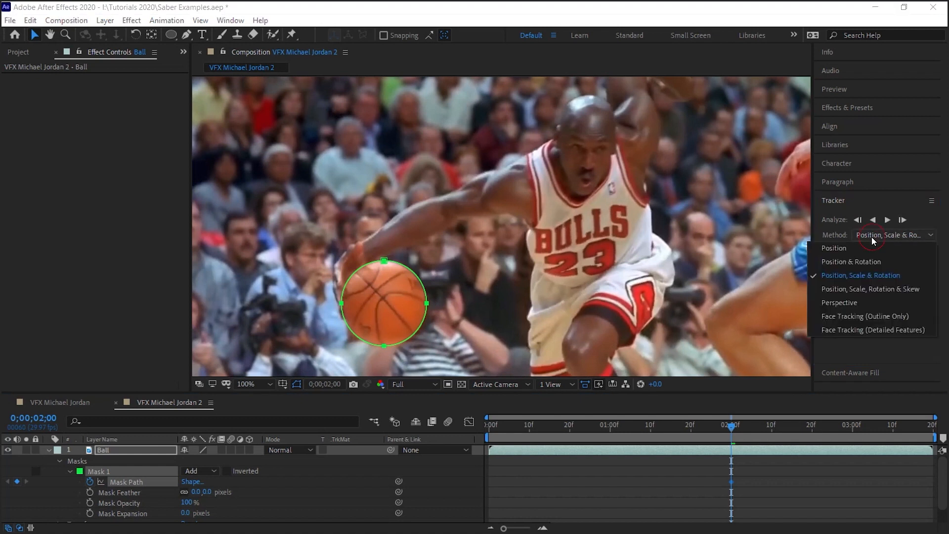
mouse_move(871, 289)
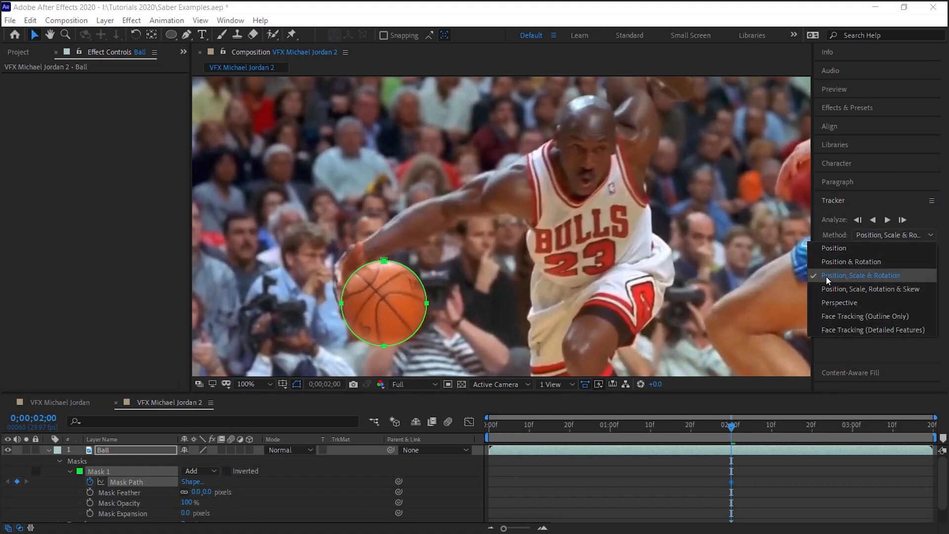
mouse_move(872, 283)
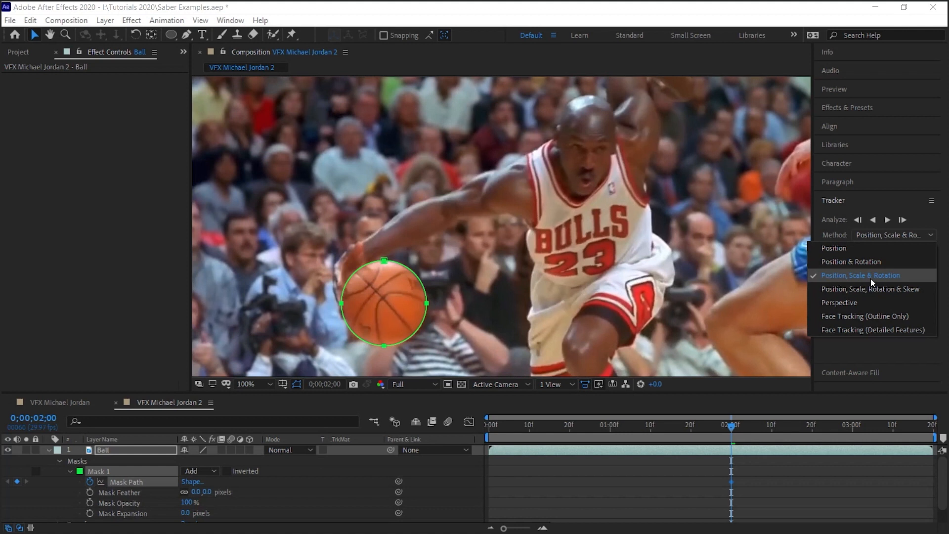
- Track the mask forward frame by frame with Position, Scale & Rotation, then run and stop full forward tracking
left_click(860, 275)
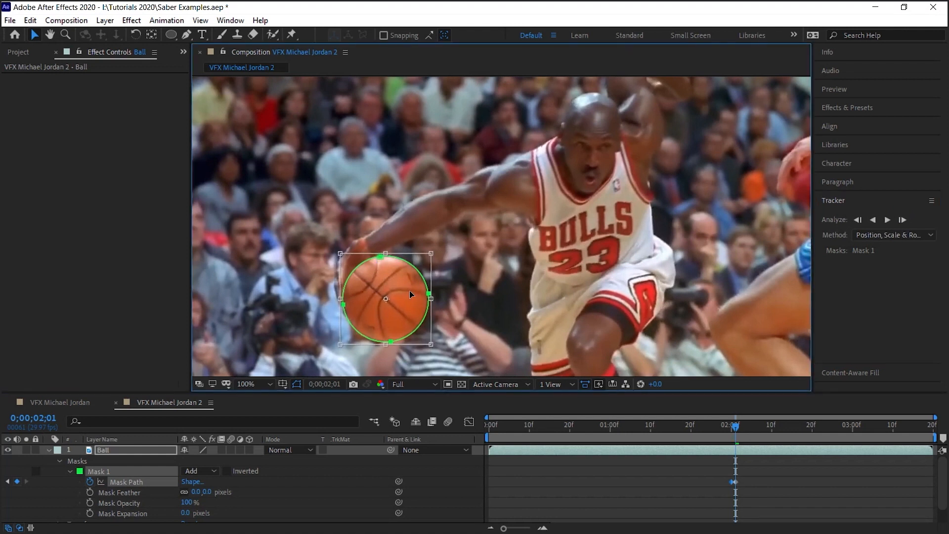
left_click(901, 219)
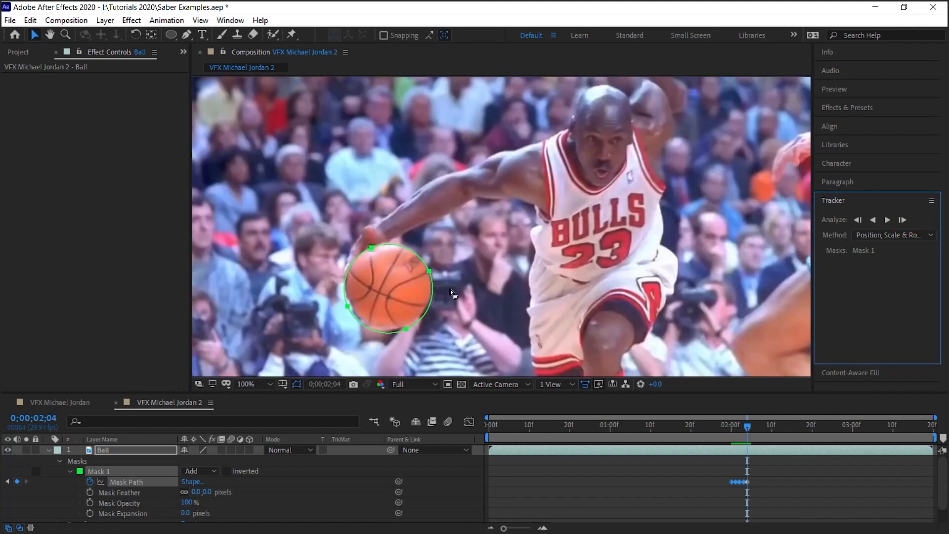
left_click(388, 285)
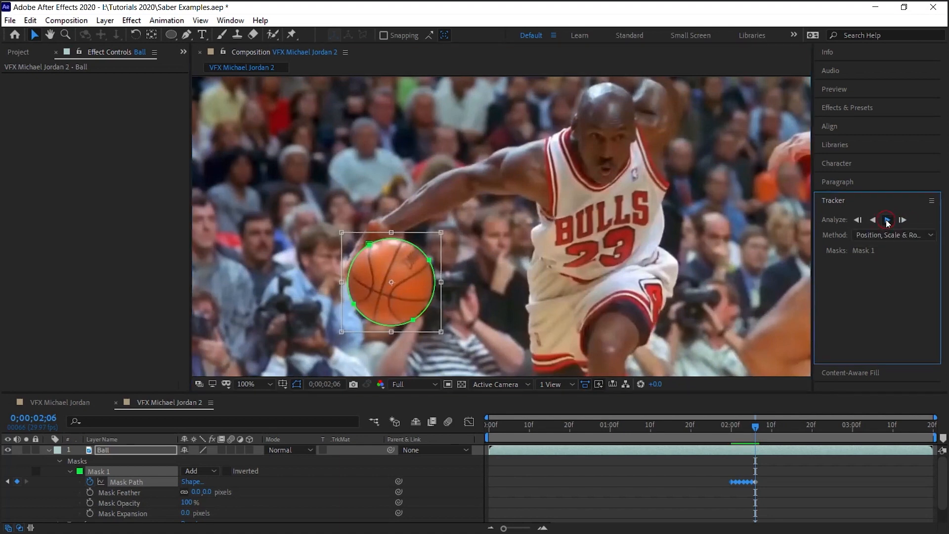
left_click(888, 219)
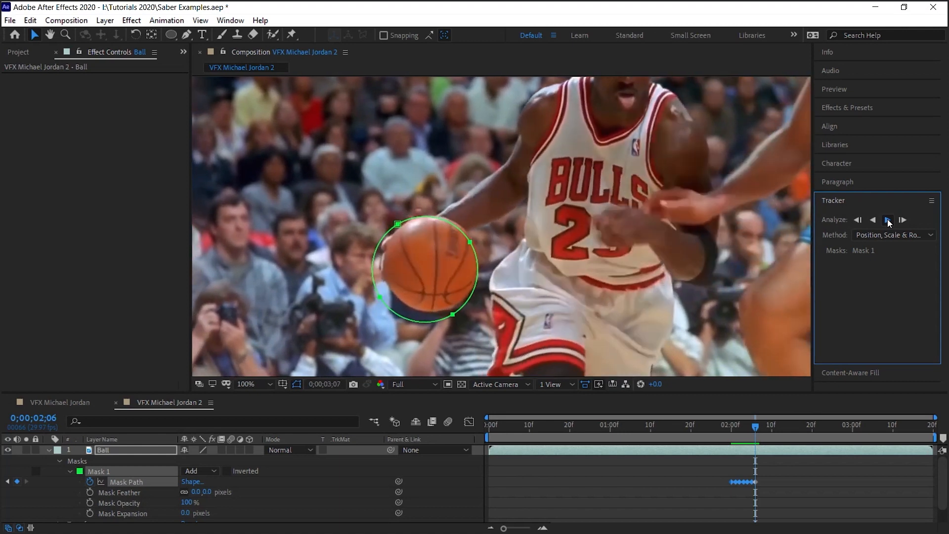
left_click(888, 219)
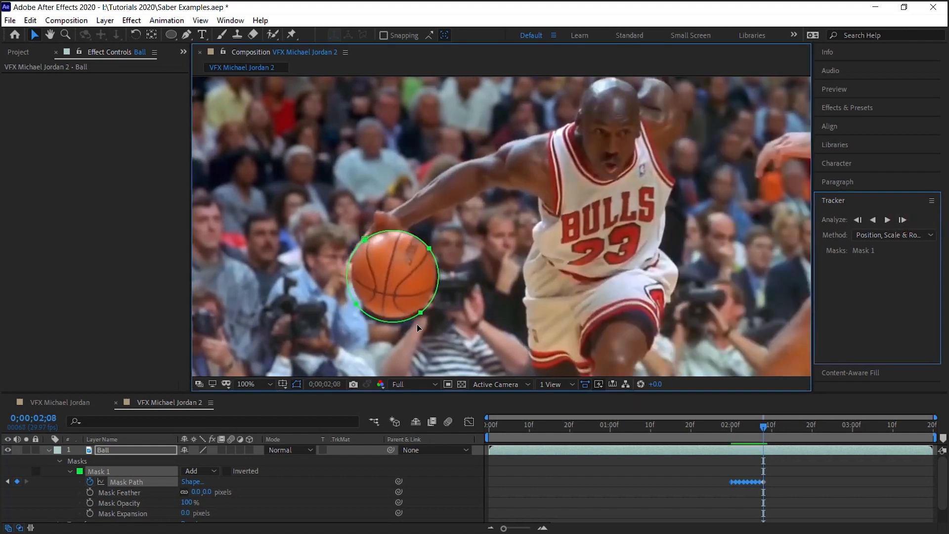
- Correct the mask, resume forward tracking to the end, then track backward toward the clip start
left_click(392, 275)
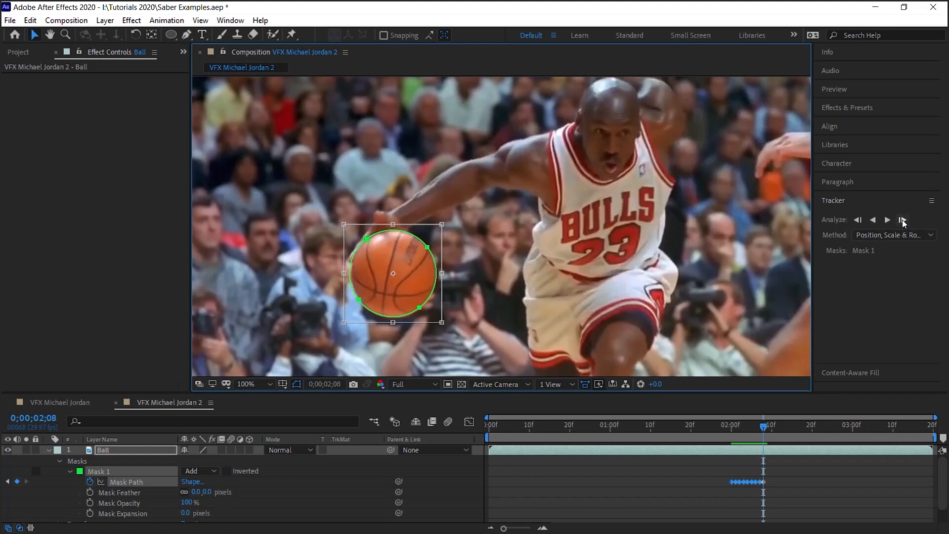
left_click(888, 219)
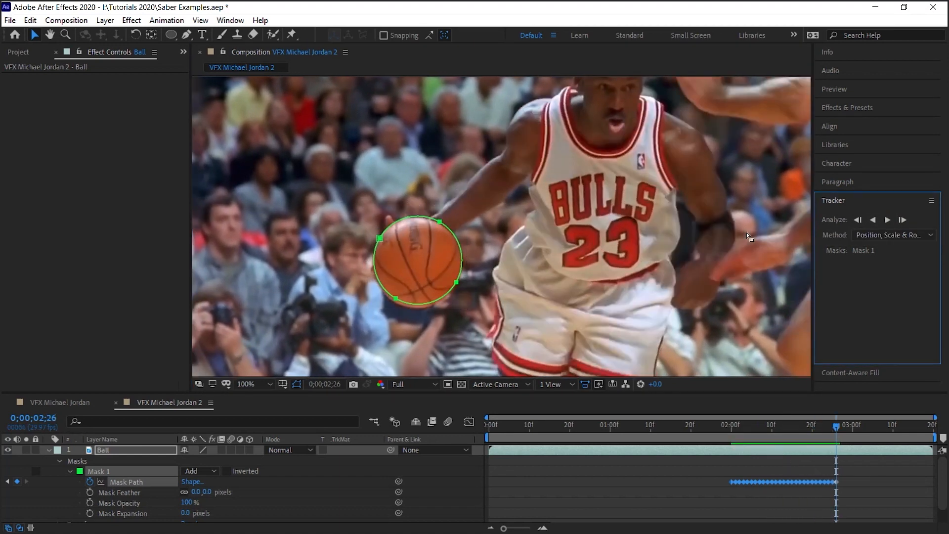
left_click(903, 219)
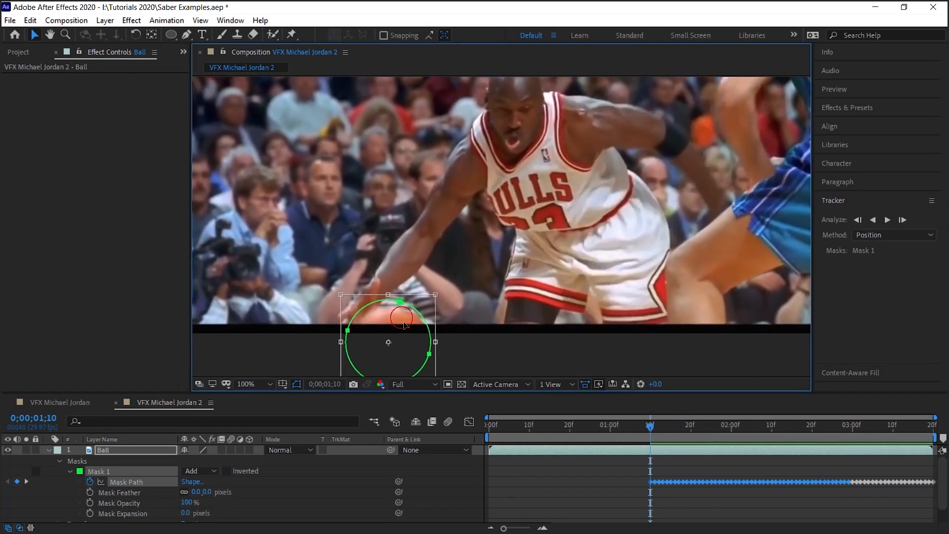
left_click(714, 424)
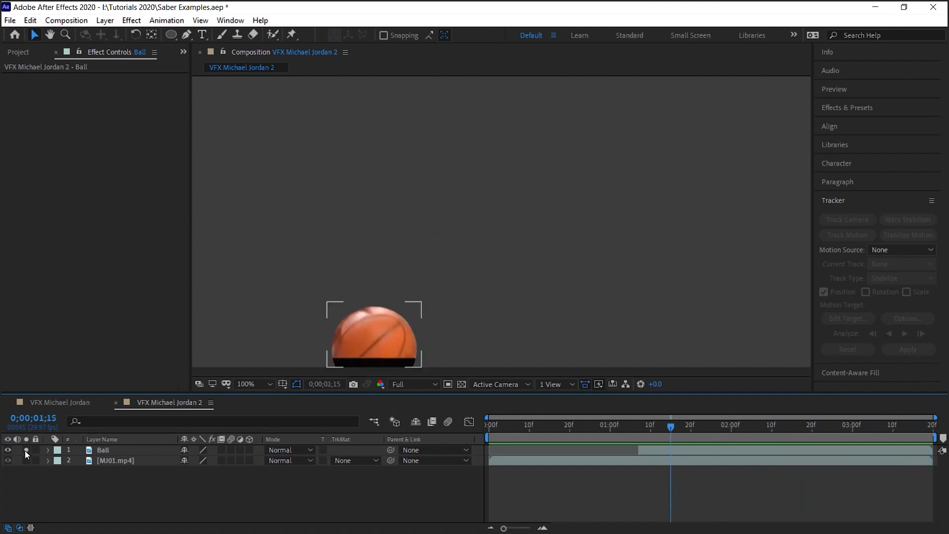
left_click(19, 450)
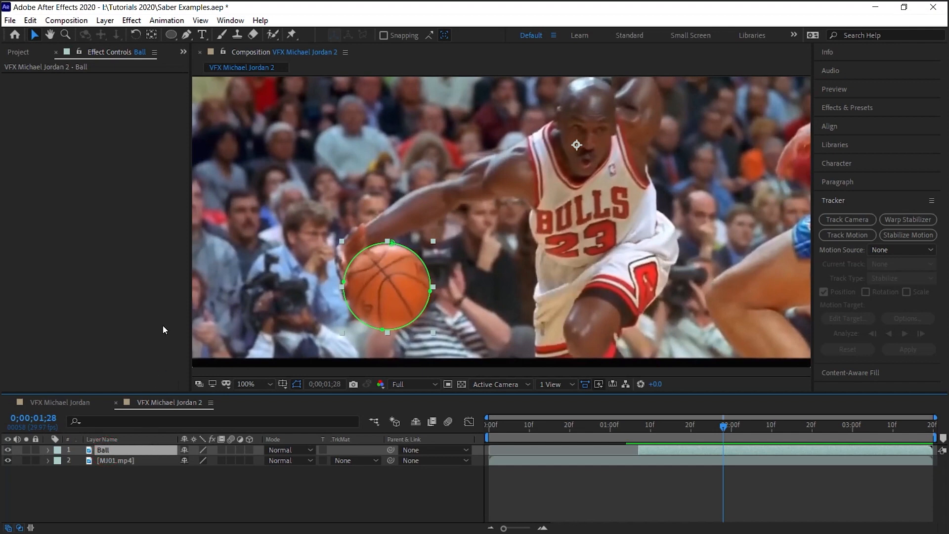
left_click(131, 20)
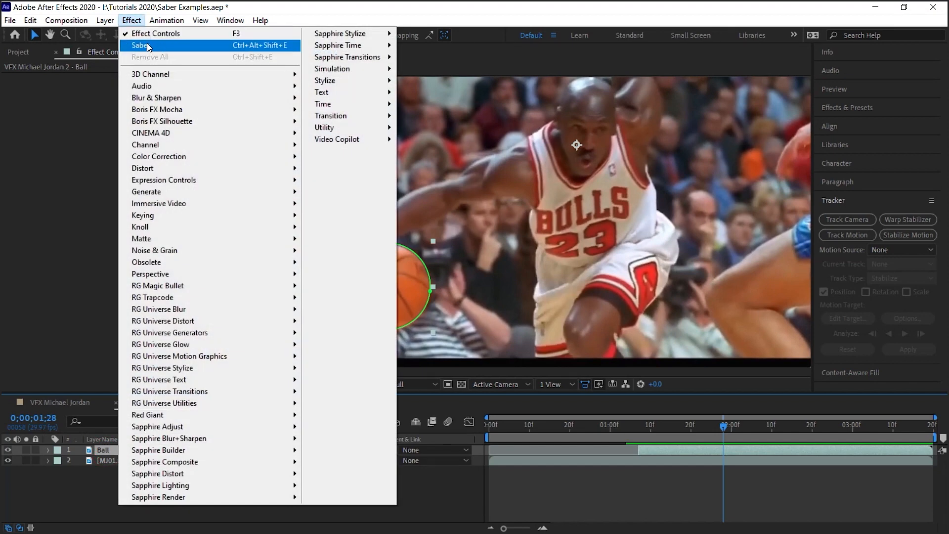
mouse_move(337, 140)
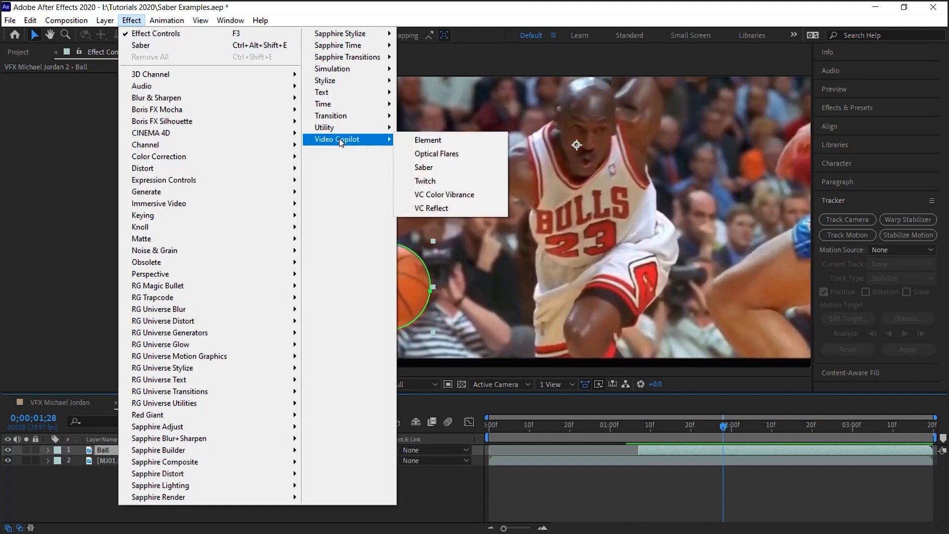
- Add Saber to the Ball layer following its masks, composited transparently over the footage
left_click(424, 167)
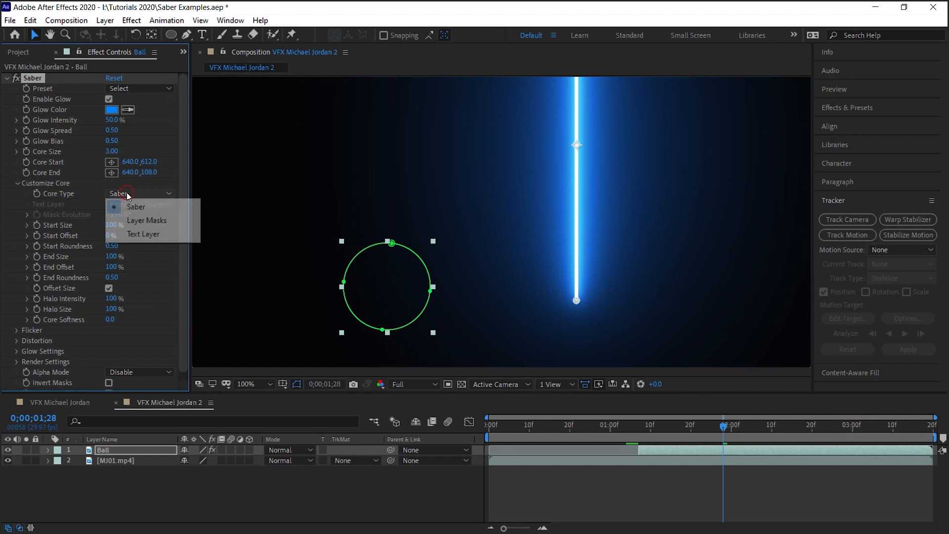
left_click(146, 219)
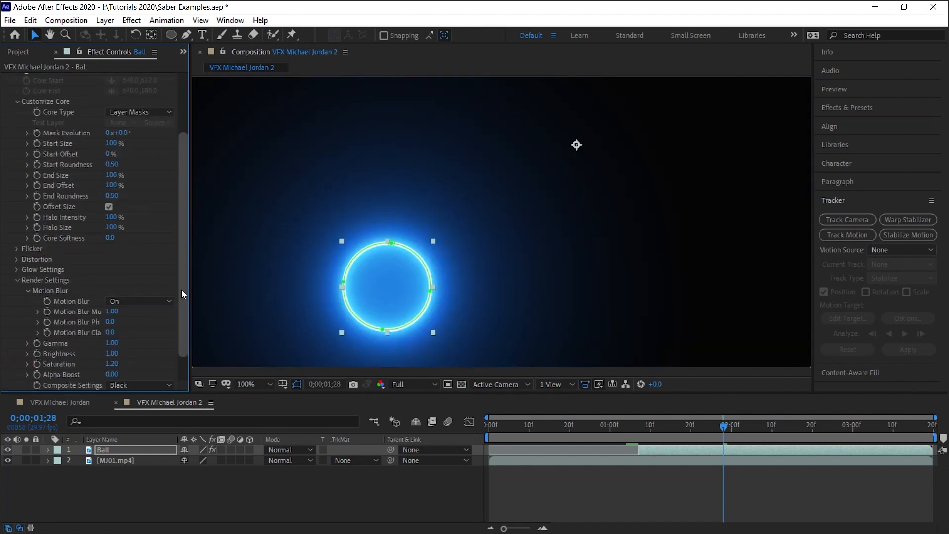
left_click(140, 353)
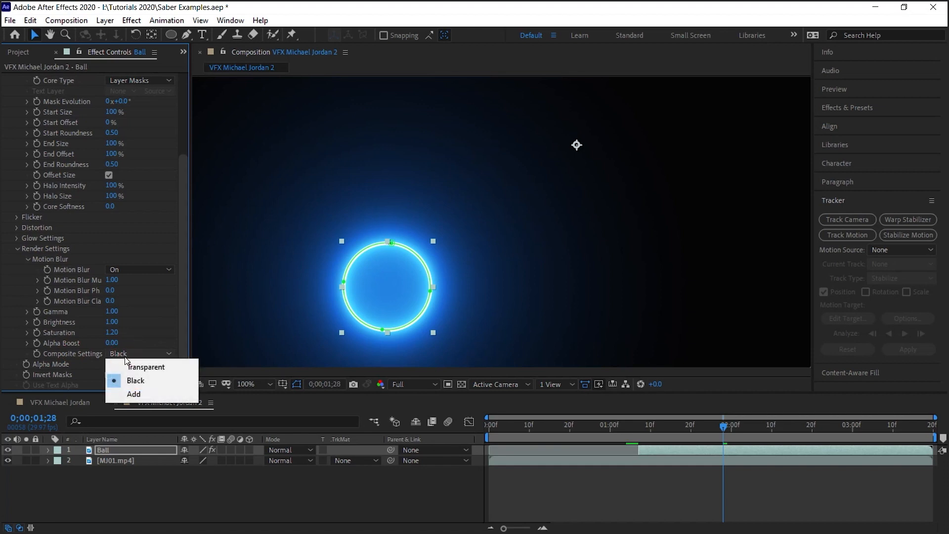
left_click(146, 367)
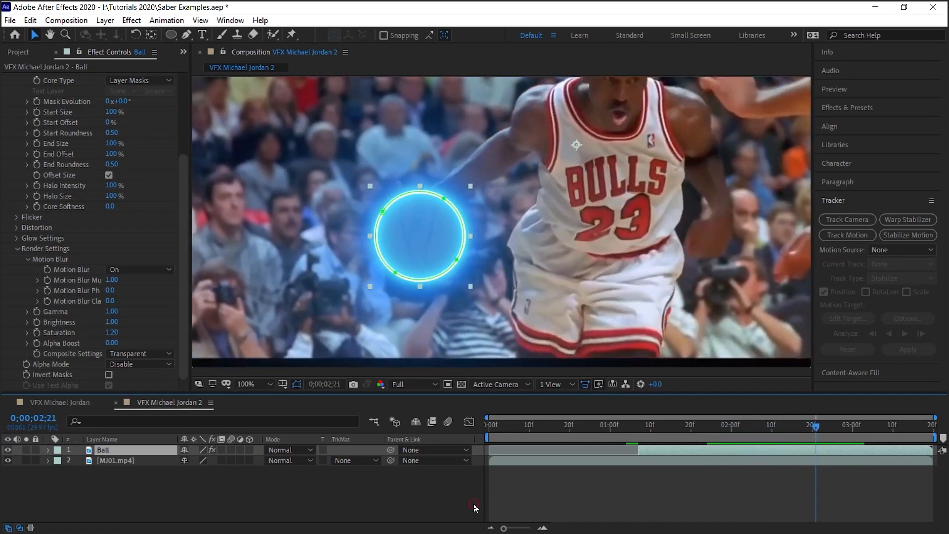
left_click(103, 450)
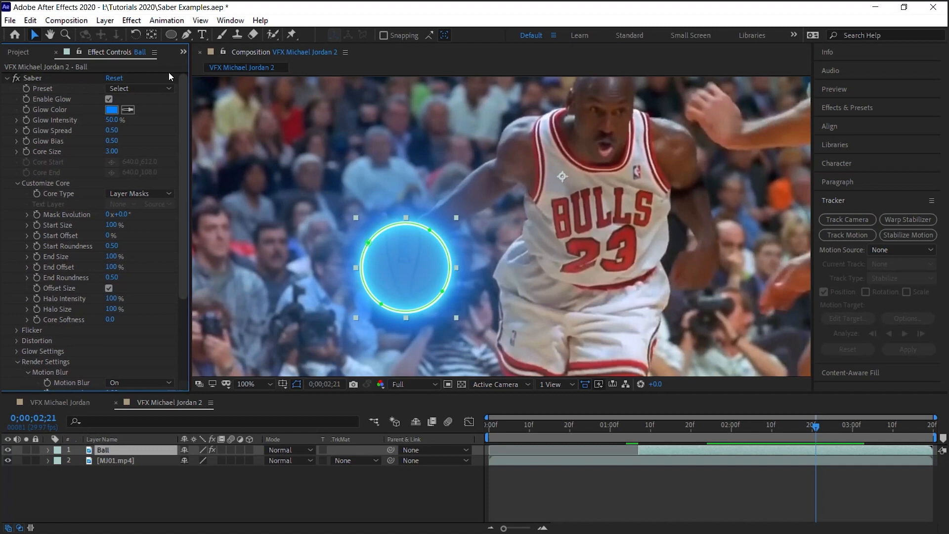
- Switch the ball's Saber glow to the Heat preset for an orange fiery ring
left_click(140, 88)
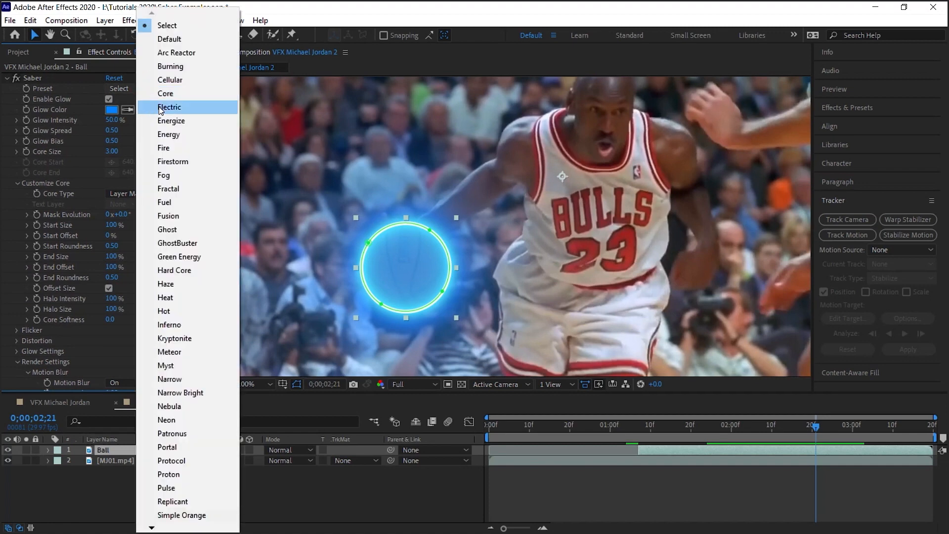
mouse_move(175, 338)
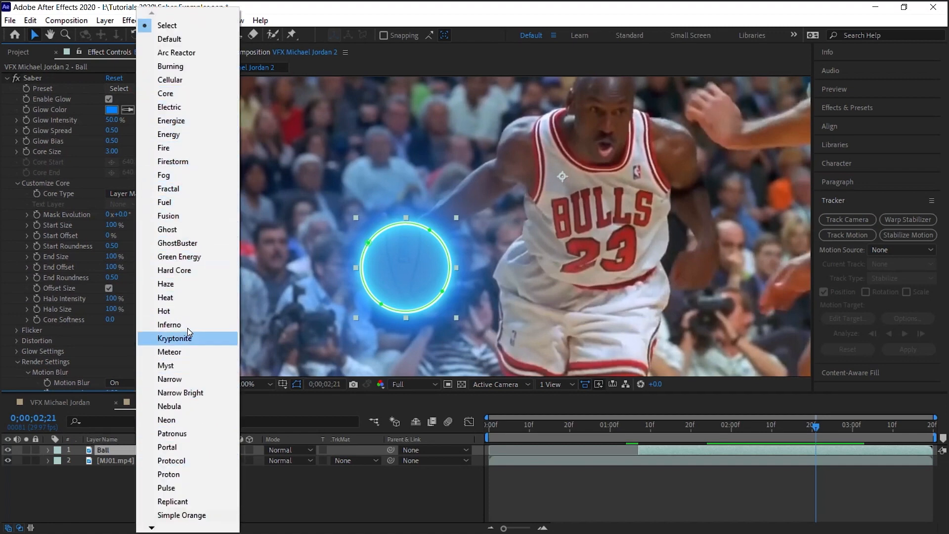
mouse_move(165, 298)
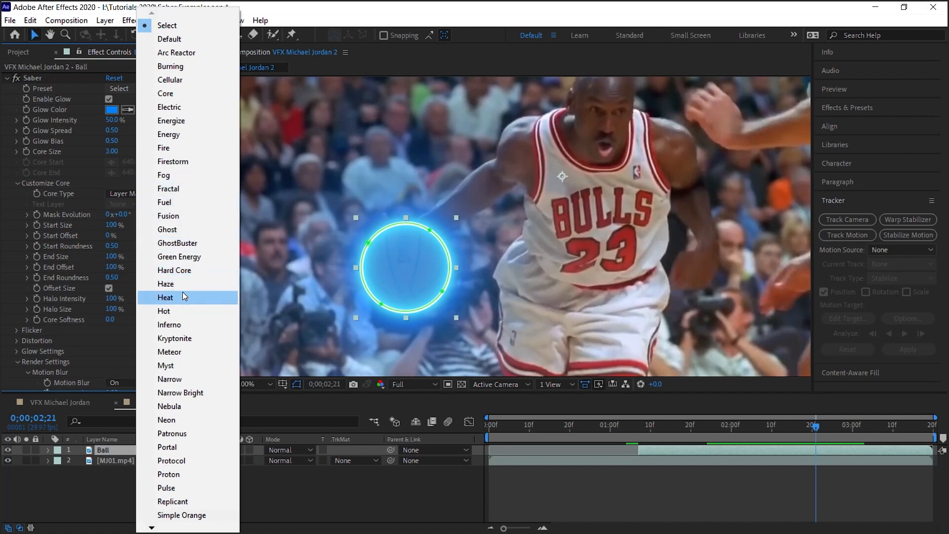
left_click(166, 297)
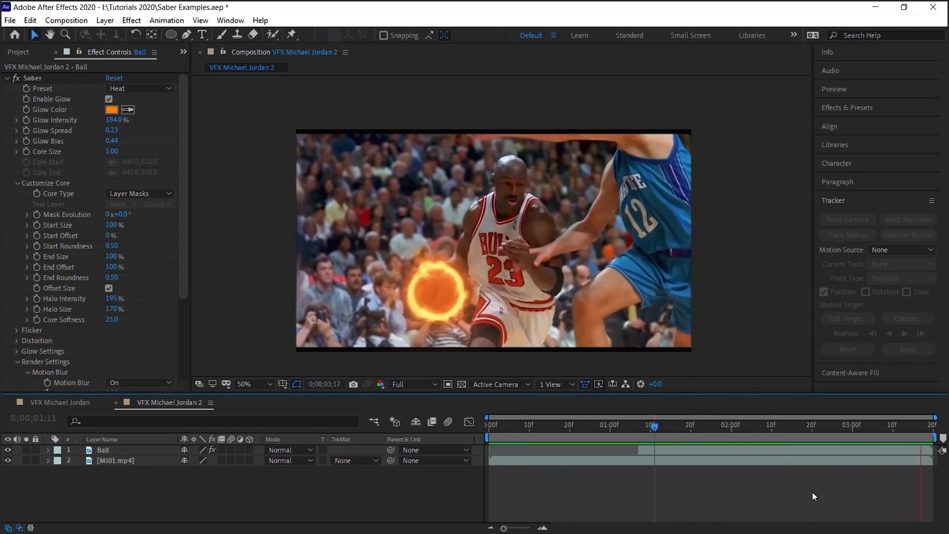
- Set the Ball layer's blending mode to Screen and review the glow on another frame
left_click(820, 423)
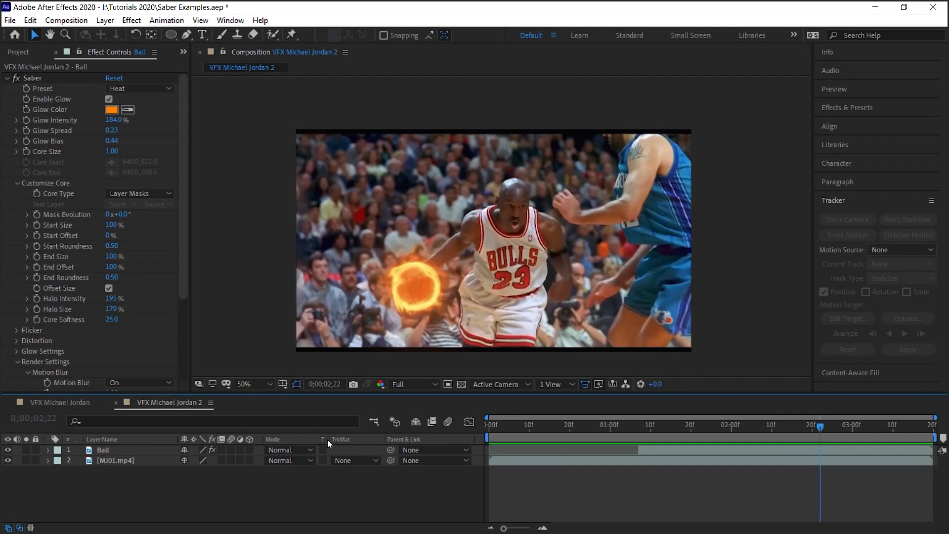
left_click(290, 449)
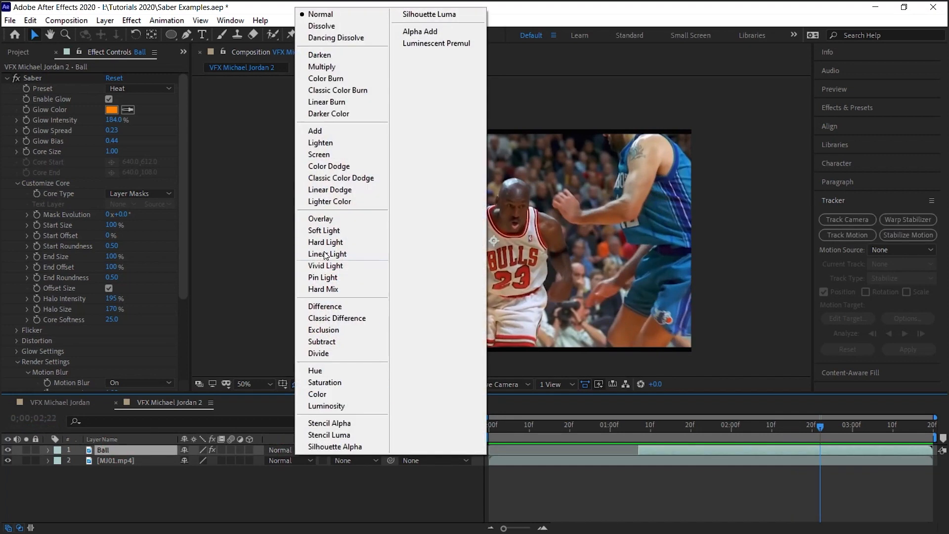
left_click(319, 155)
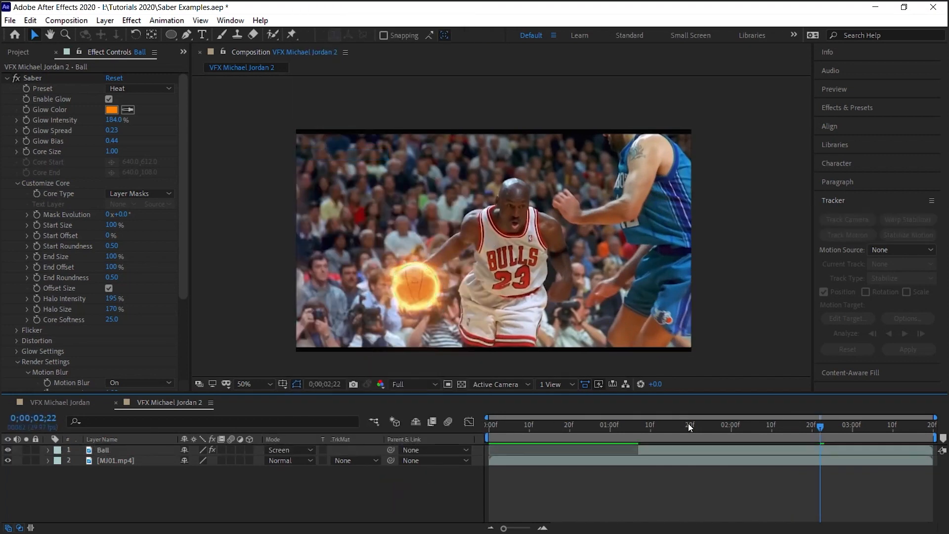
left_click(663, 424)
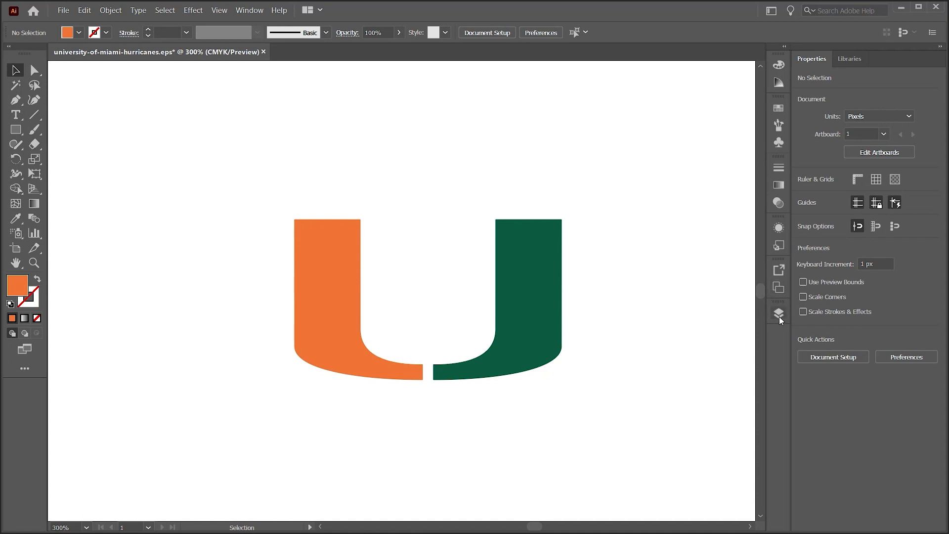
- Select and copy both U logo halves via the Layers panel, then switch to After Effects
left_click(780, 313)
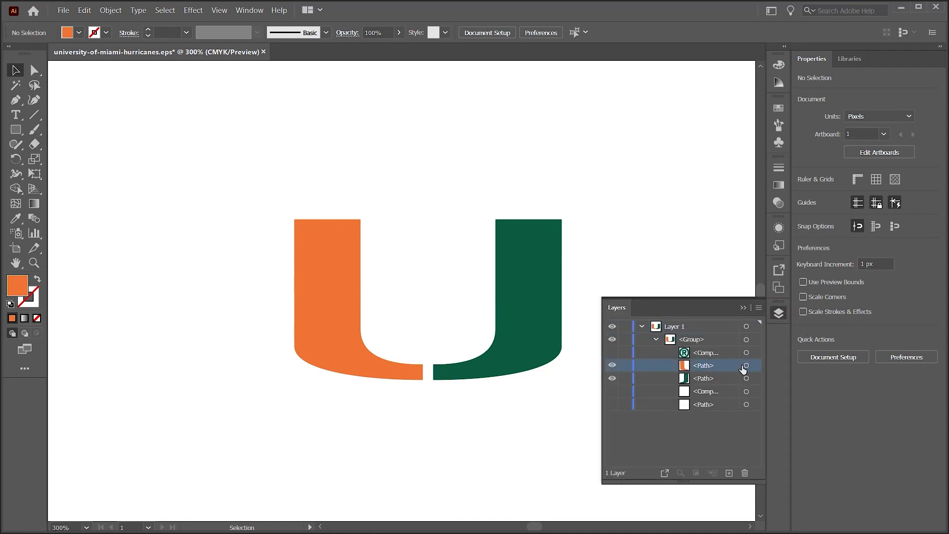
left_click(702, 378)
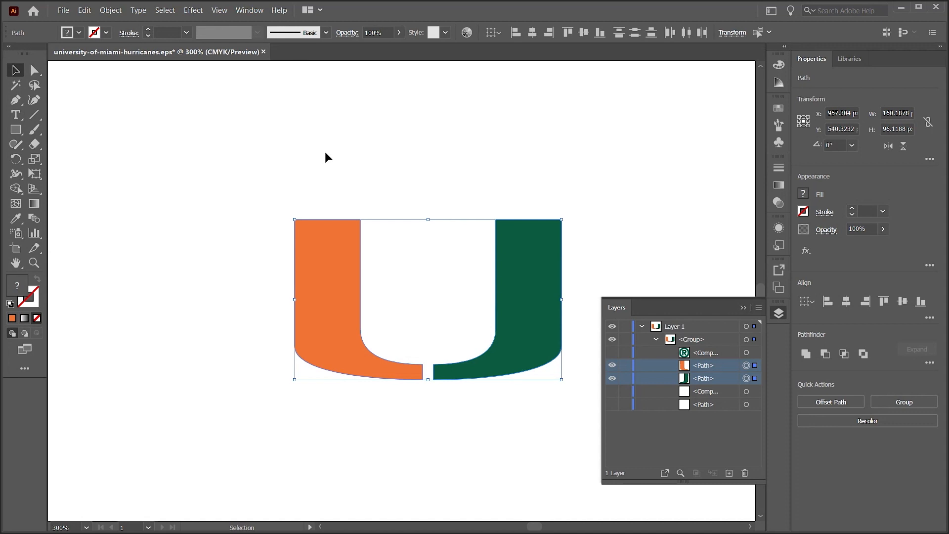
left_click(84, 10)
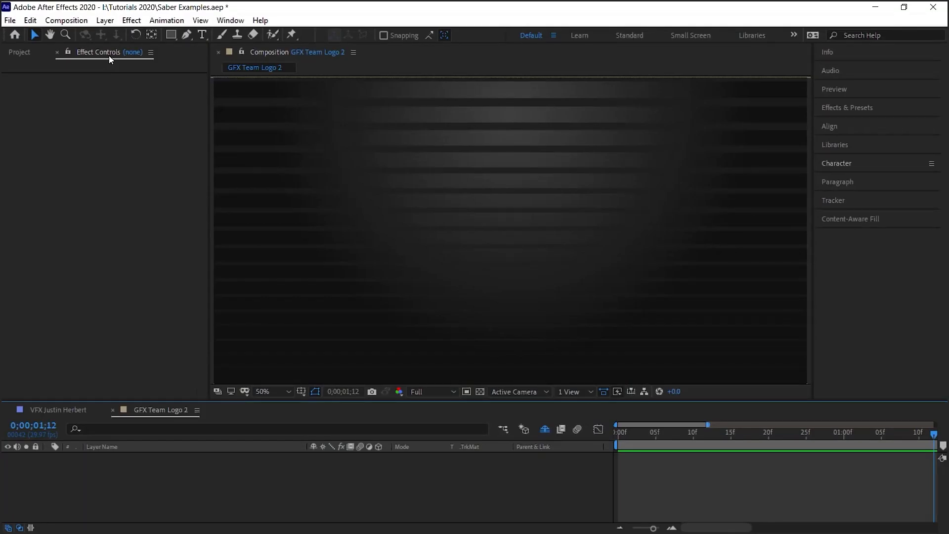
- Create a Dark Gray Solid, paste the U paths as masks and enlarge them to fill the frame
left_click(105, 19)
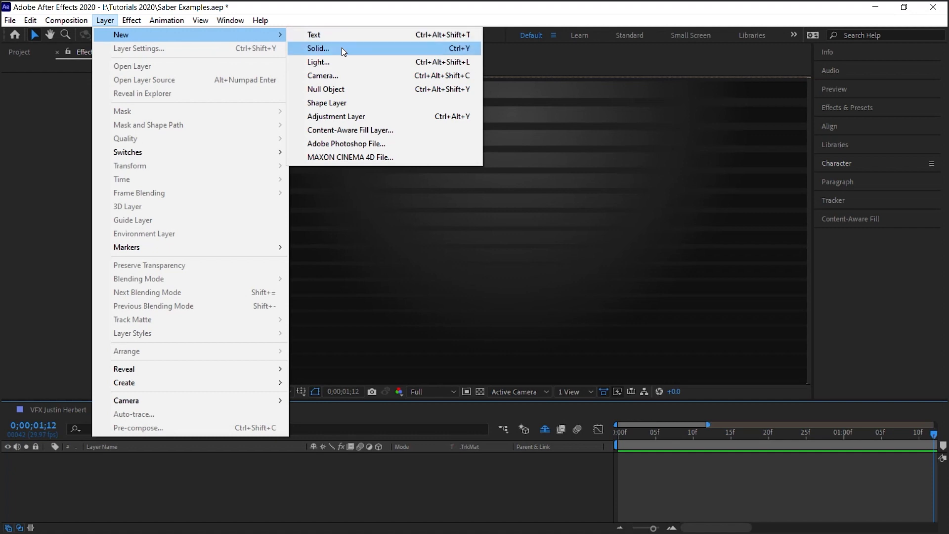
left_click(318, 48)
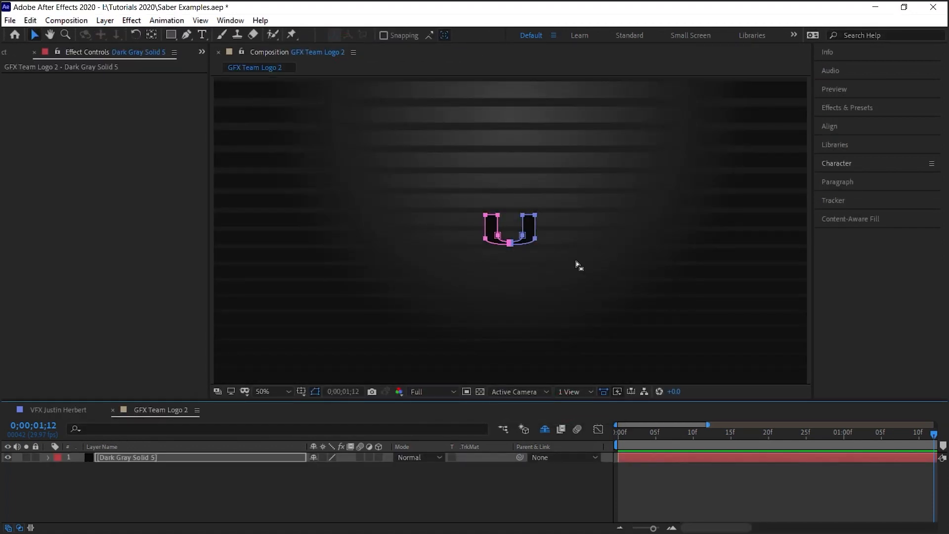
mouse_move(624, 181)
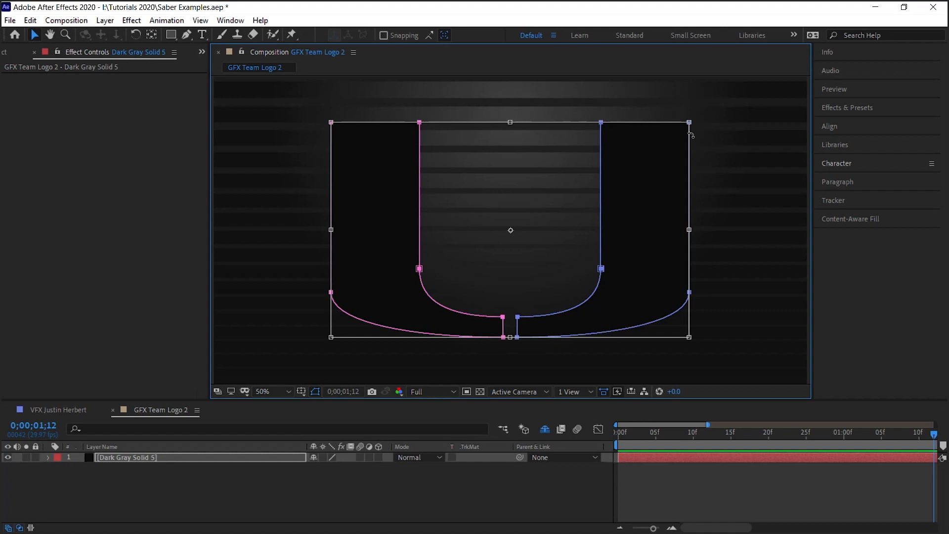
left_click(145, 458)
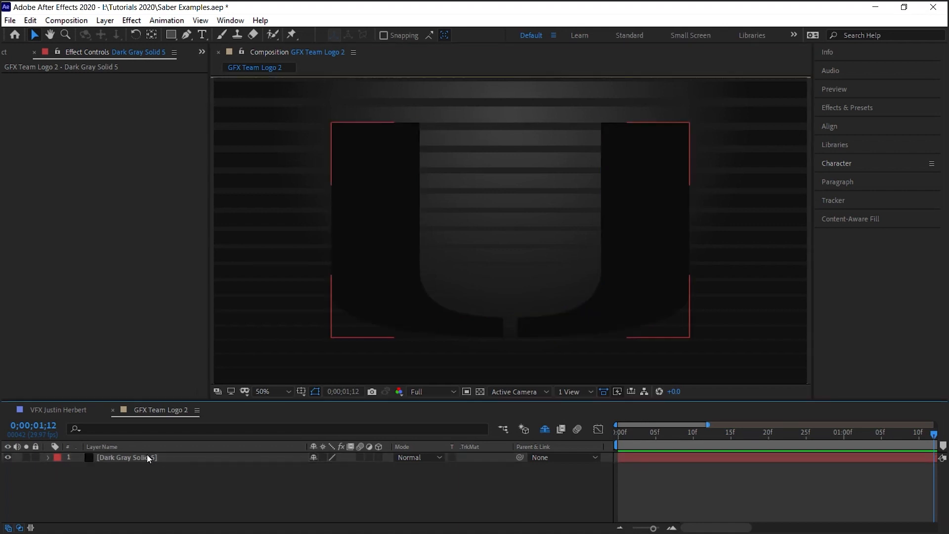
- Duplicate the solid into Left and Right layers, removing the opposite U-half mask from each
left_click(127, 457)
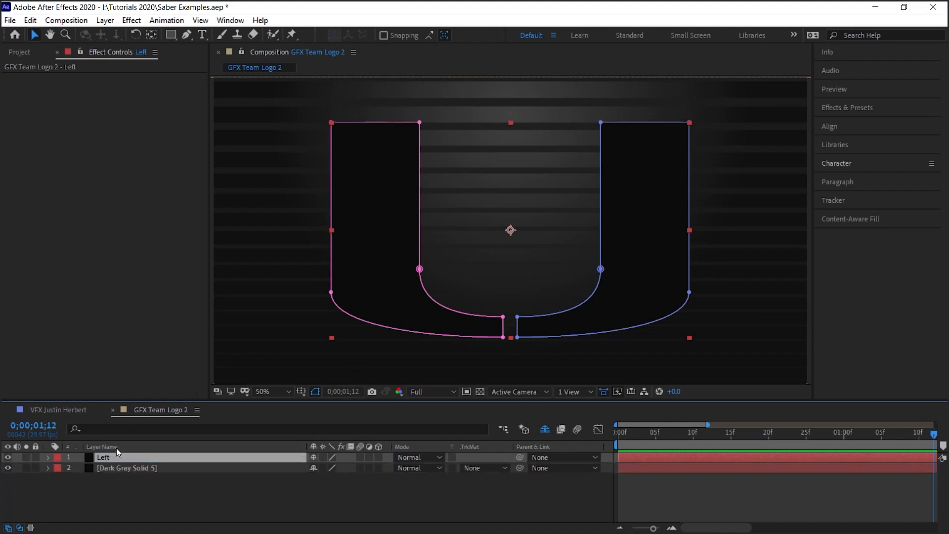
double_click(126, 467)
type("Right")
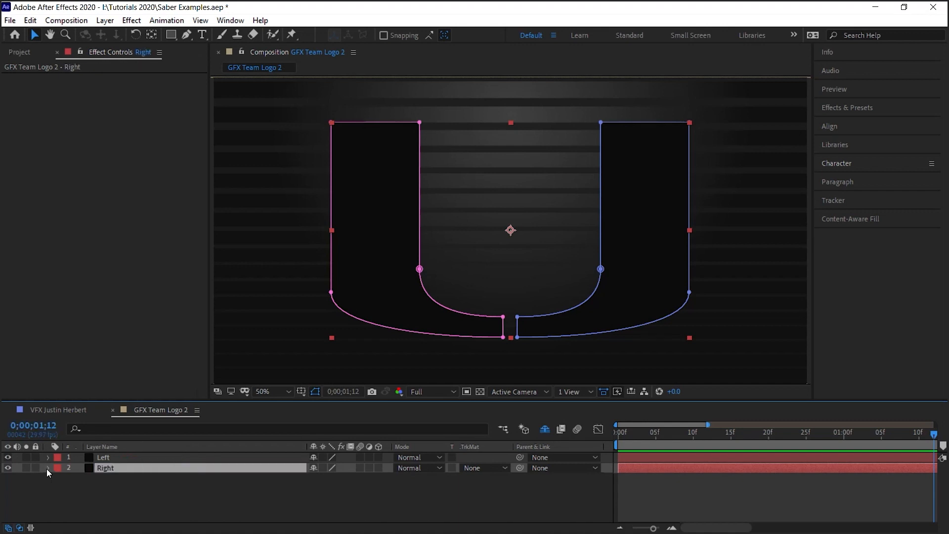
left_click(47, 468)
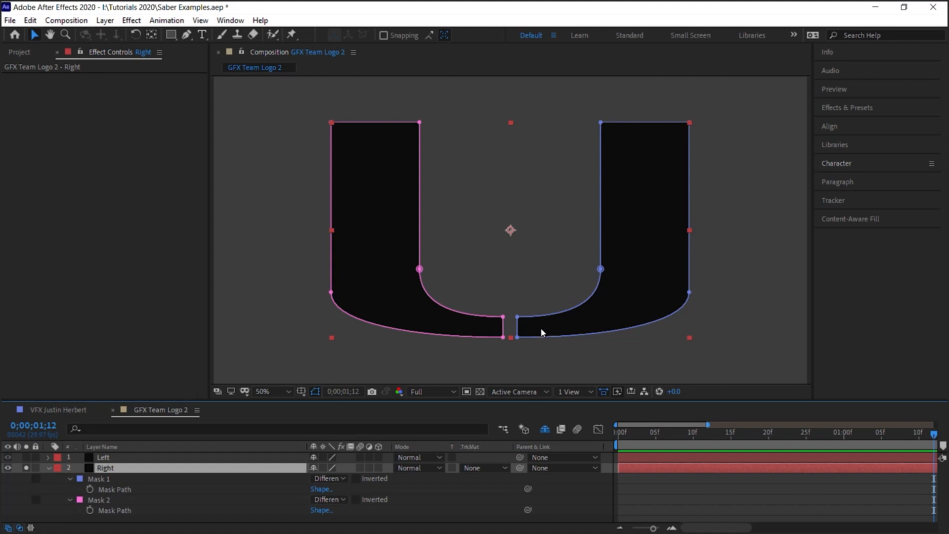
left_click(99, 499)
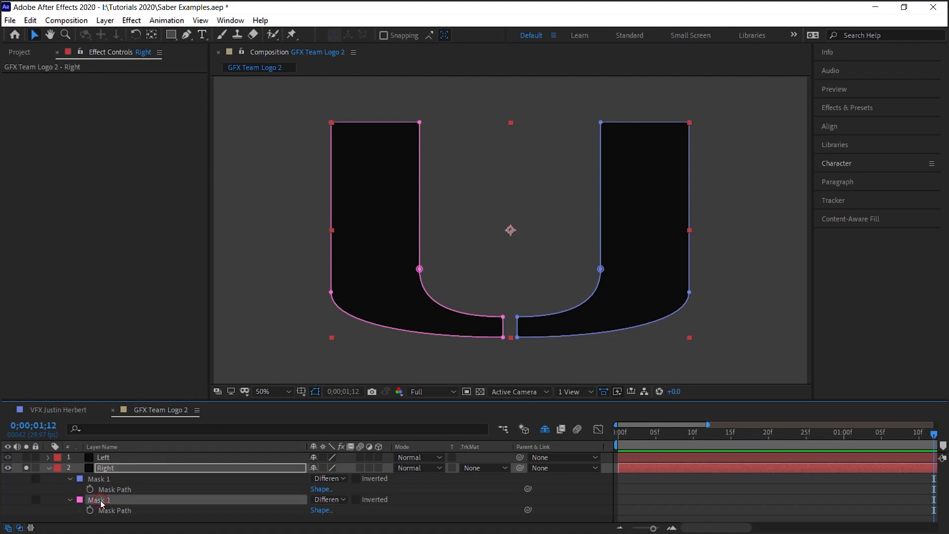
left_click(47, 468)
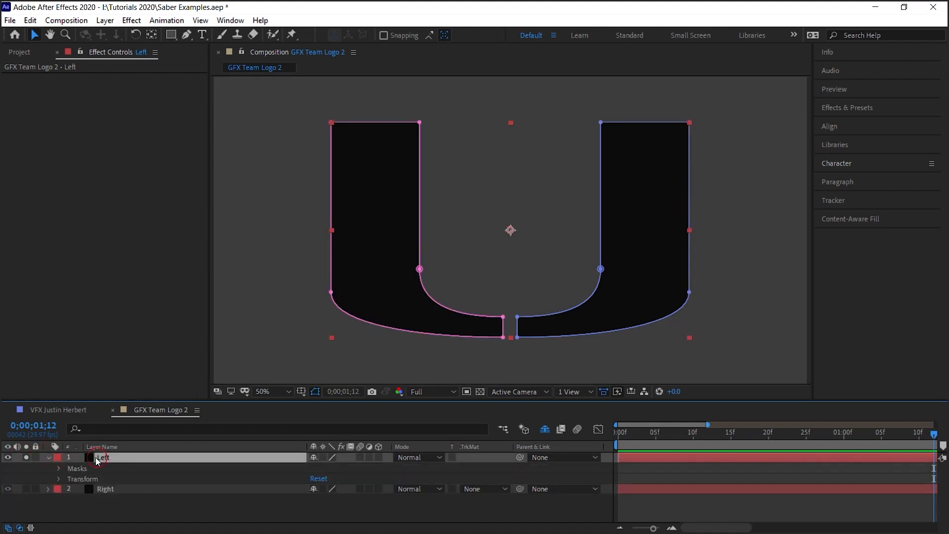
left_click(59, 469)
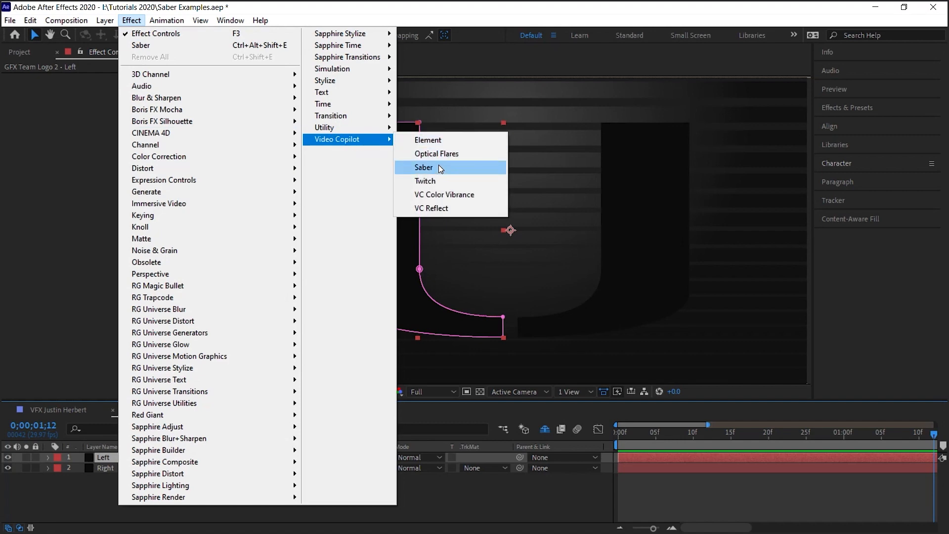
- Apply Saber with Simple Orange preset, Transparent composite and Layer Masks core type on Left
left_click(424, 168)
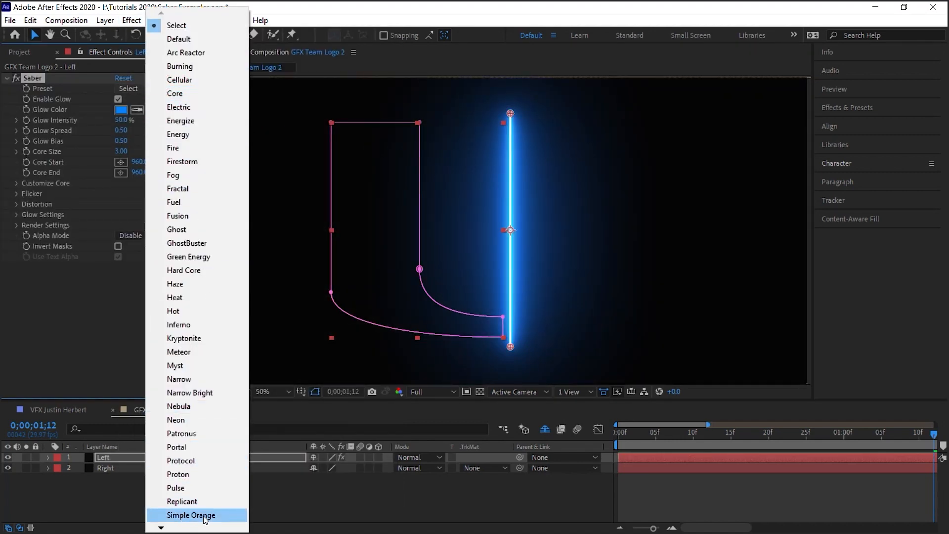
left_click(191, 515)
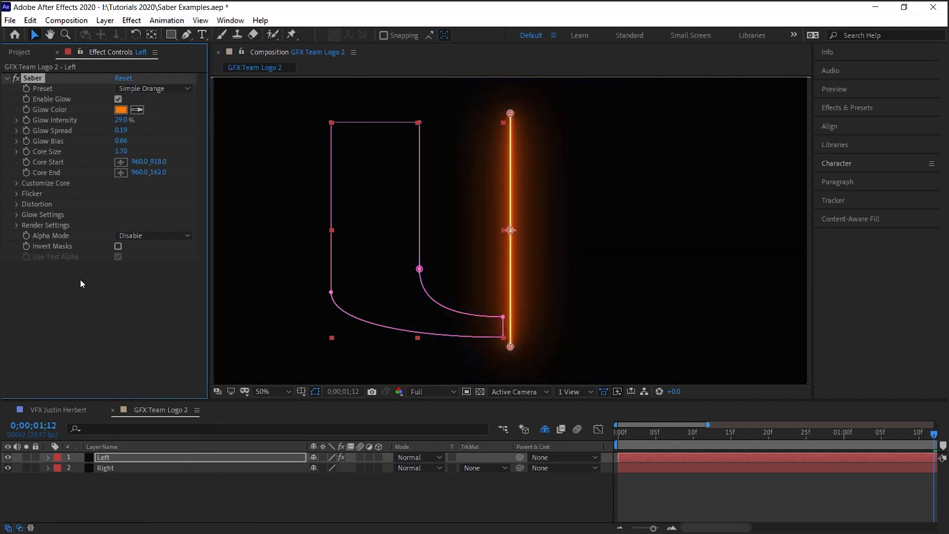
left_click(17, 225)
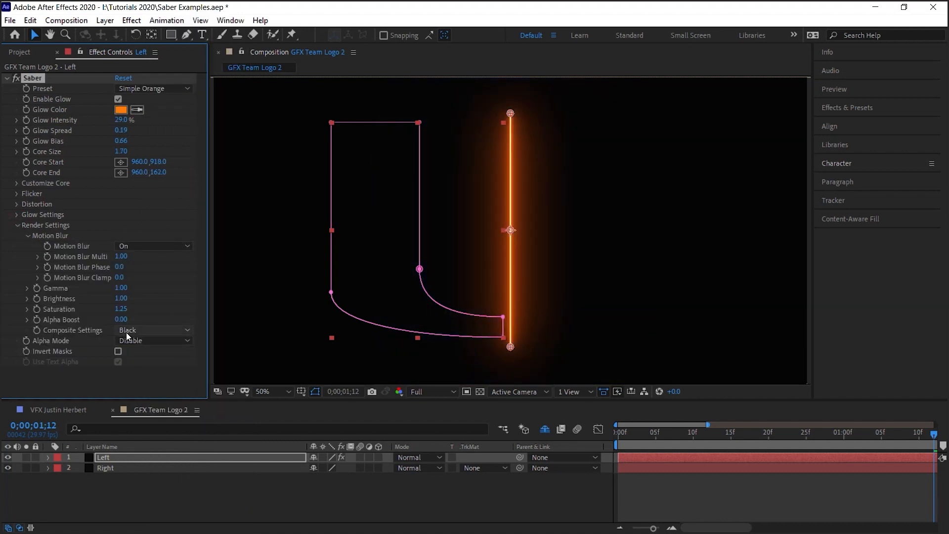
left_click(153, 329)
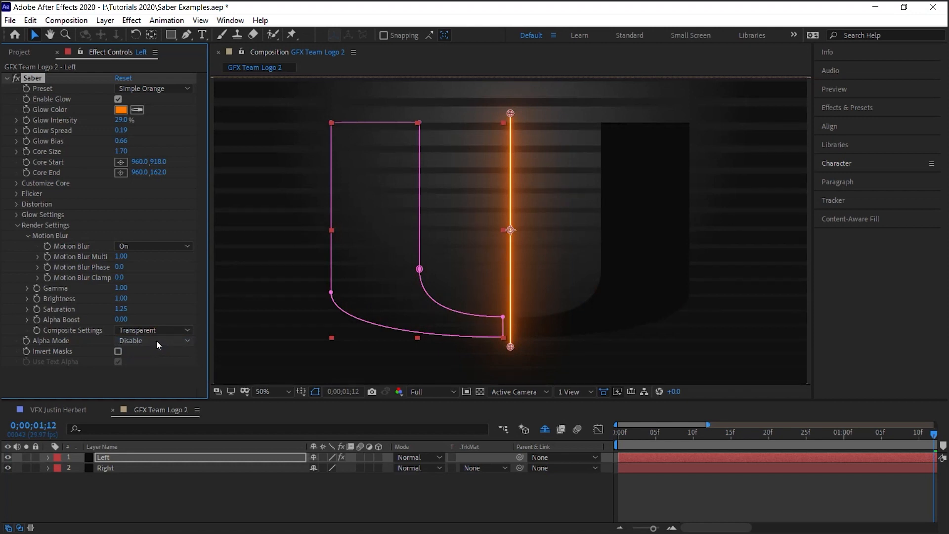
left_click(154, 193)
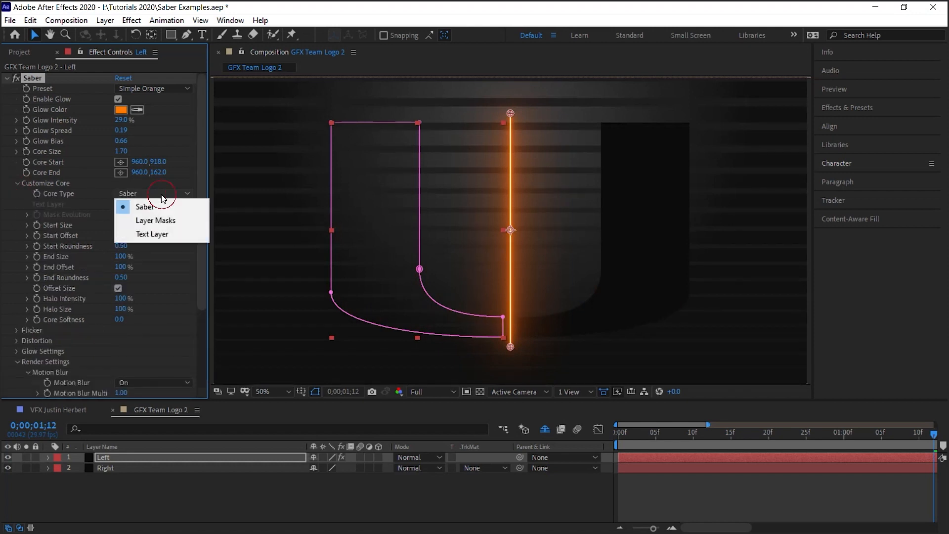
left_click(155, 219)
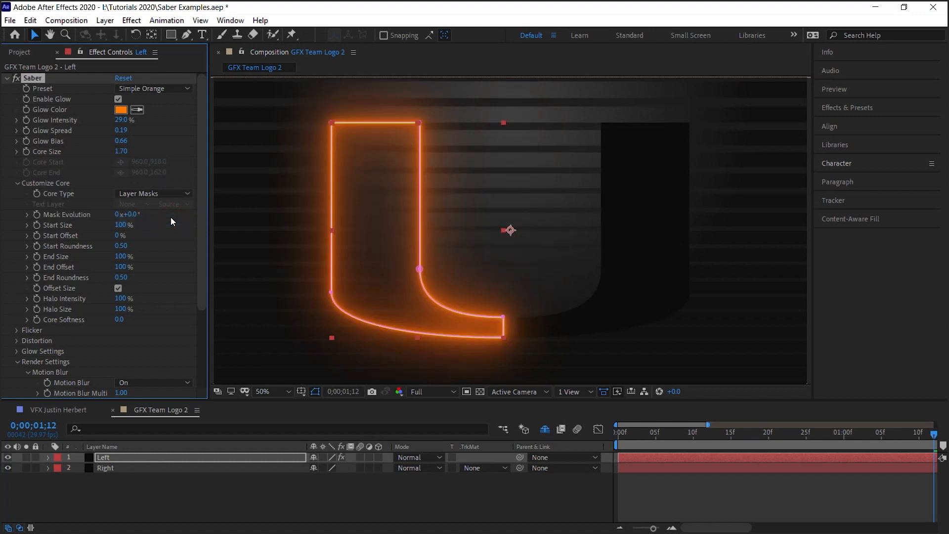
mouse_move(112, 440)
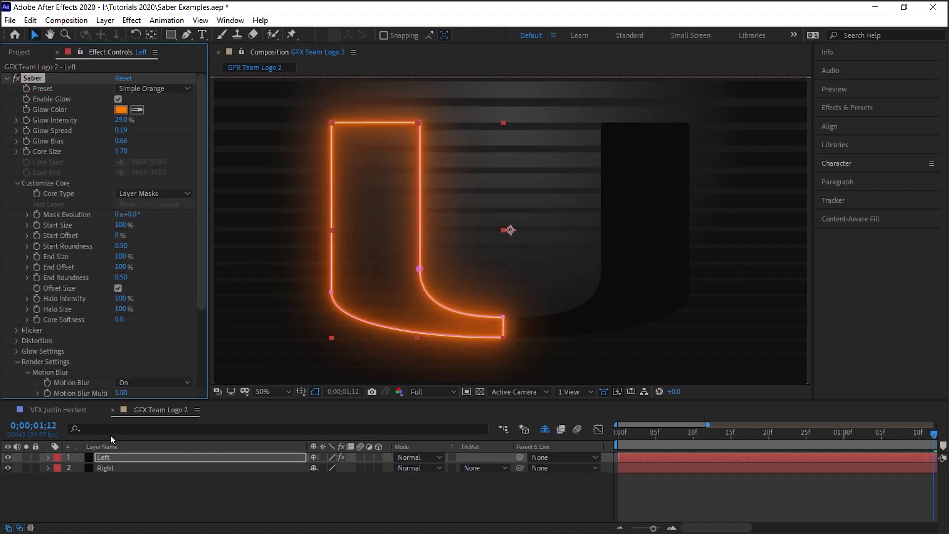
- Set the Right layer's Saber glow colour to darker green 269430, then return to the Left layer
left_click(105, 468)
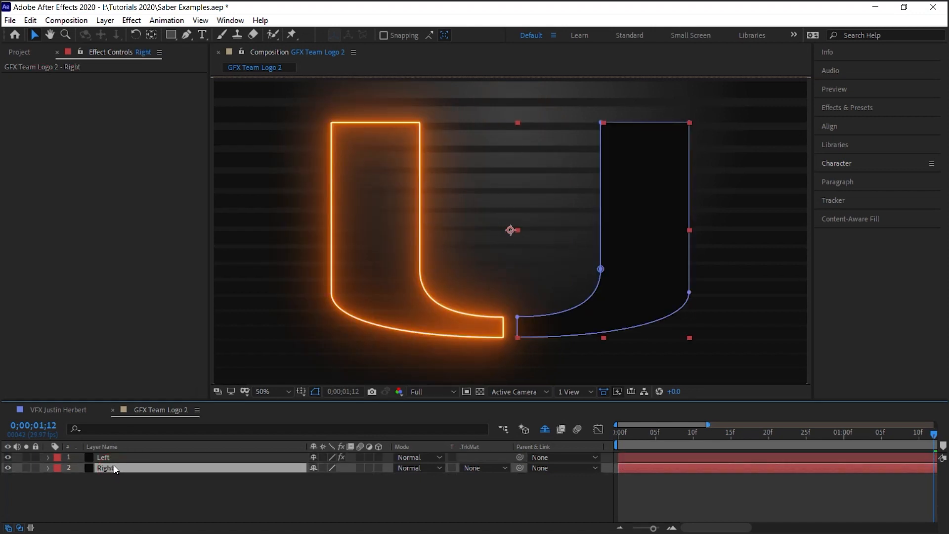
left_click(121, 109)
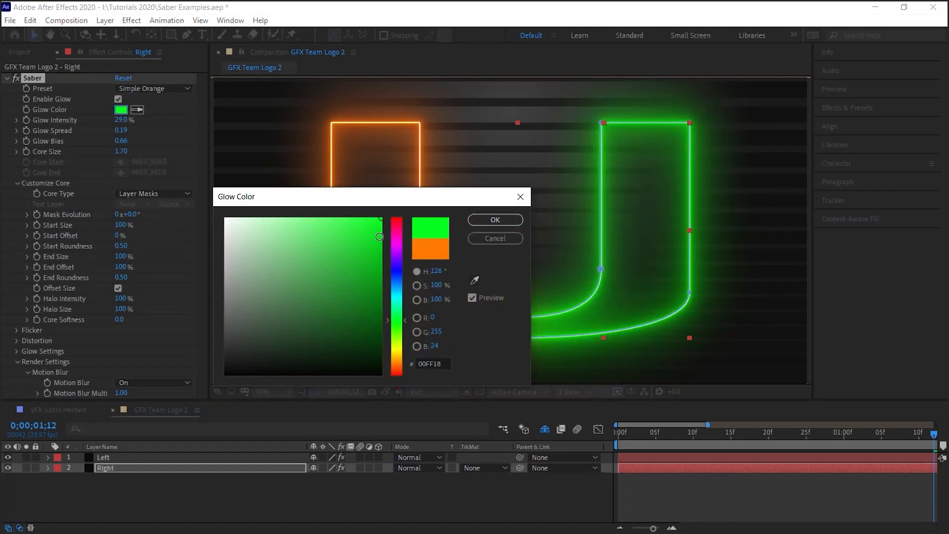
left_click(342, 282)
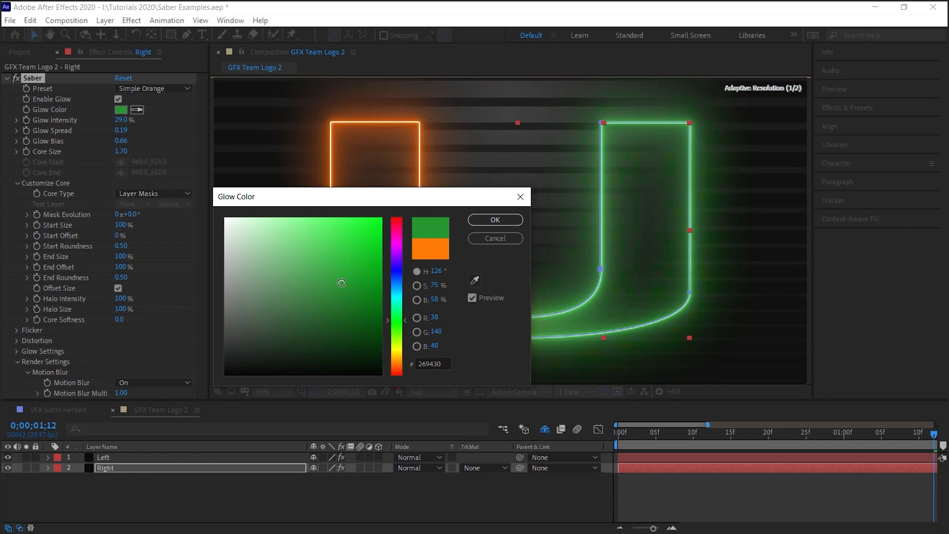
left_click(494, 219)
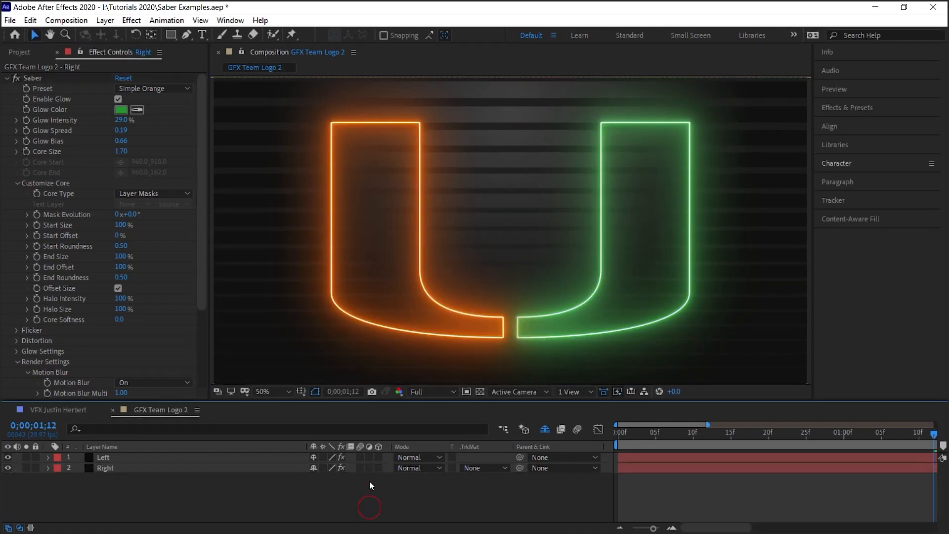
mouse_move(102, 420)
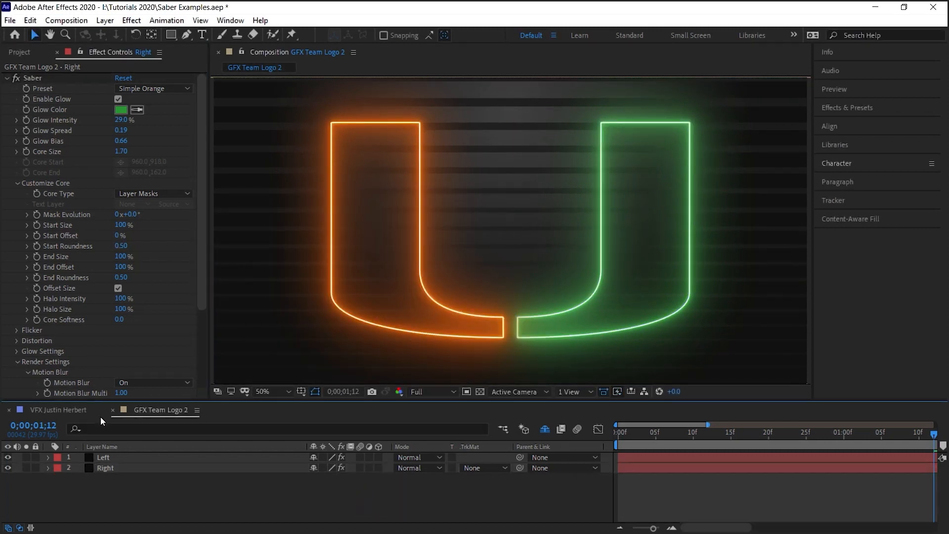
left_click(104, 457)
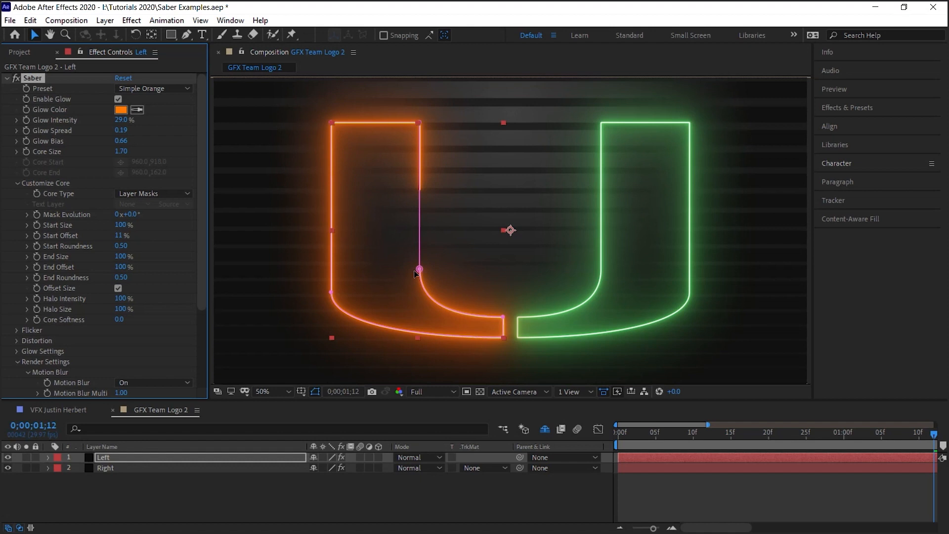
mouse_move(502, 319)
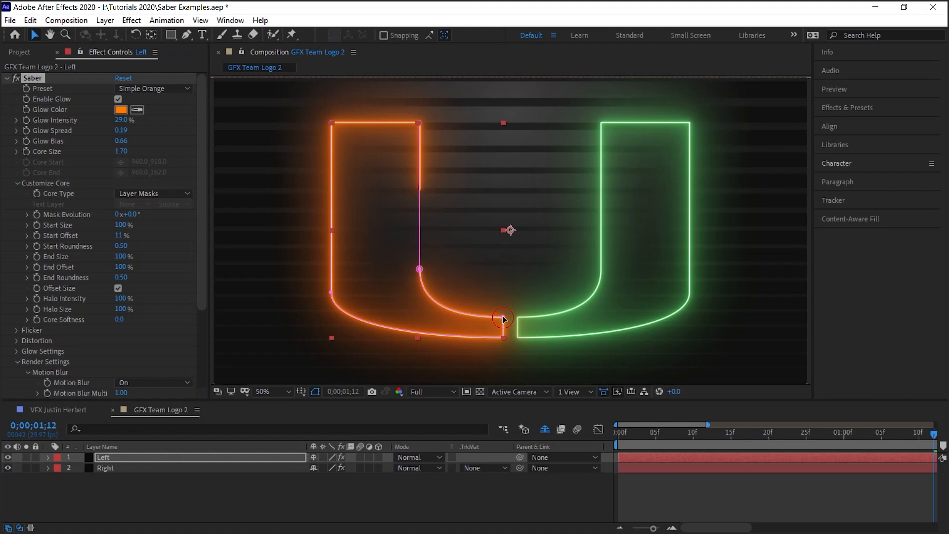
- Set the bottom-tip mask point as first vertex so the orange glow starts there, offset 48%
right_click(504, 319)
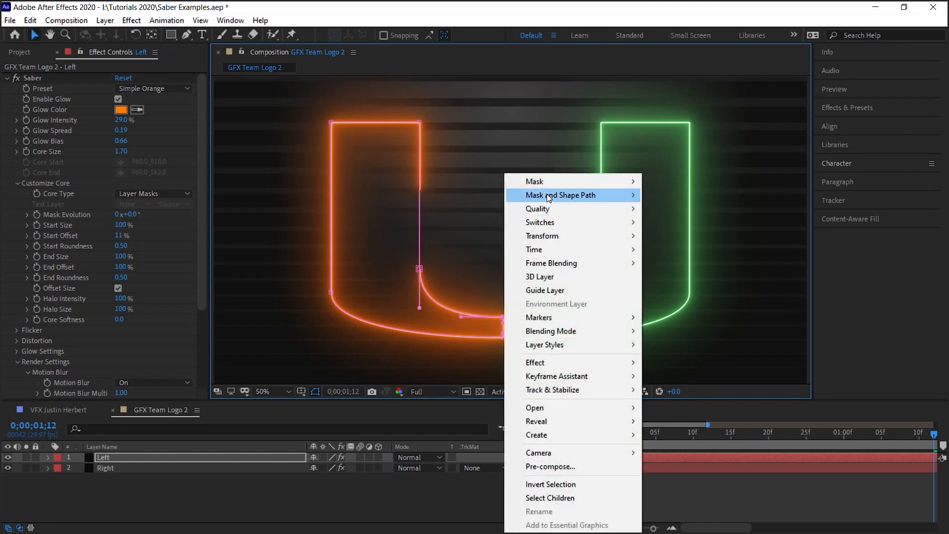
mouse_move(560, 194)
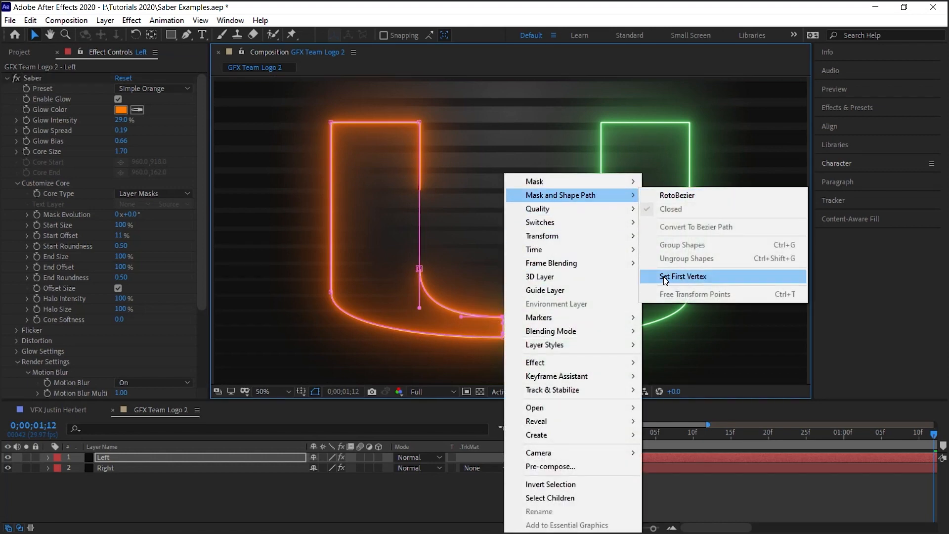
left_click(682, 276)
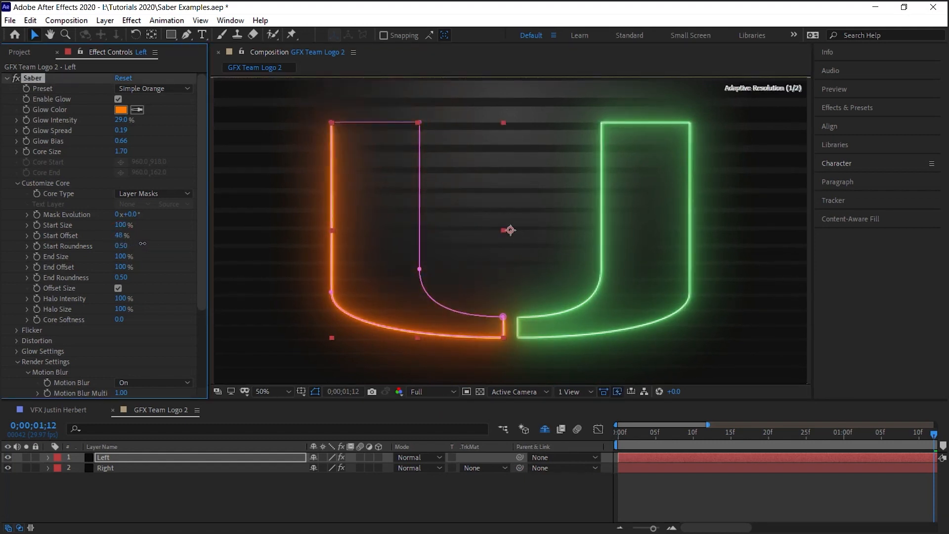
left_click(317, 402)
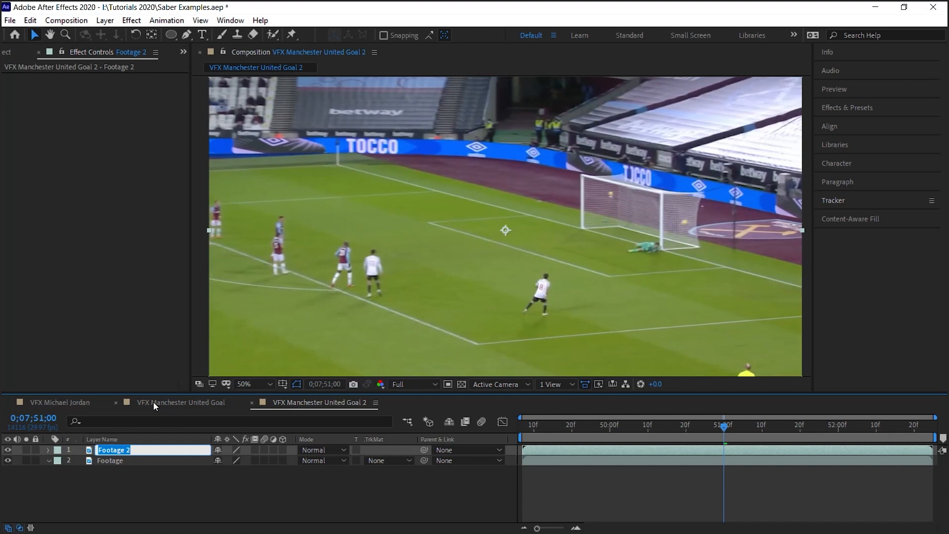
- Apply Boris FX Mocha to the Net layer of the Manchester United goal footage
left_click(131, 19)
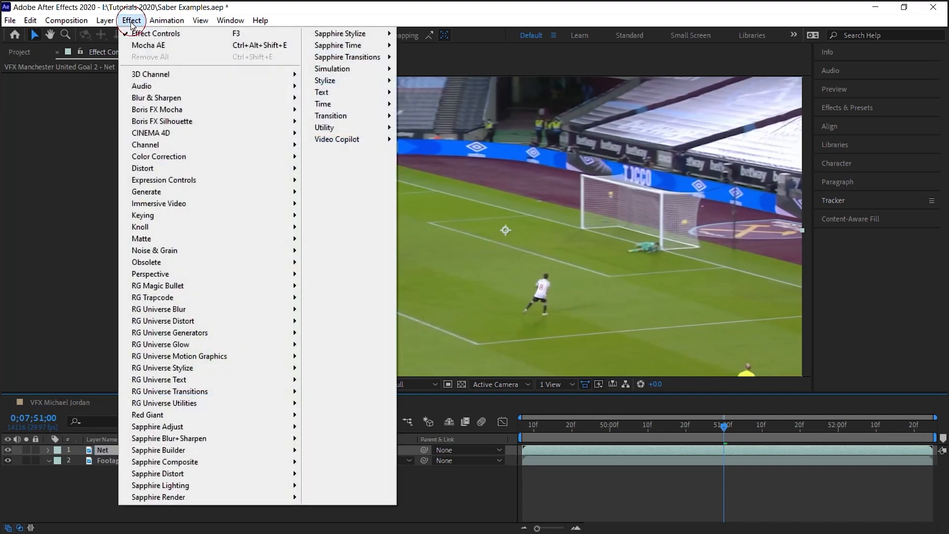
mouse_move(157, 110)
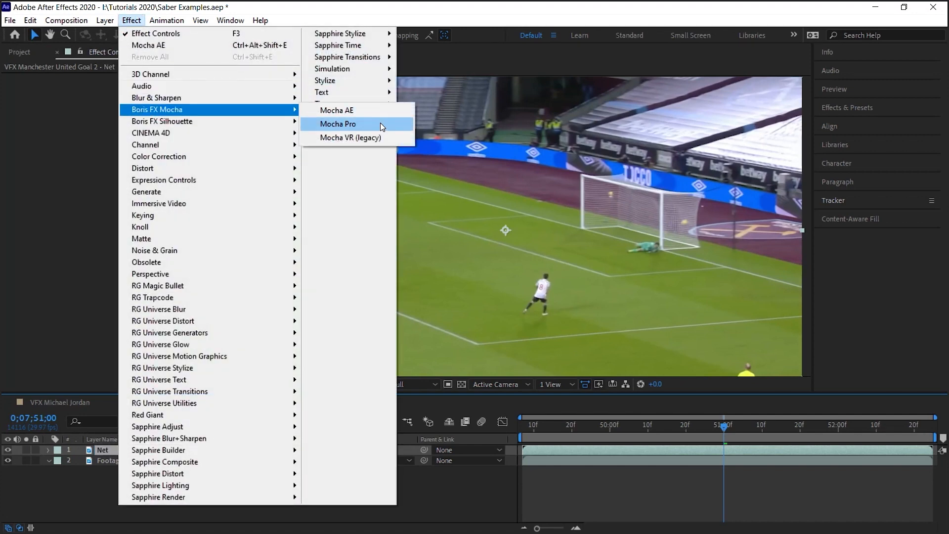
mouse_move(350, 125)
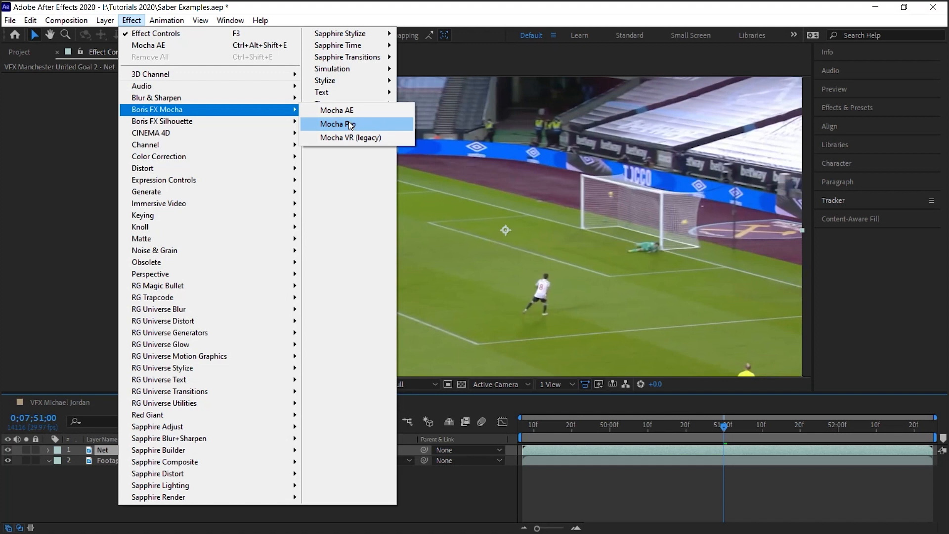
left_click(338, 110)
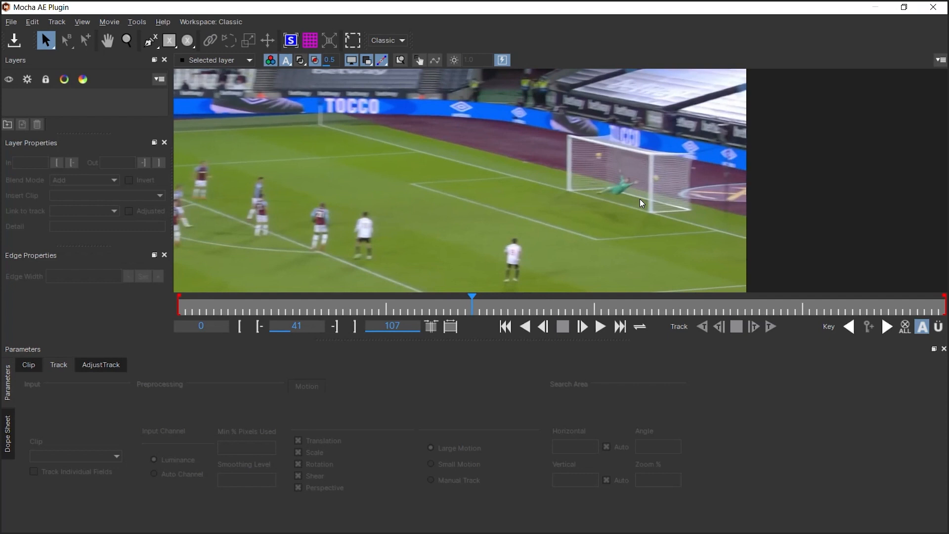
mouse_move(618, 159)
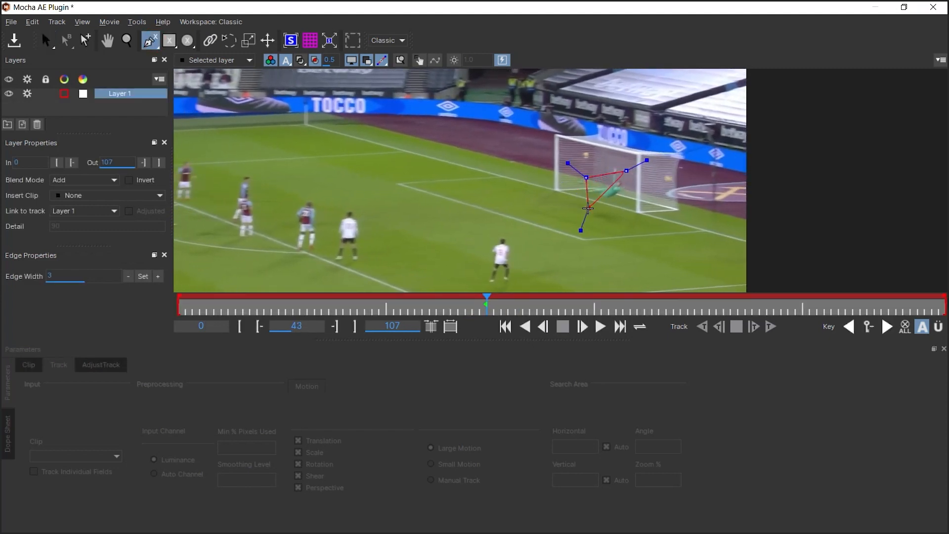
- Track an X-spline around the goalkeeper, name the layer goalie and colour it blue
left_click(46, 40)
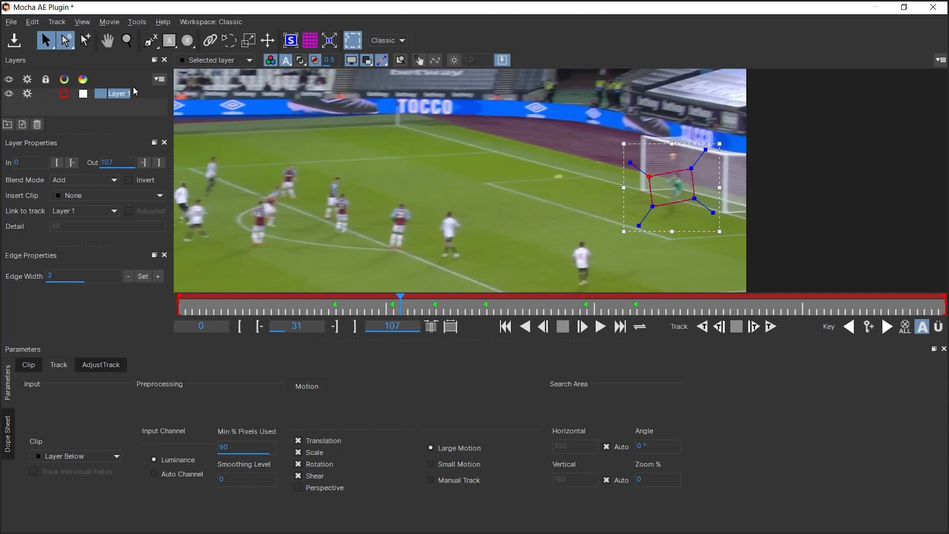
type("goalie")
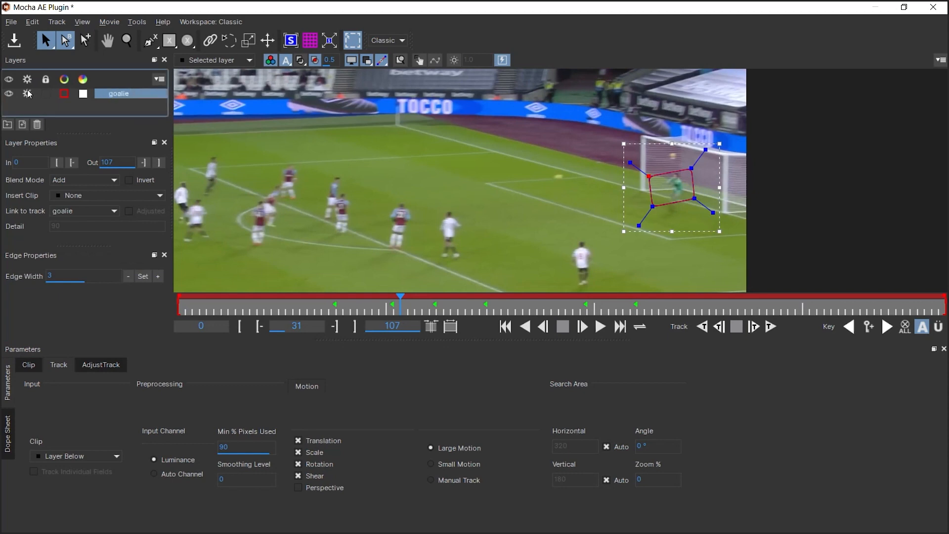
left_click(64, 93)
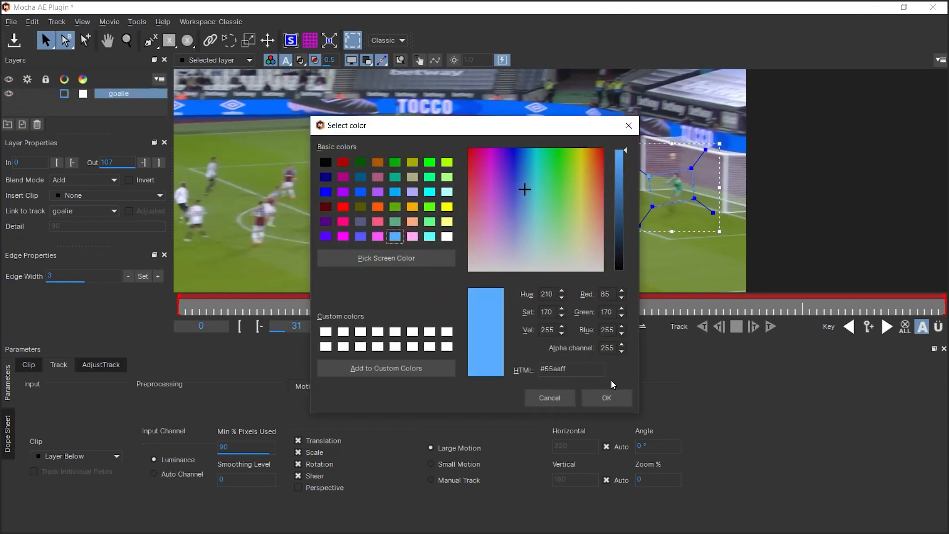
left_click(447, 237)
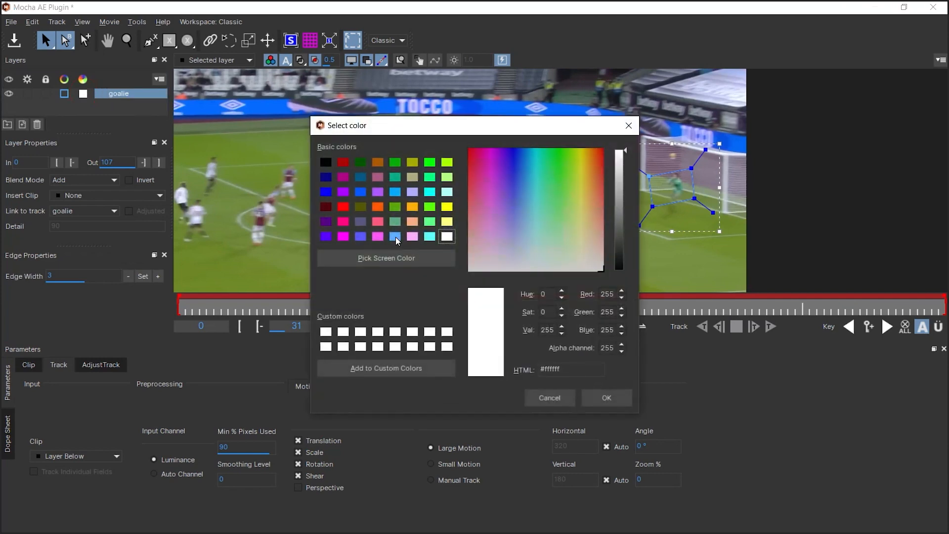
left_click(605, 398)
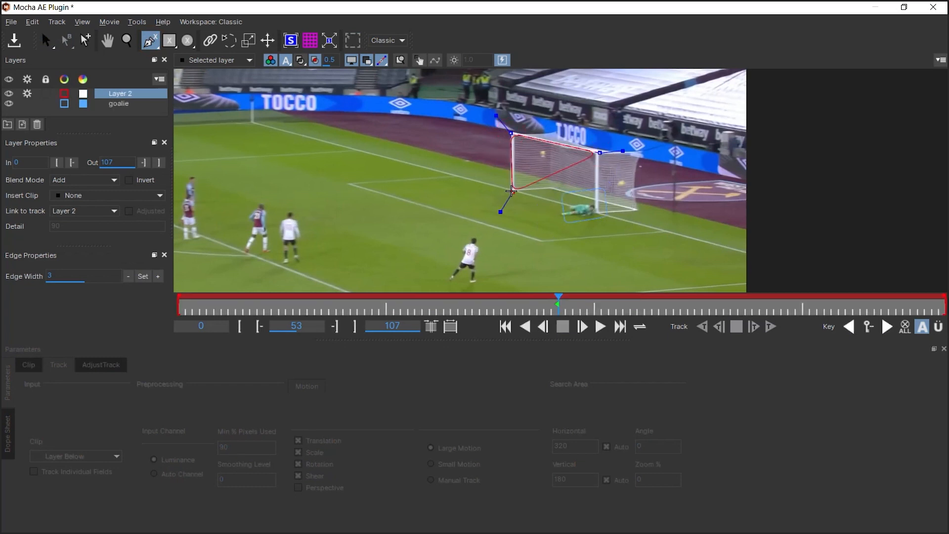
- Outline the net's front face as an orange layer named net, displayed as a filled shape
left_click(45, 40)
type("net")
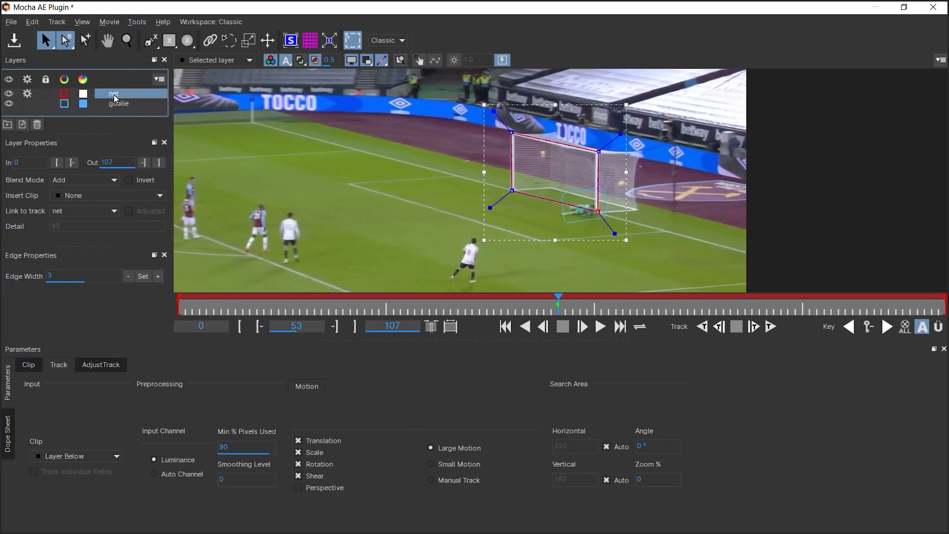
left_click(118, 102)
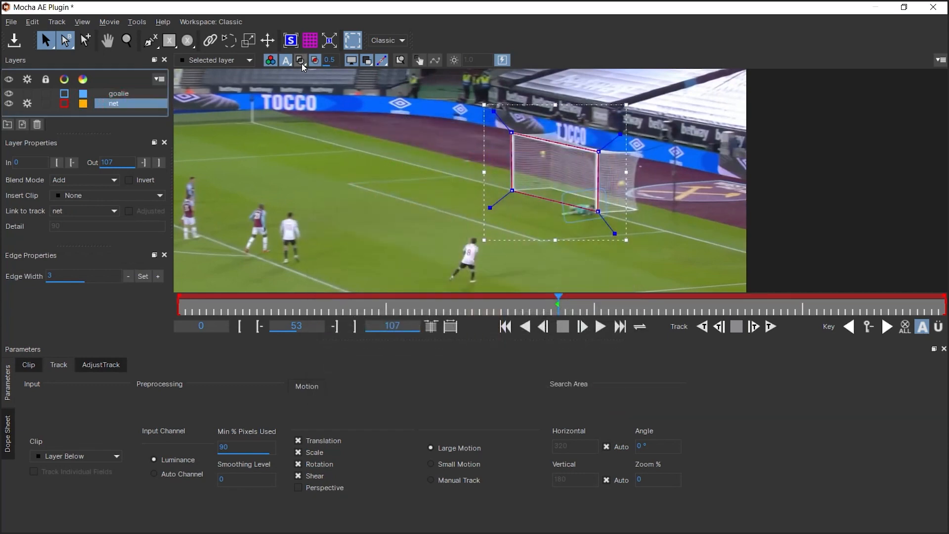
left_click(299, 60)
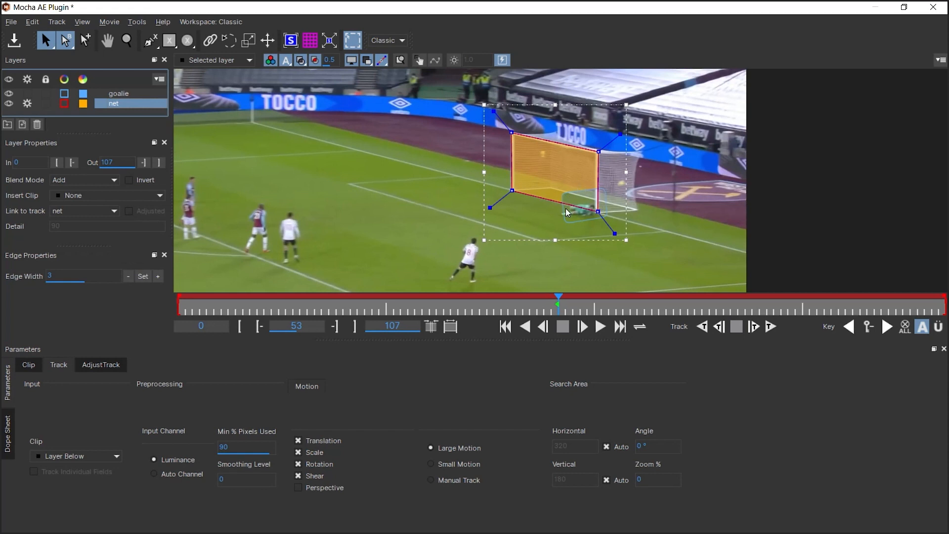
mouse_move(378, 388)
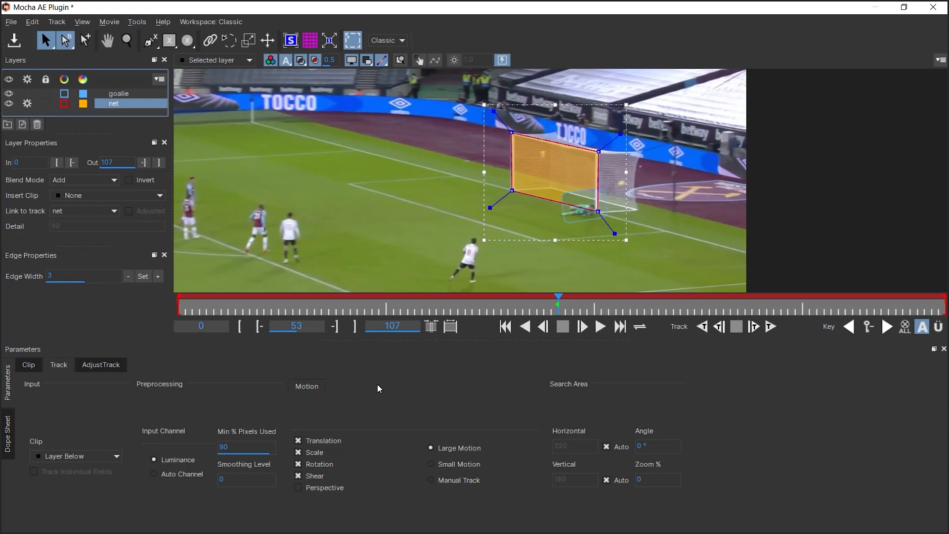
mouse_move(556, 307)
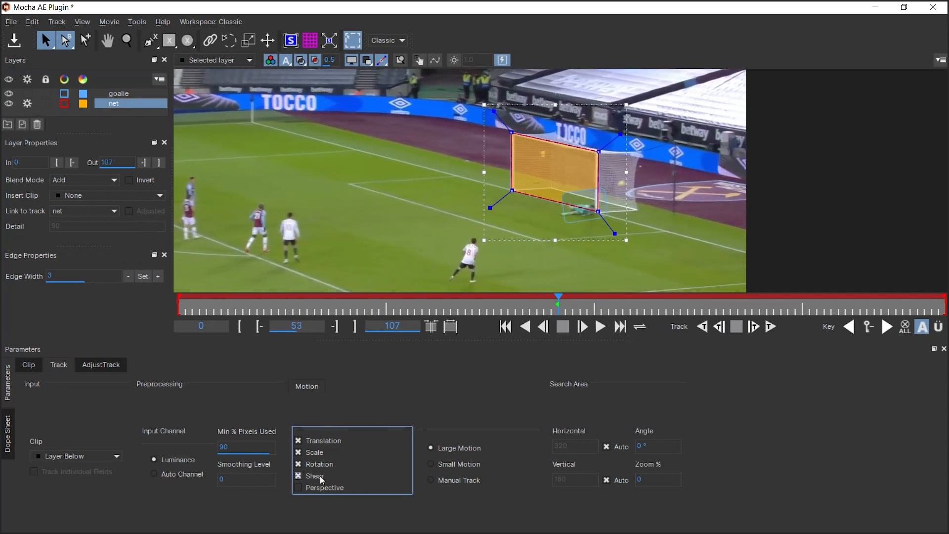
- Track the net shape backward and forward through the clip, then close Mocha to the save prompt
left_click(771, 326)
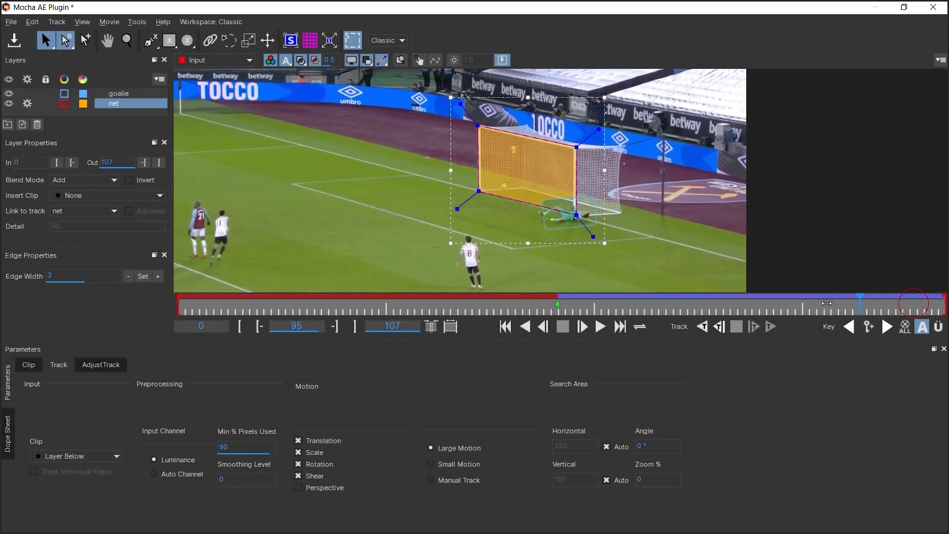
left_click(719, 327)
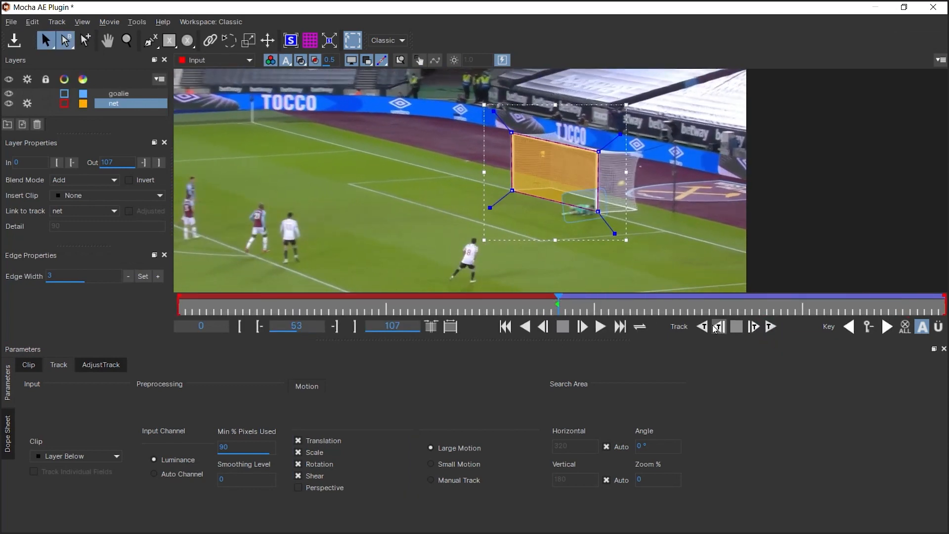
left_click(719, 327)
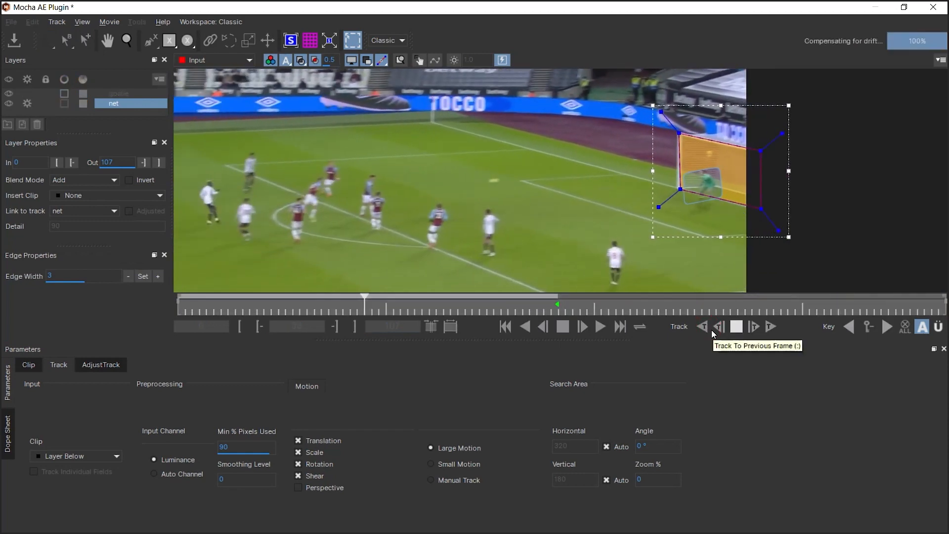
left_click(720, 326)
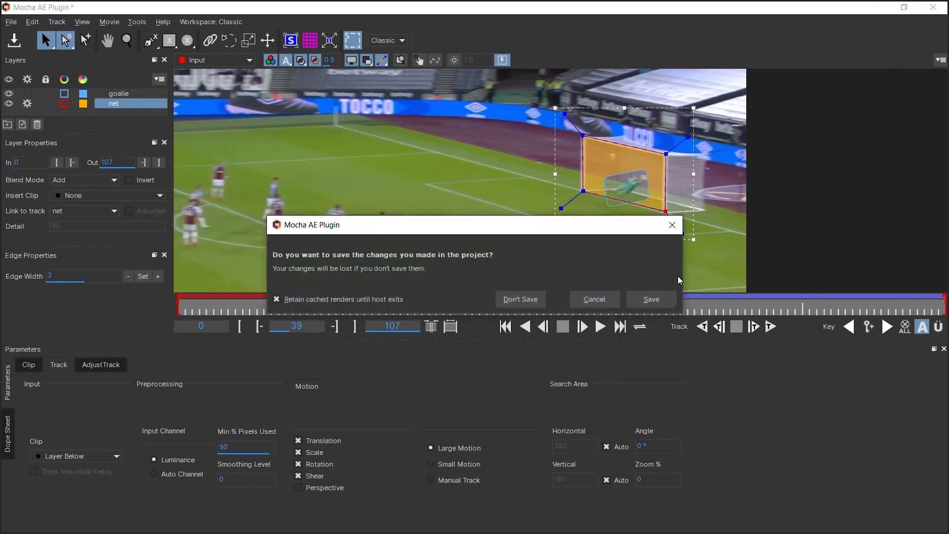
- Enable View Matte on Net's Mocha AE effect and set Visible Layers to the net only, excluding goalie
left_click(520, 299)
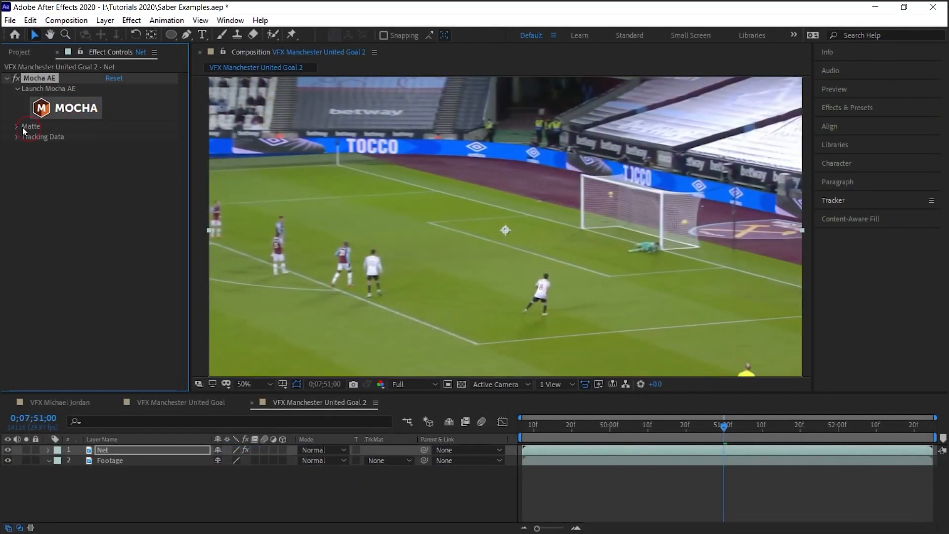
left_click(18, 126)
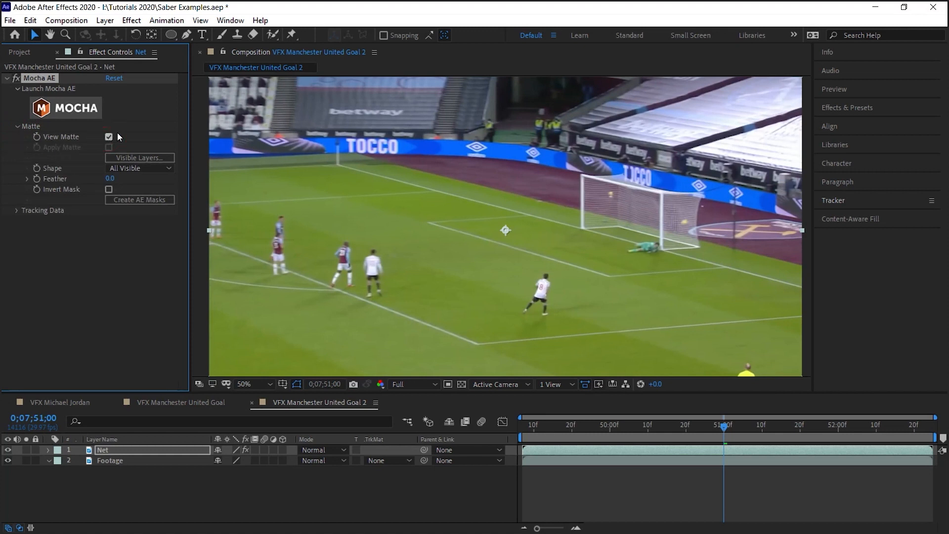
left_click(109, 137)
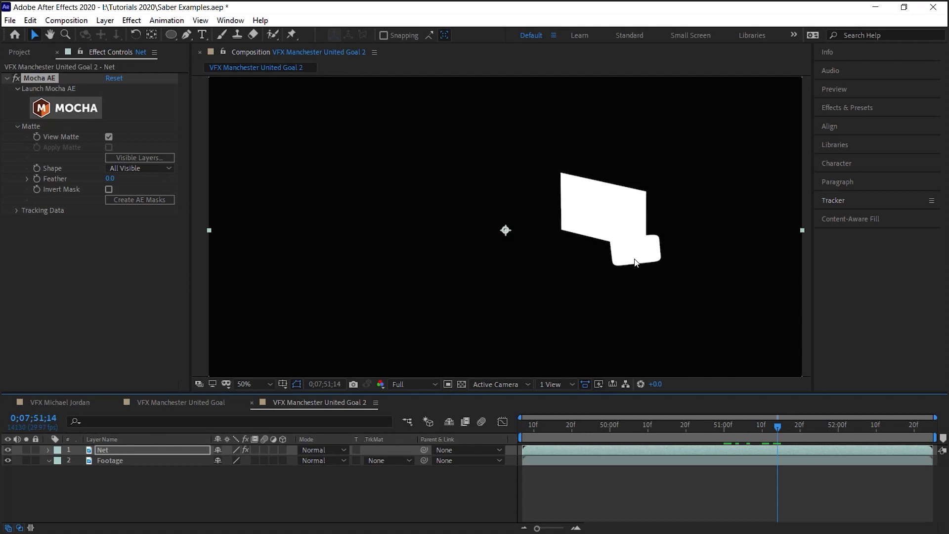
mouse_move(351, 166)
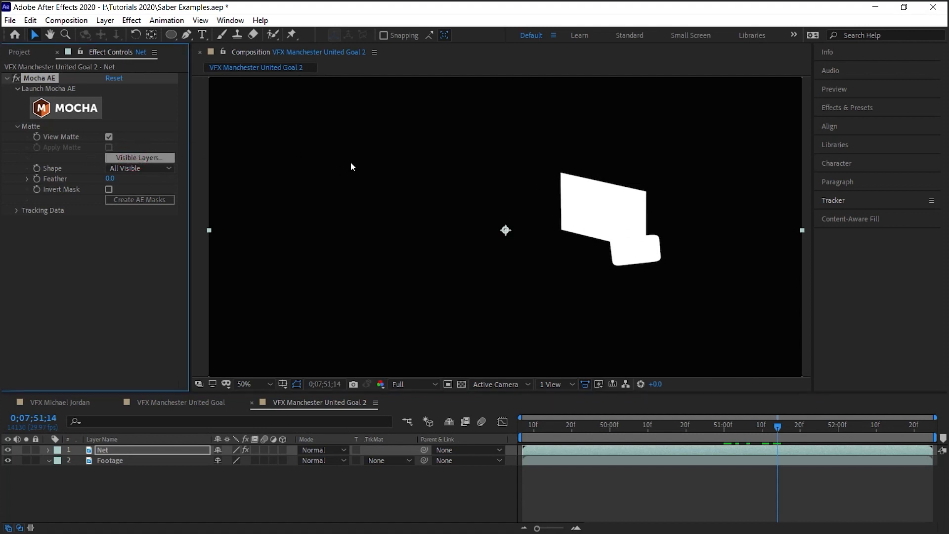
left_click(138, 158)
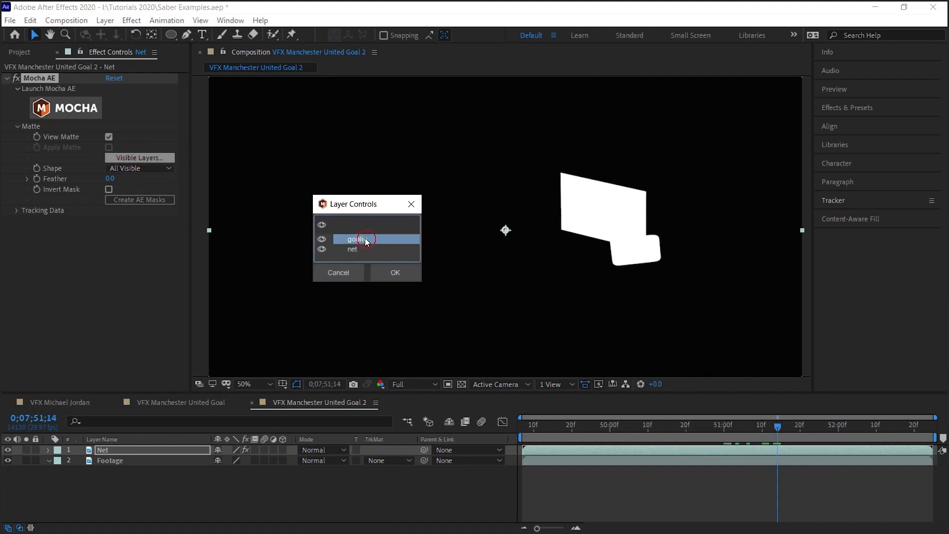
left_click(394, 272)
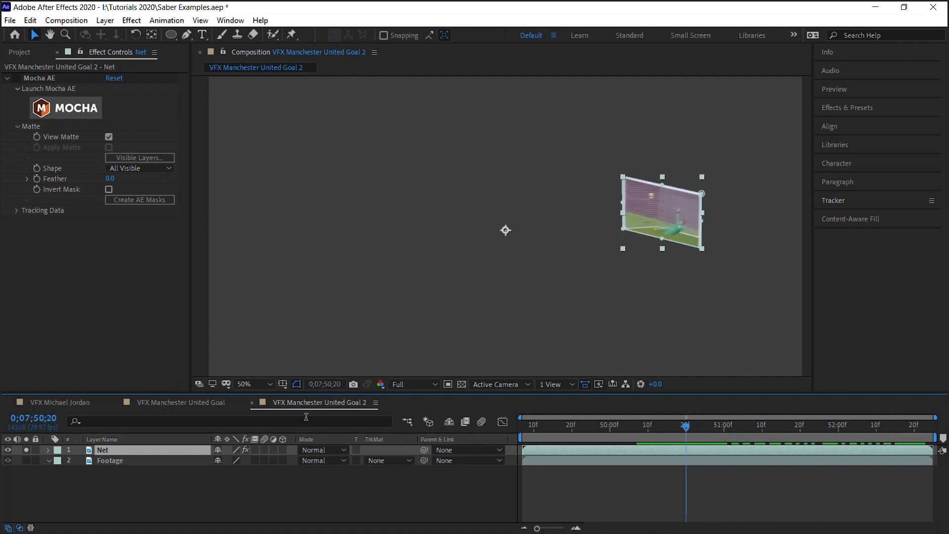
- Apply Saber to the Net layer with the fiery Core preset
left_click(661, 426)
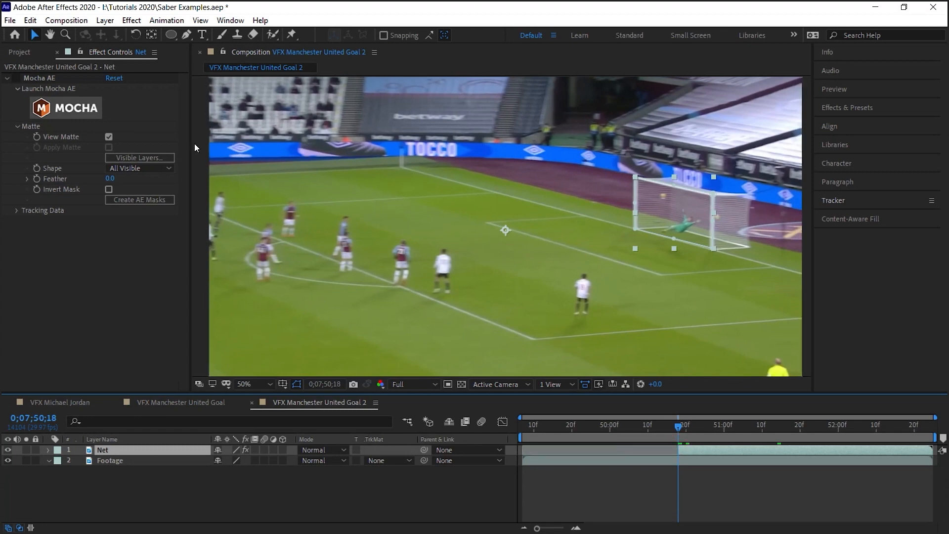
left_click(131, 19)
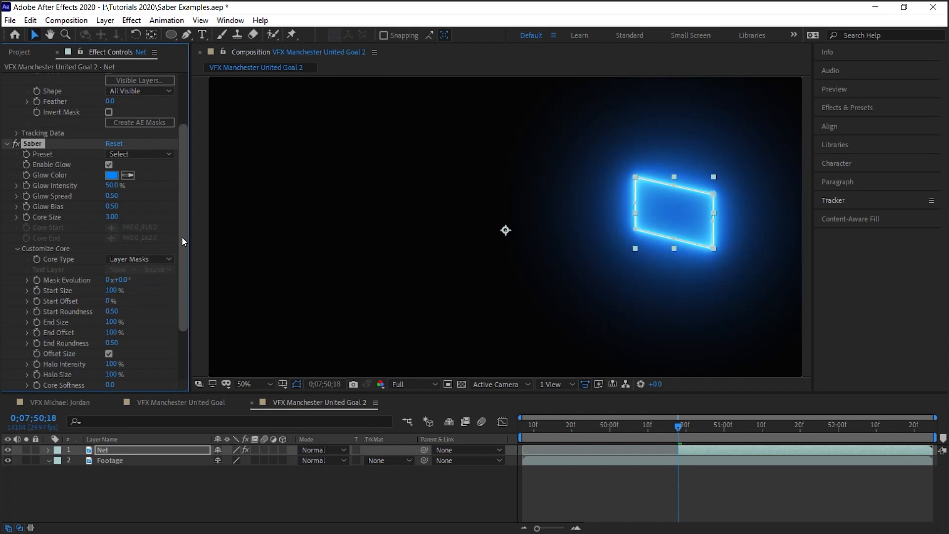
scroll("down", 3)
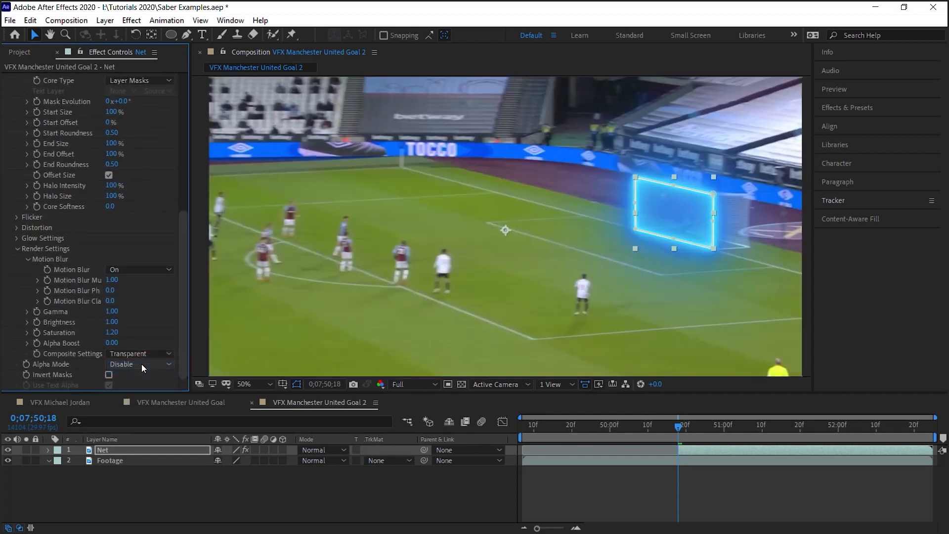
scroll("up", 3)
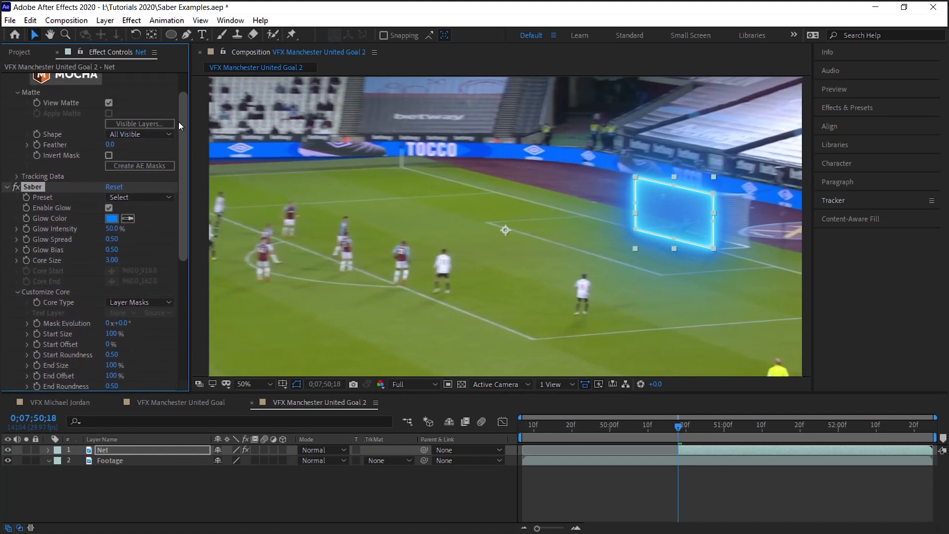
left_click(139, 197)
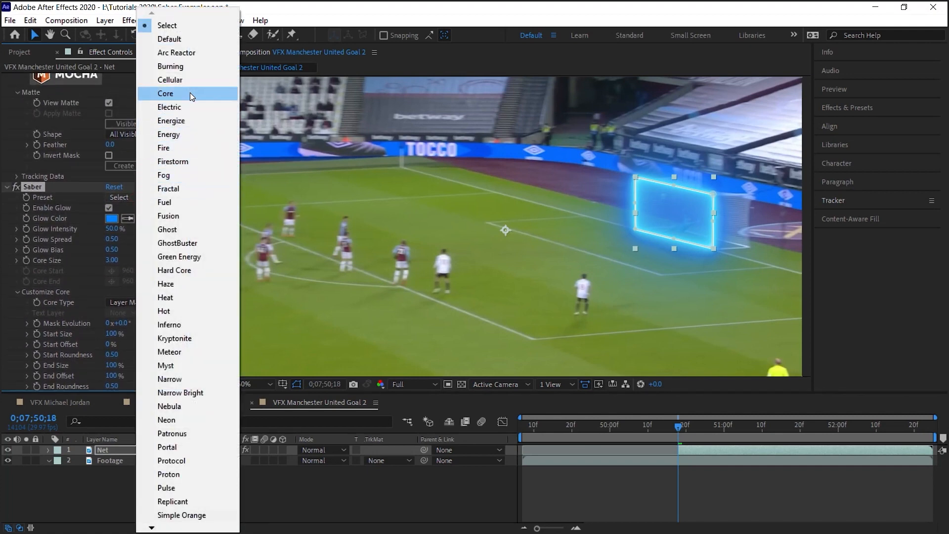
left_click(165, 93)
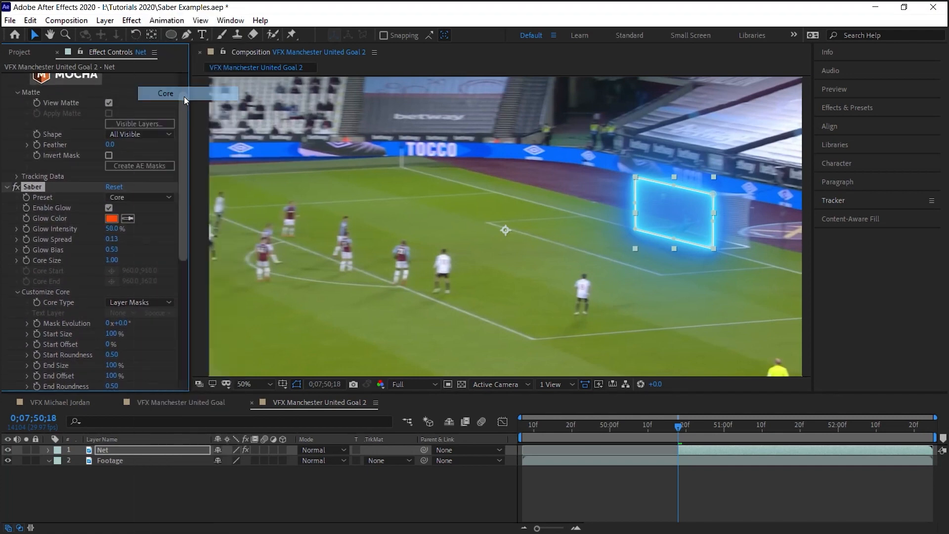
- Set the Net layer's blending mode to Add so the fire glows over the footage
left_click(324, 450)
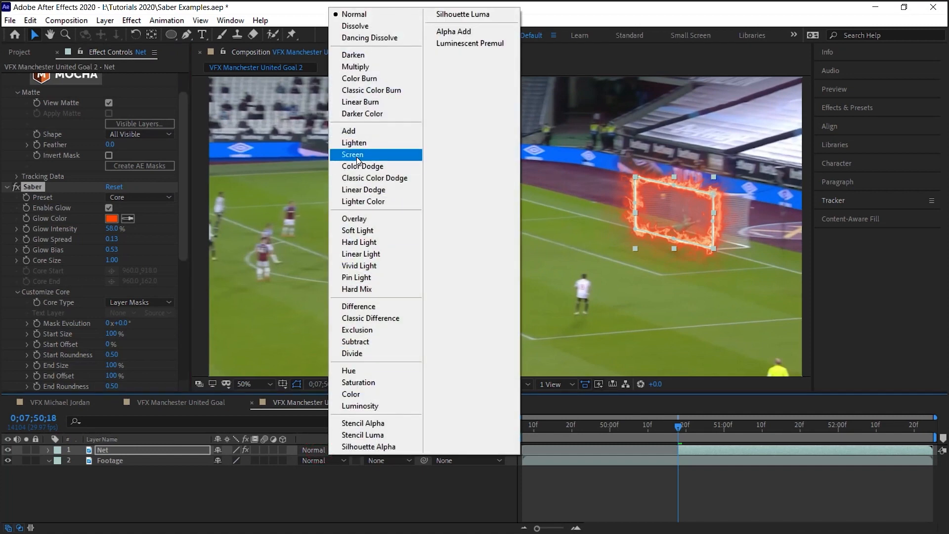
left_click(348, 130)
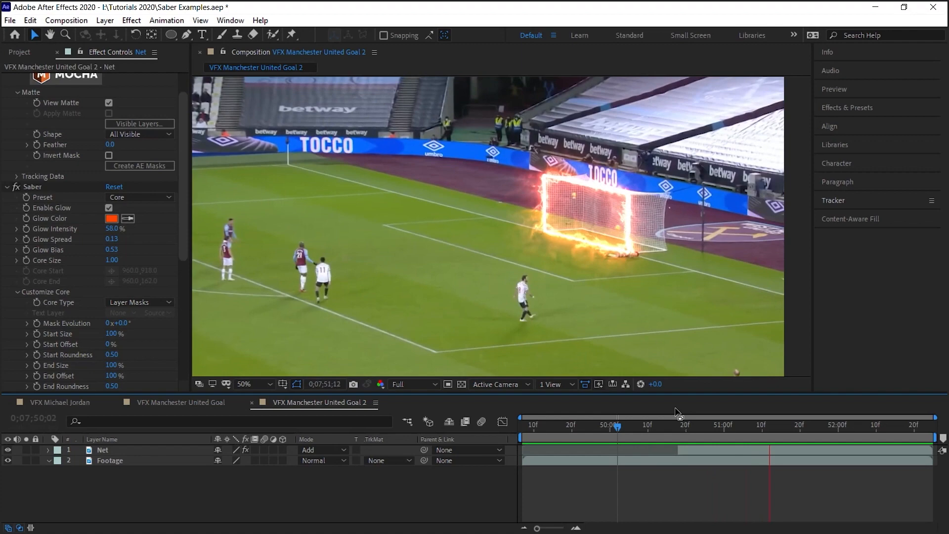
- Create a new full-size solid with Saber, Core Type Text Layer tracing the Los Angeles text
left_click(285, 402)
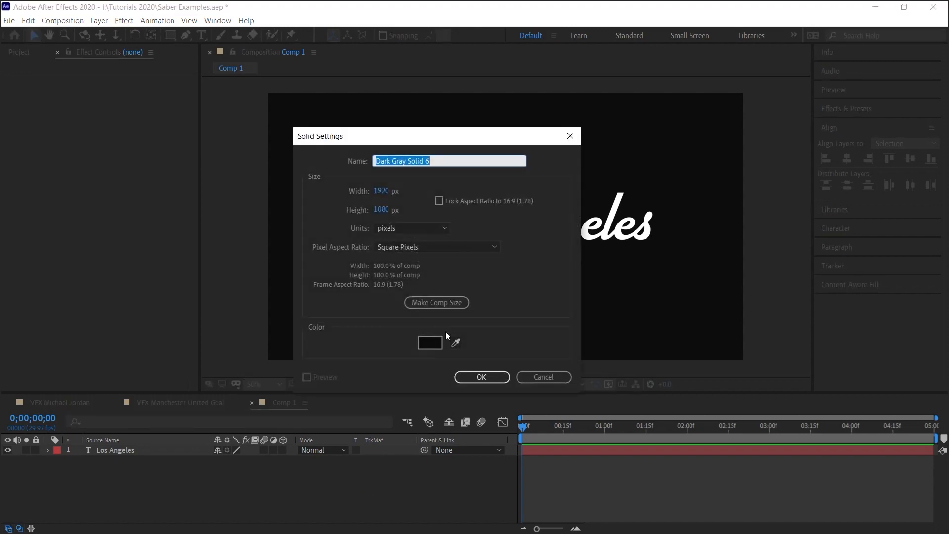
left_click(481, 377)
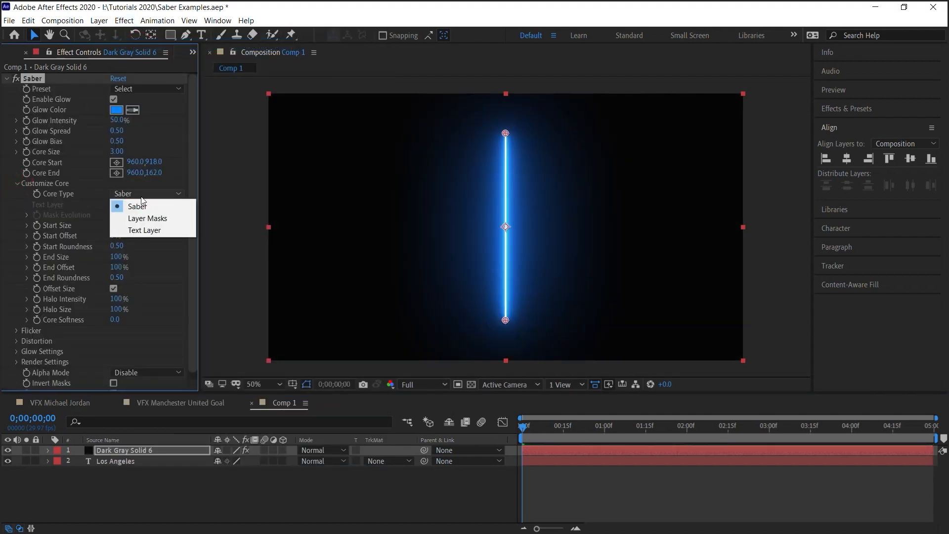
left_click(145, 231)
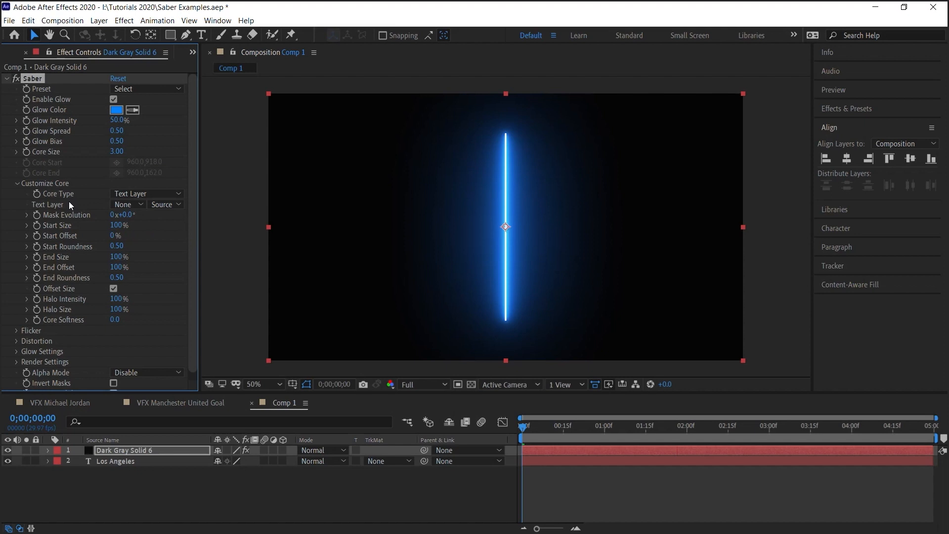
left_click(127, 204)
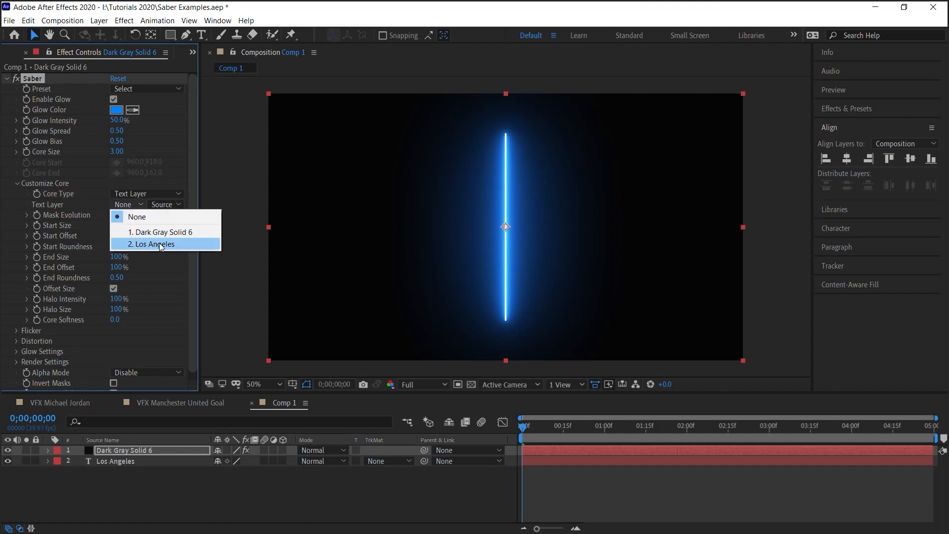
left_click(151, 244)
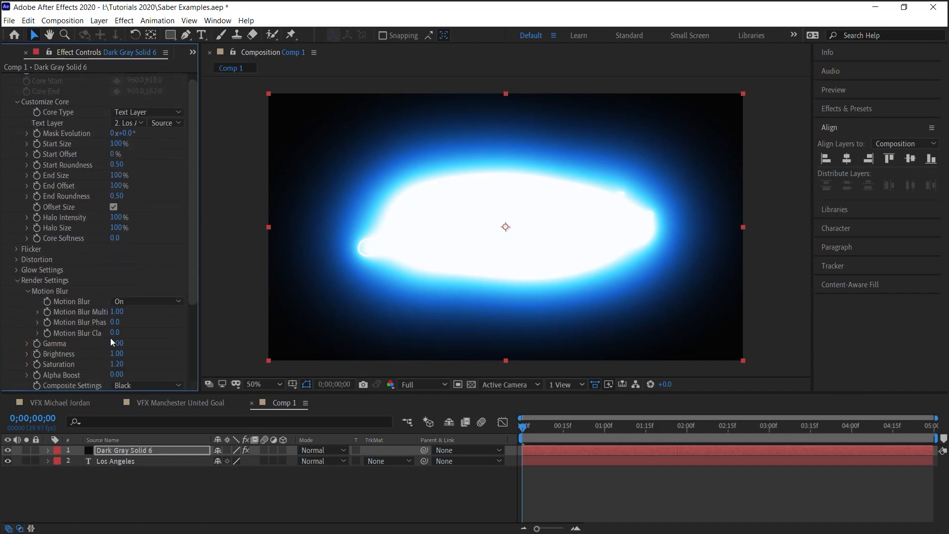
- Set Composite to Transparent, apply the Thin preset, and hide the original Los Angeles text layer
scroll("down", 3)
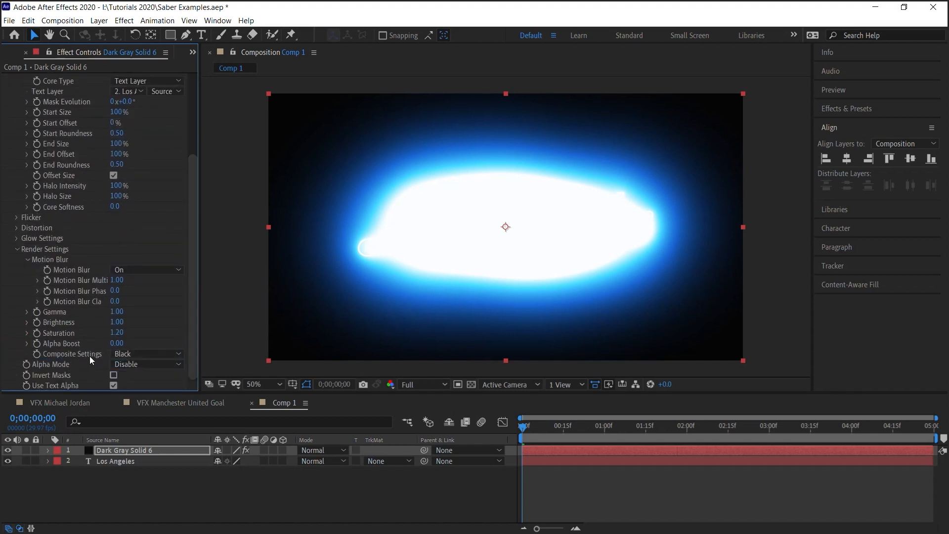
left_click(145, 354)
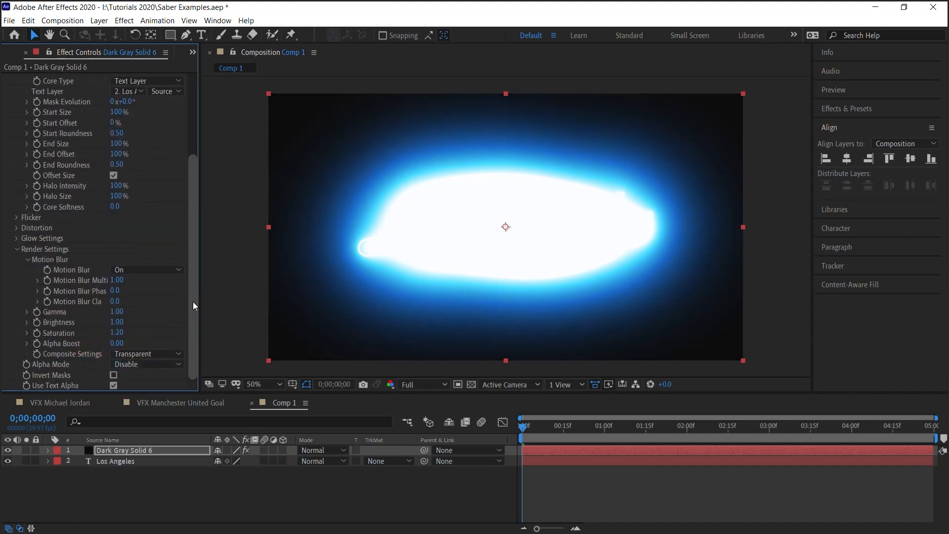
scroll("up", 3)
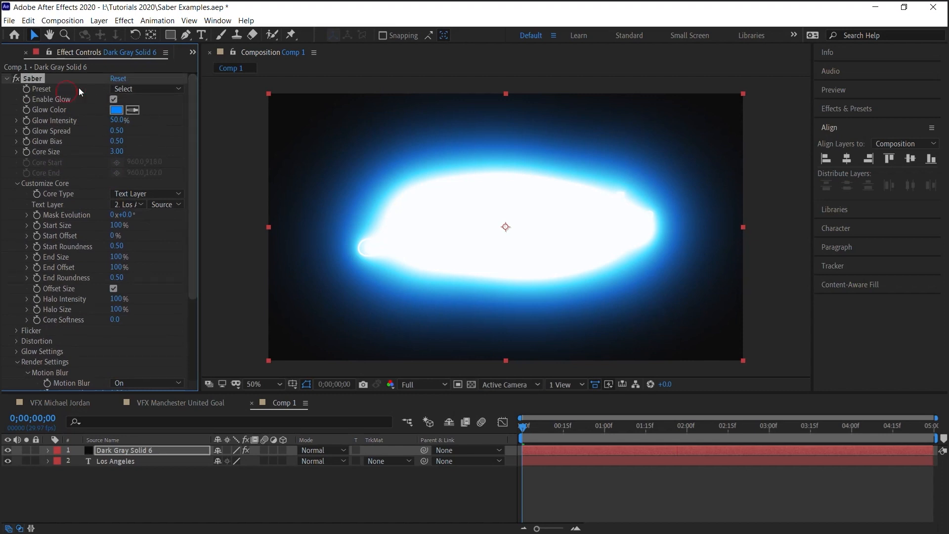
left_click(146, 88)
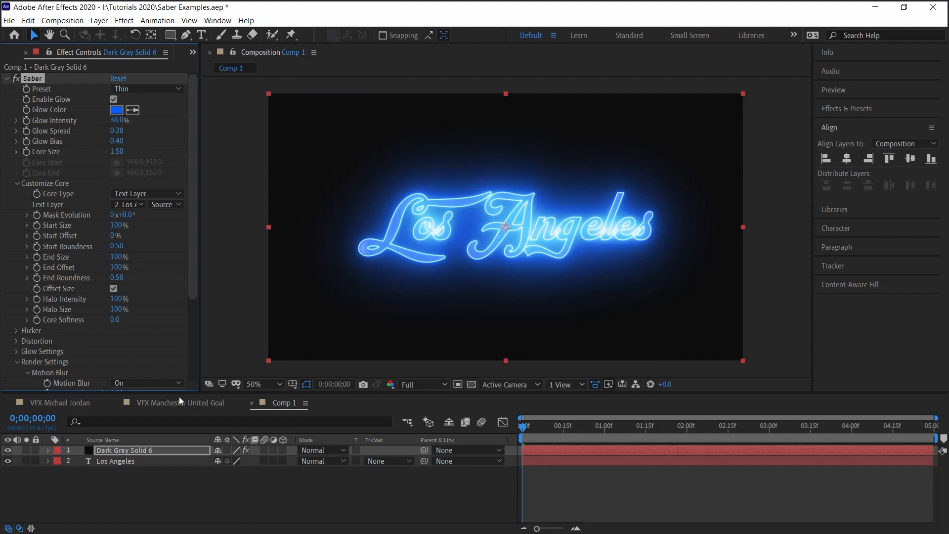
left_click(115, 461)
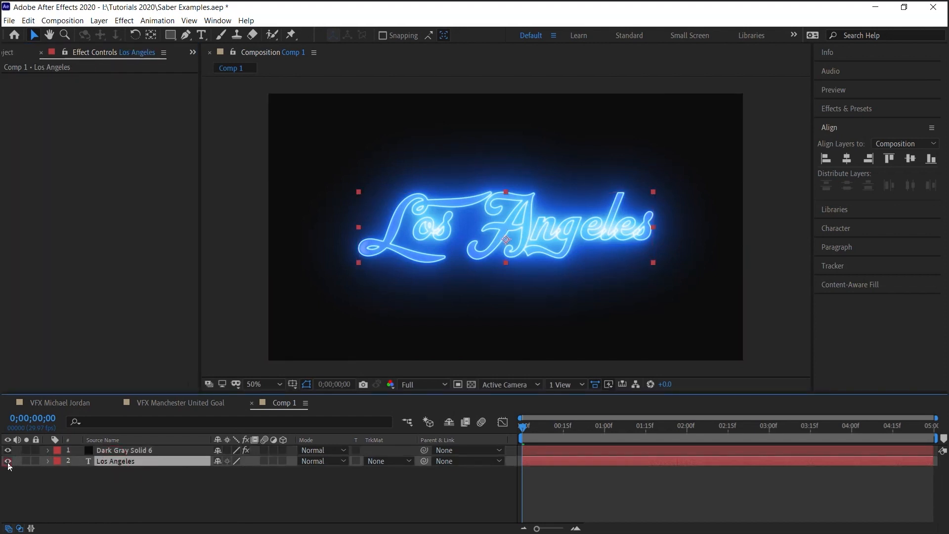
left_click(125, 450)
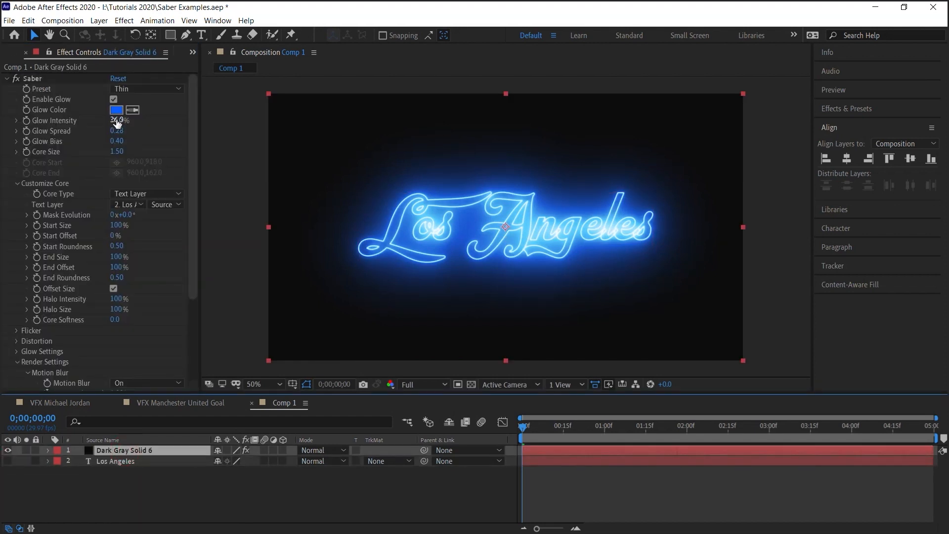